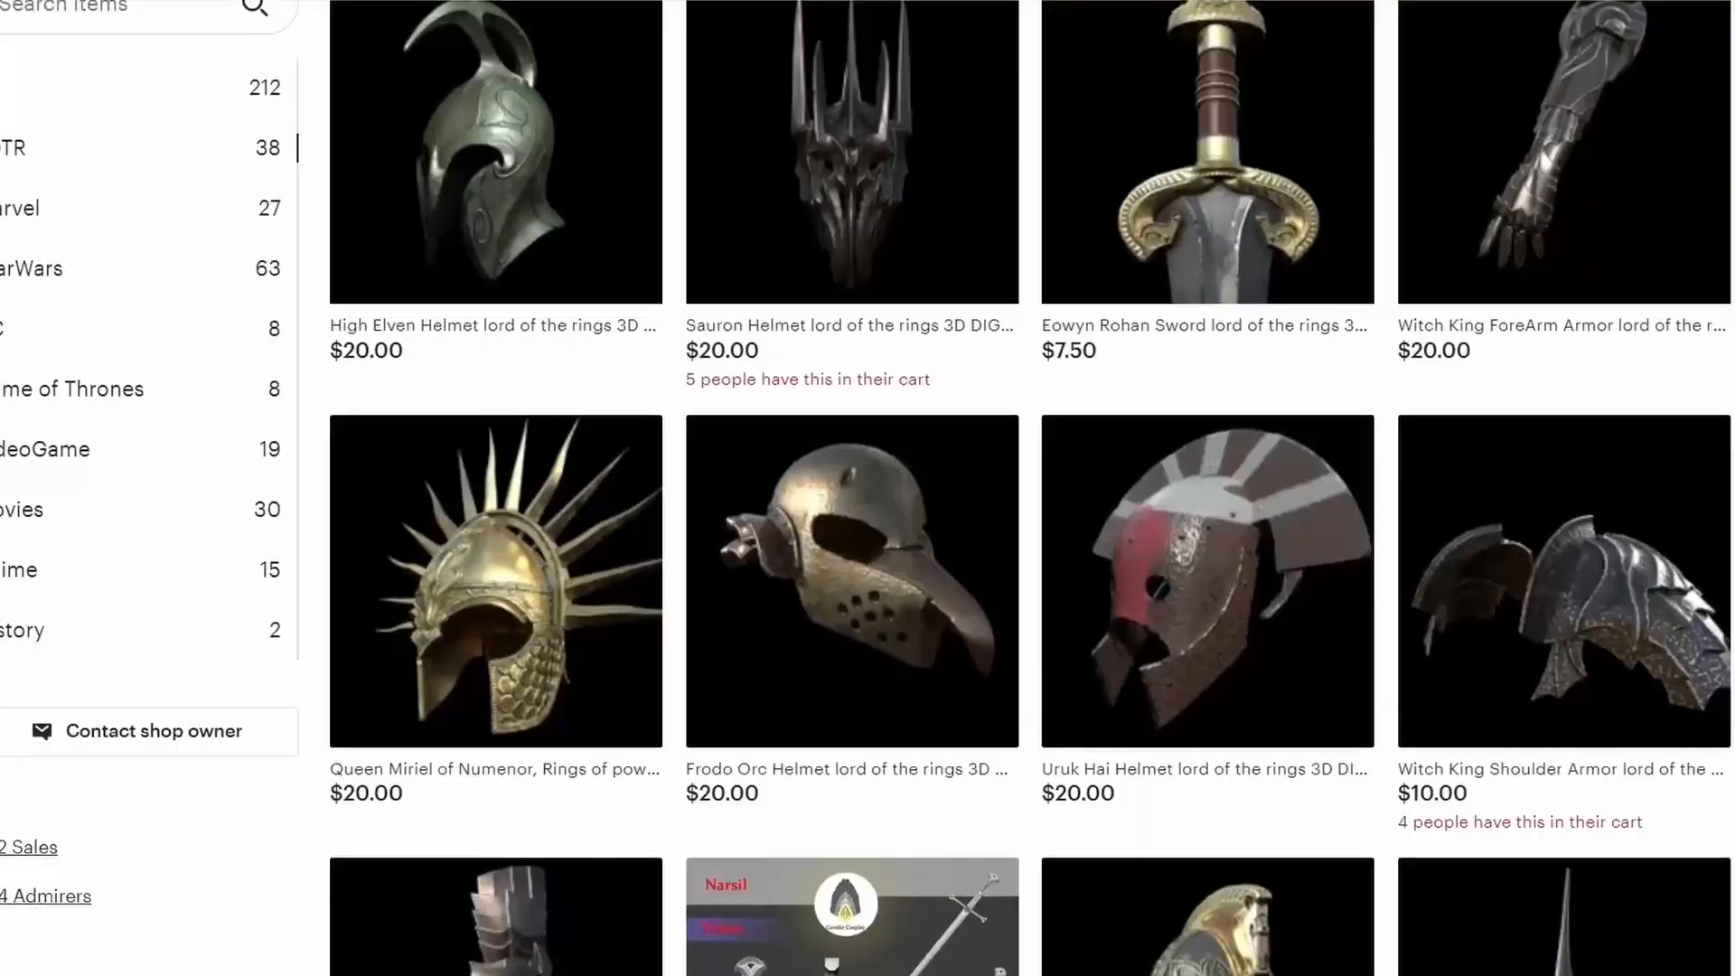
Scroll down through the shop listings of movie helmet models.
{"action": "scroll", "scroll_direction": "down", "scroll_amount": 3}
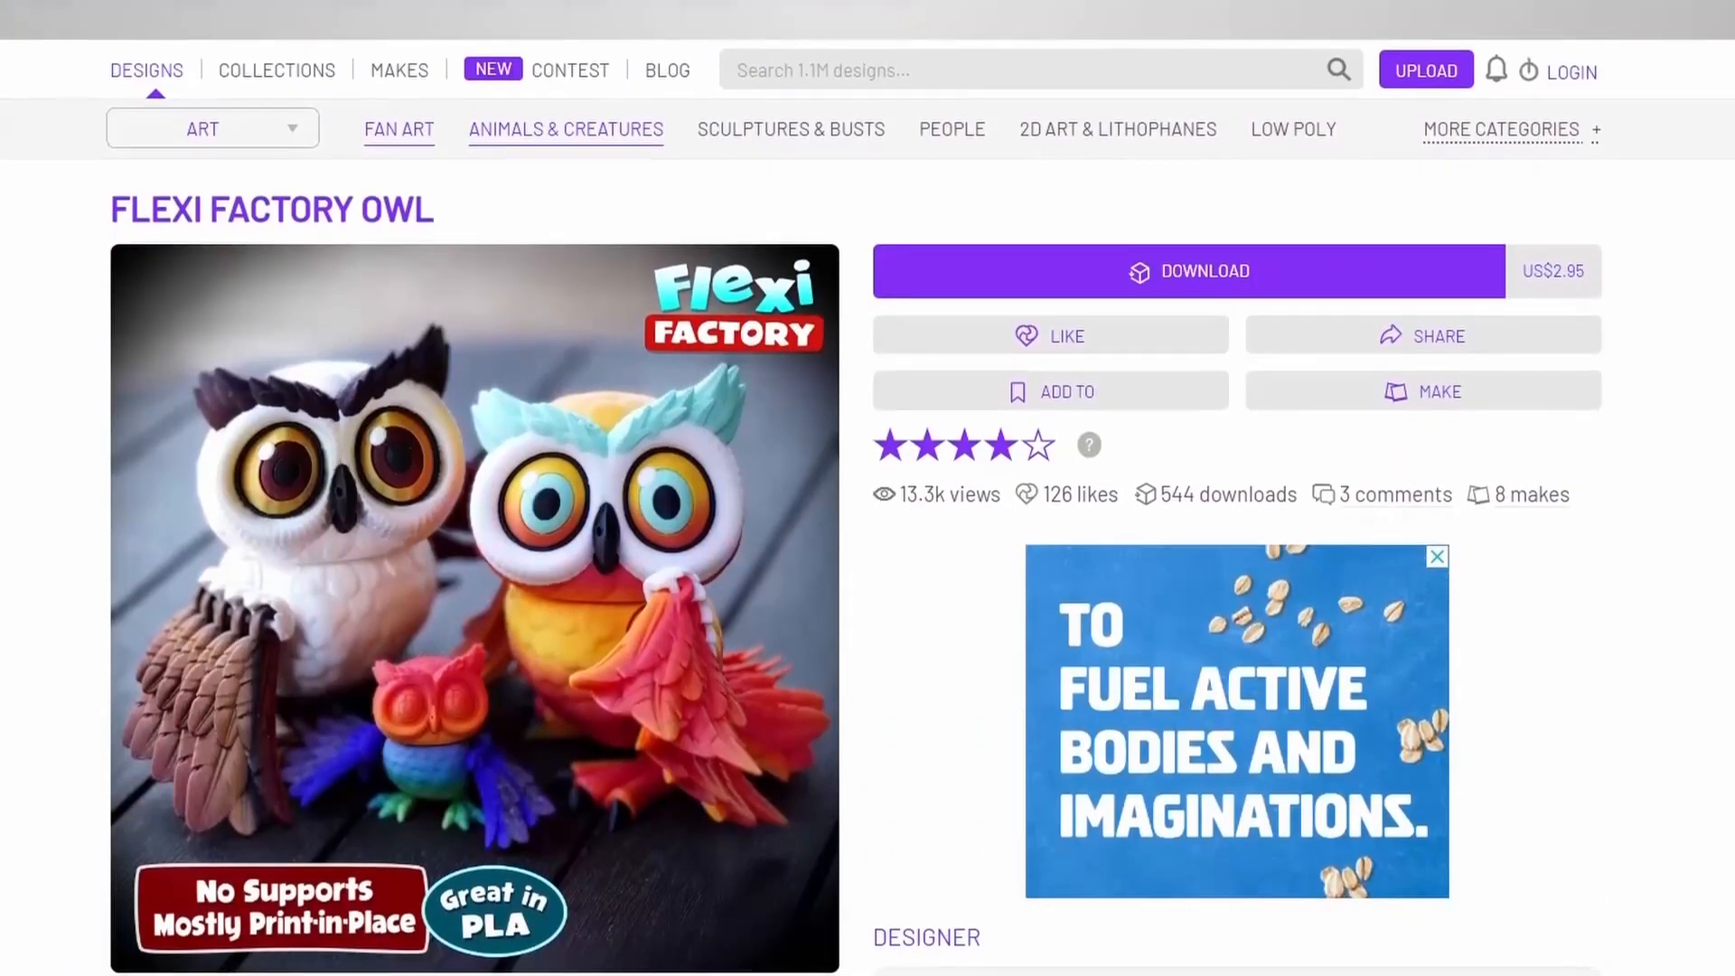
{"action": "scroll", "scroll_direction": "down", "scroll_amount": 3}
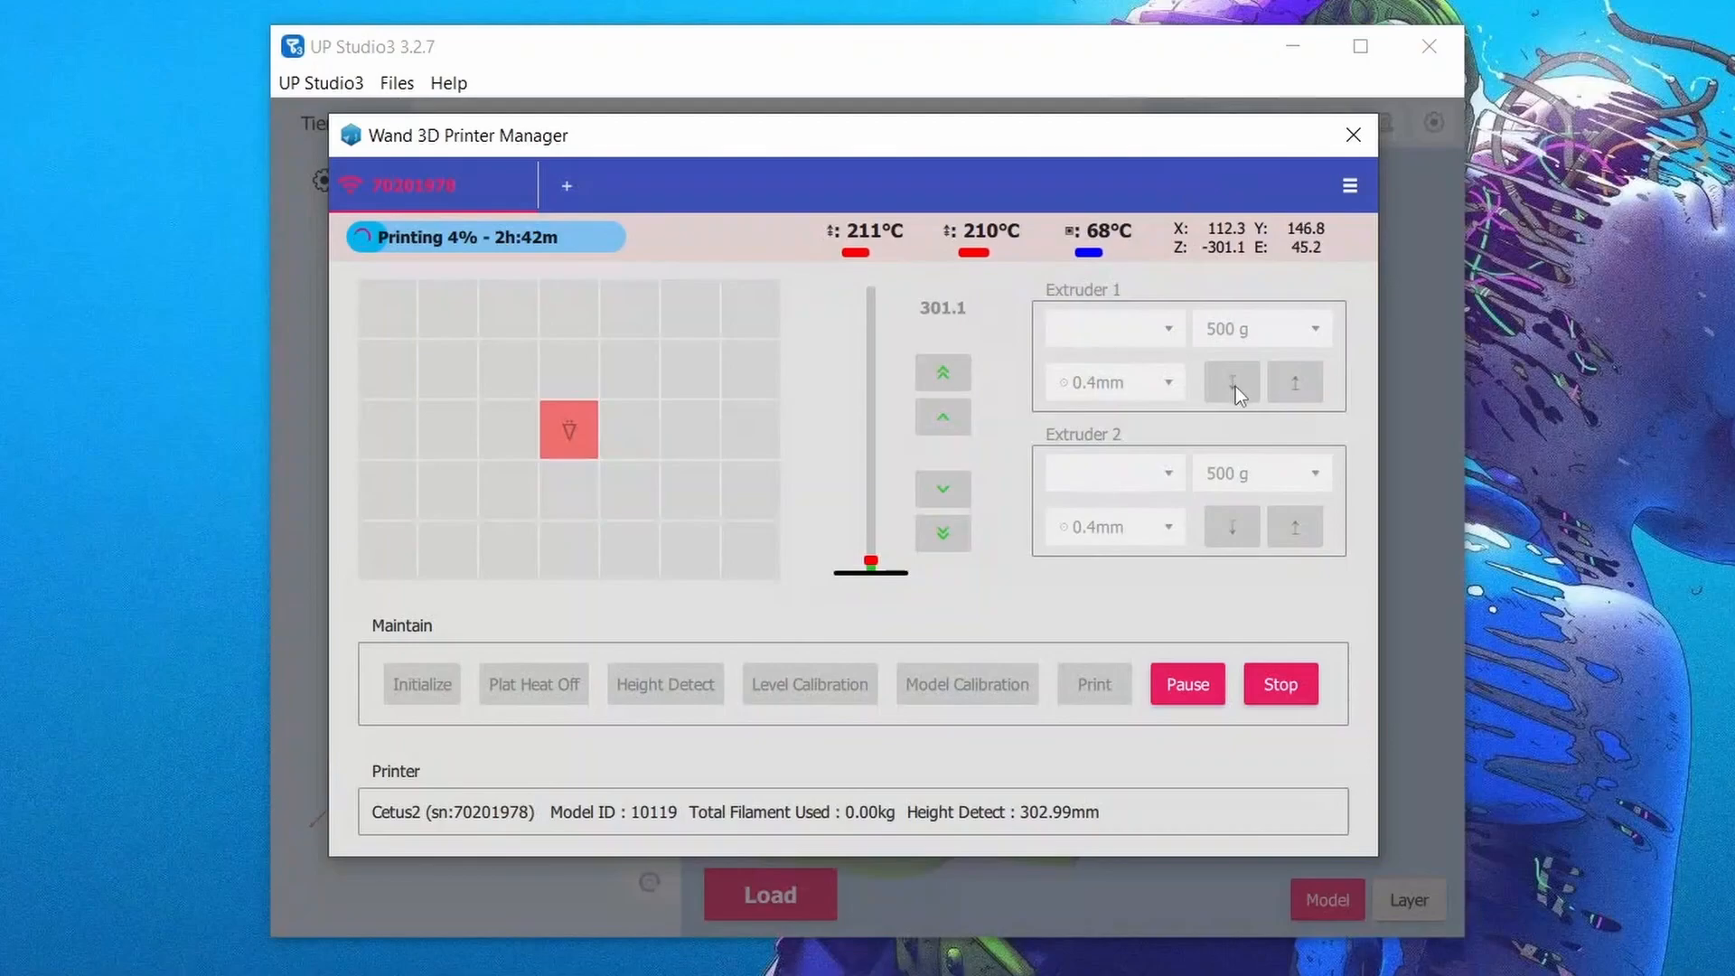
View the printer manager's Auto Connect and About options, then QidiSlicer's Print Settings.
{"action": "left_click", "coordinate": [1349, 185]}
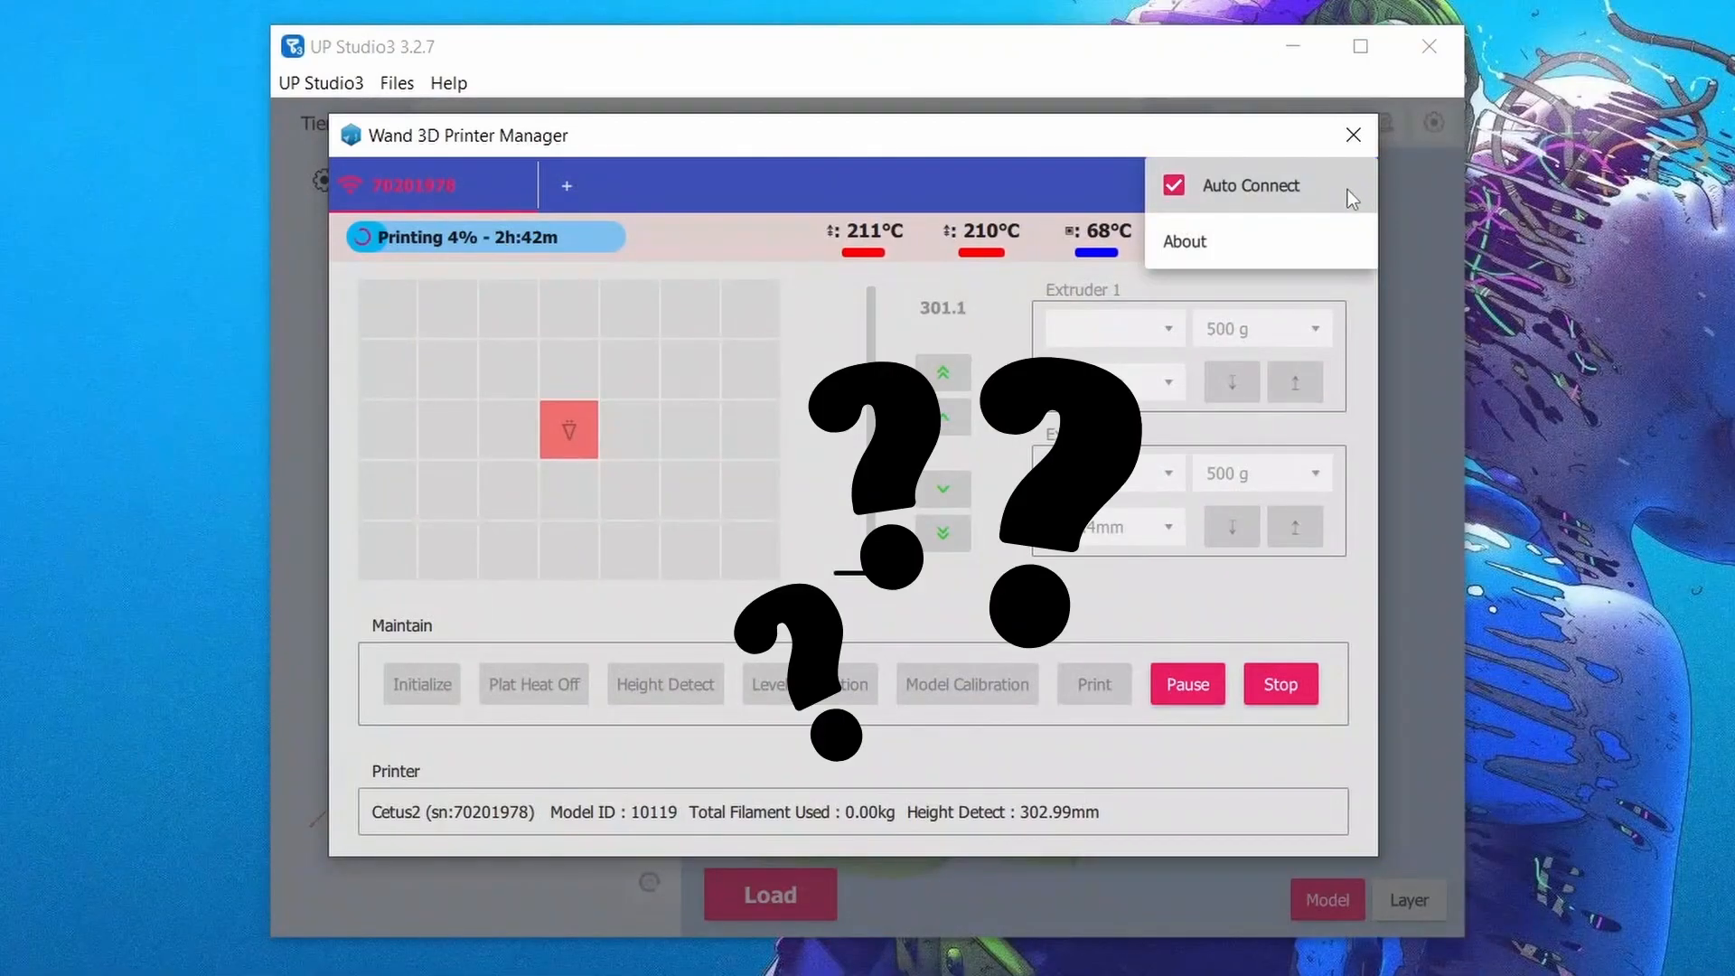
{"action": "mouse_move", "coordinate": [1048, 706]}
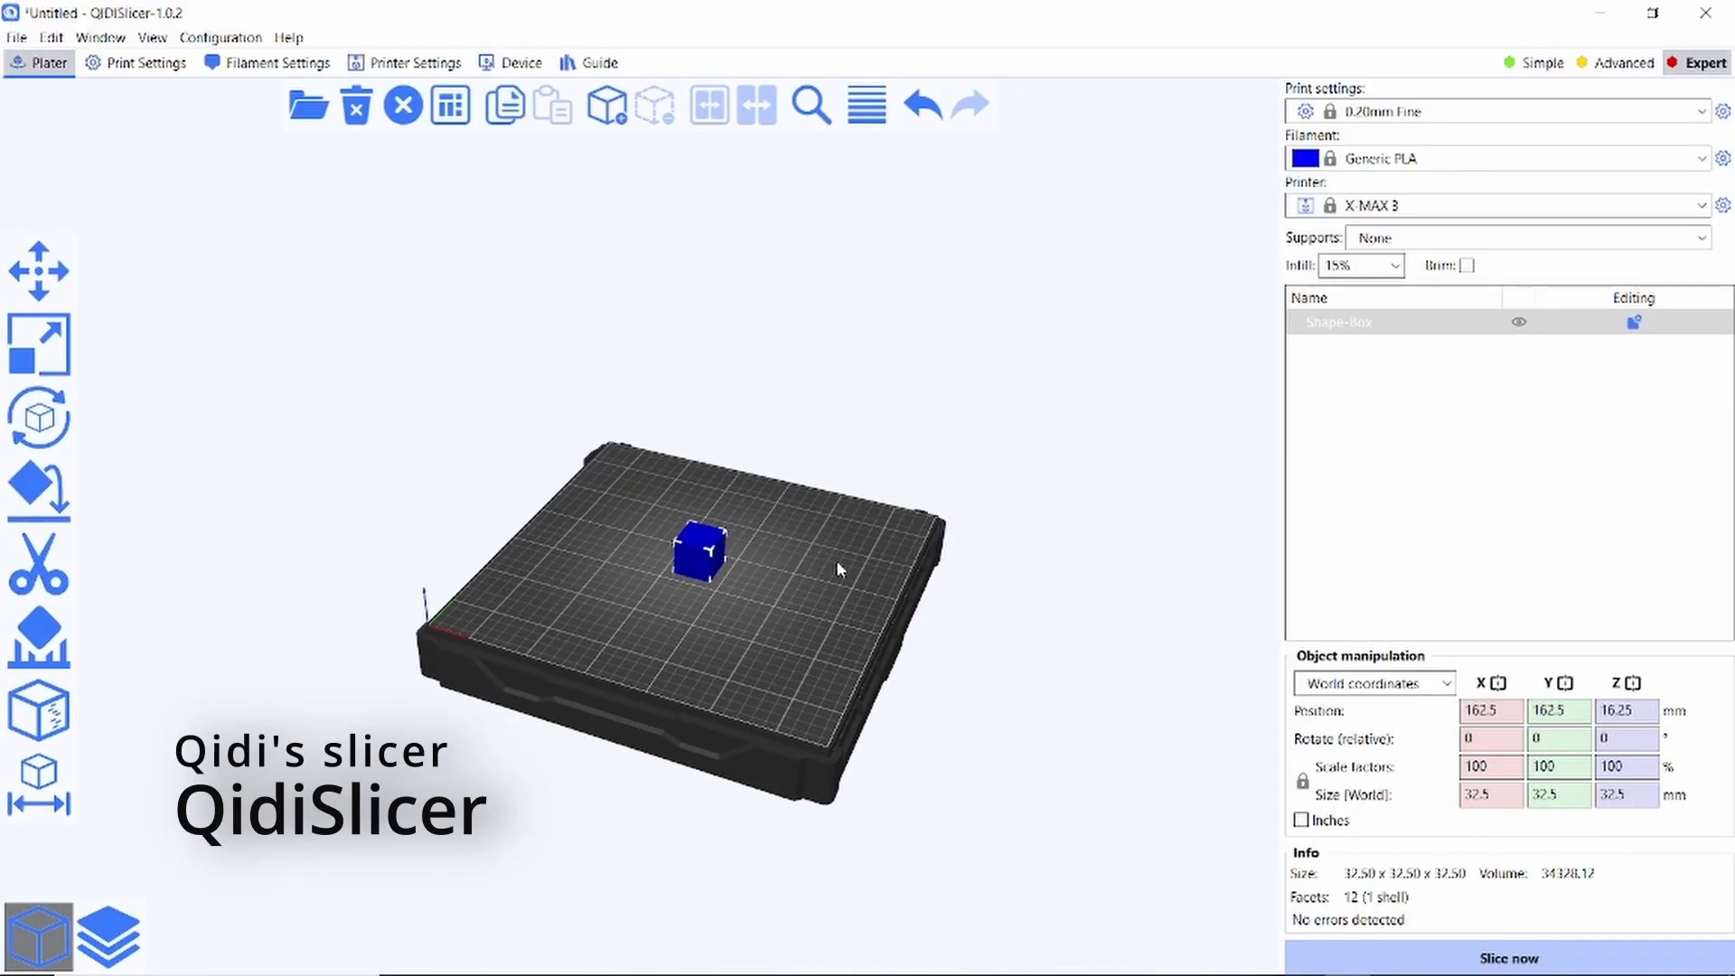
{"action": "left_click", "coordinate": [136, 62]}
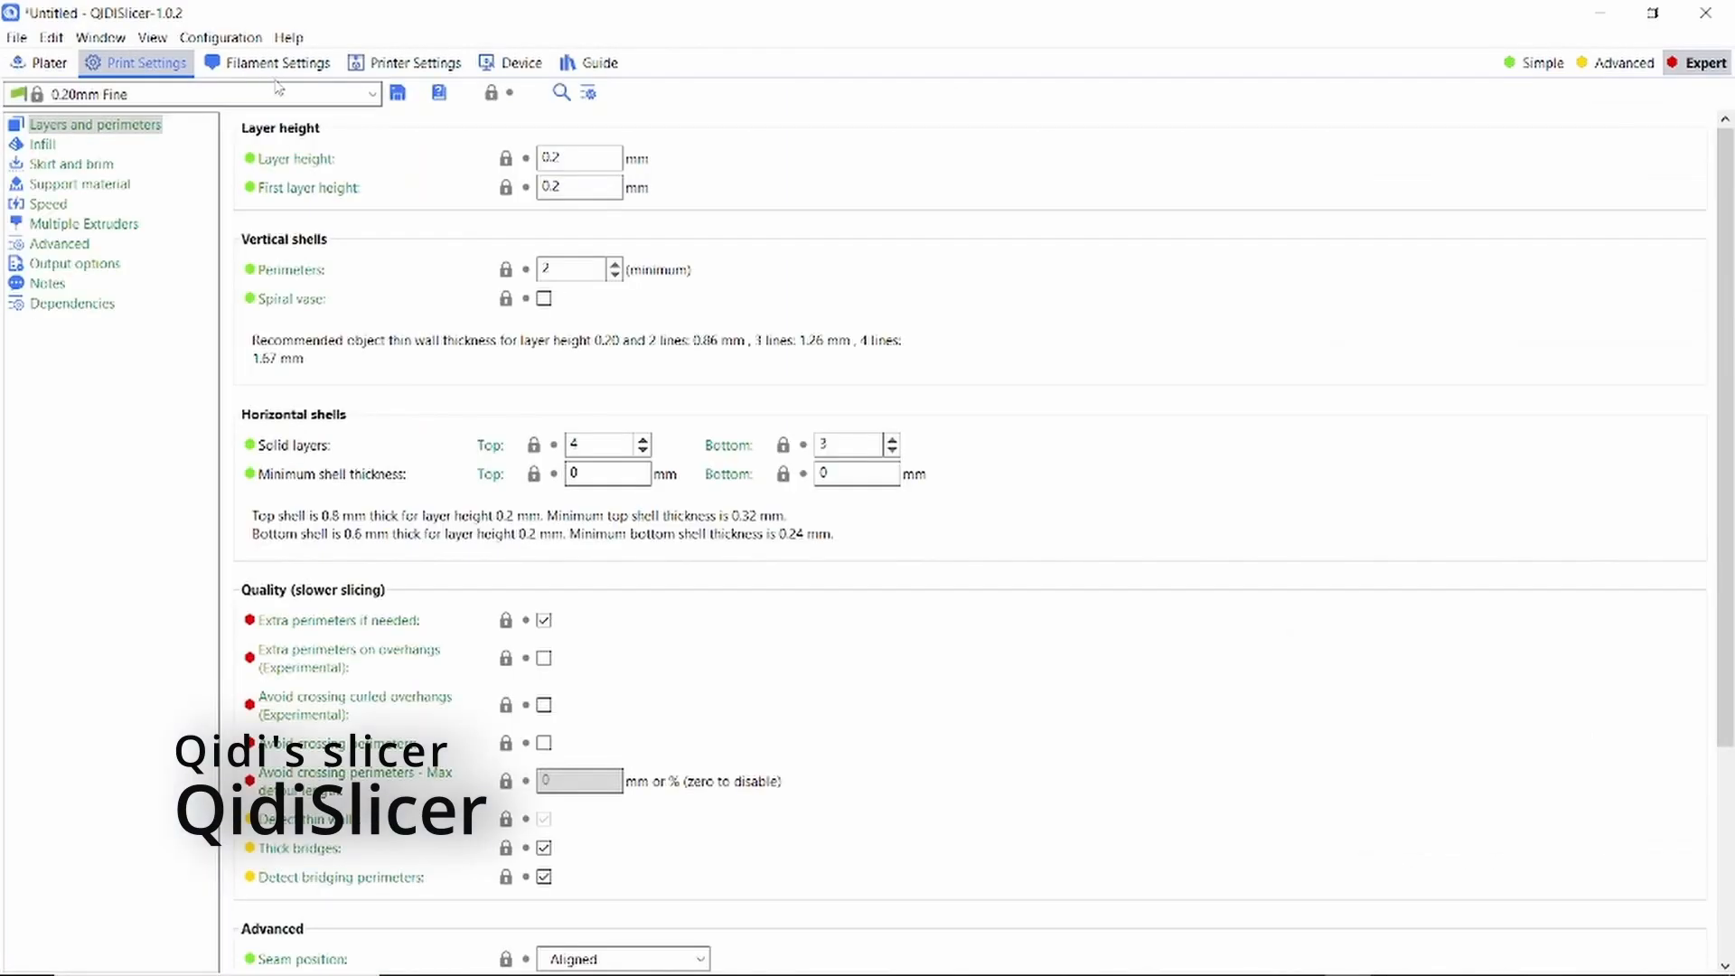
{"action": "left_click", "coordinate": [414, 62]}
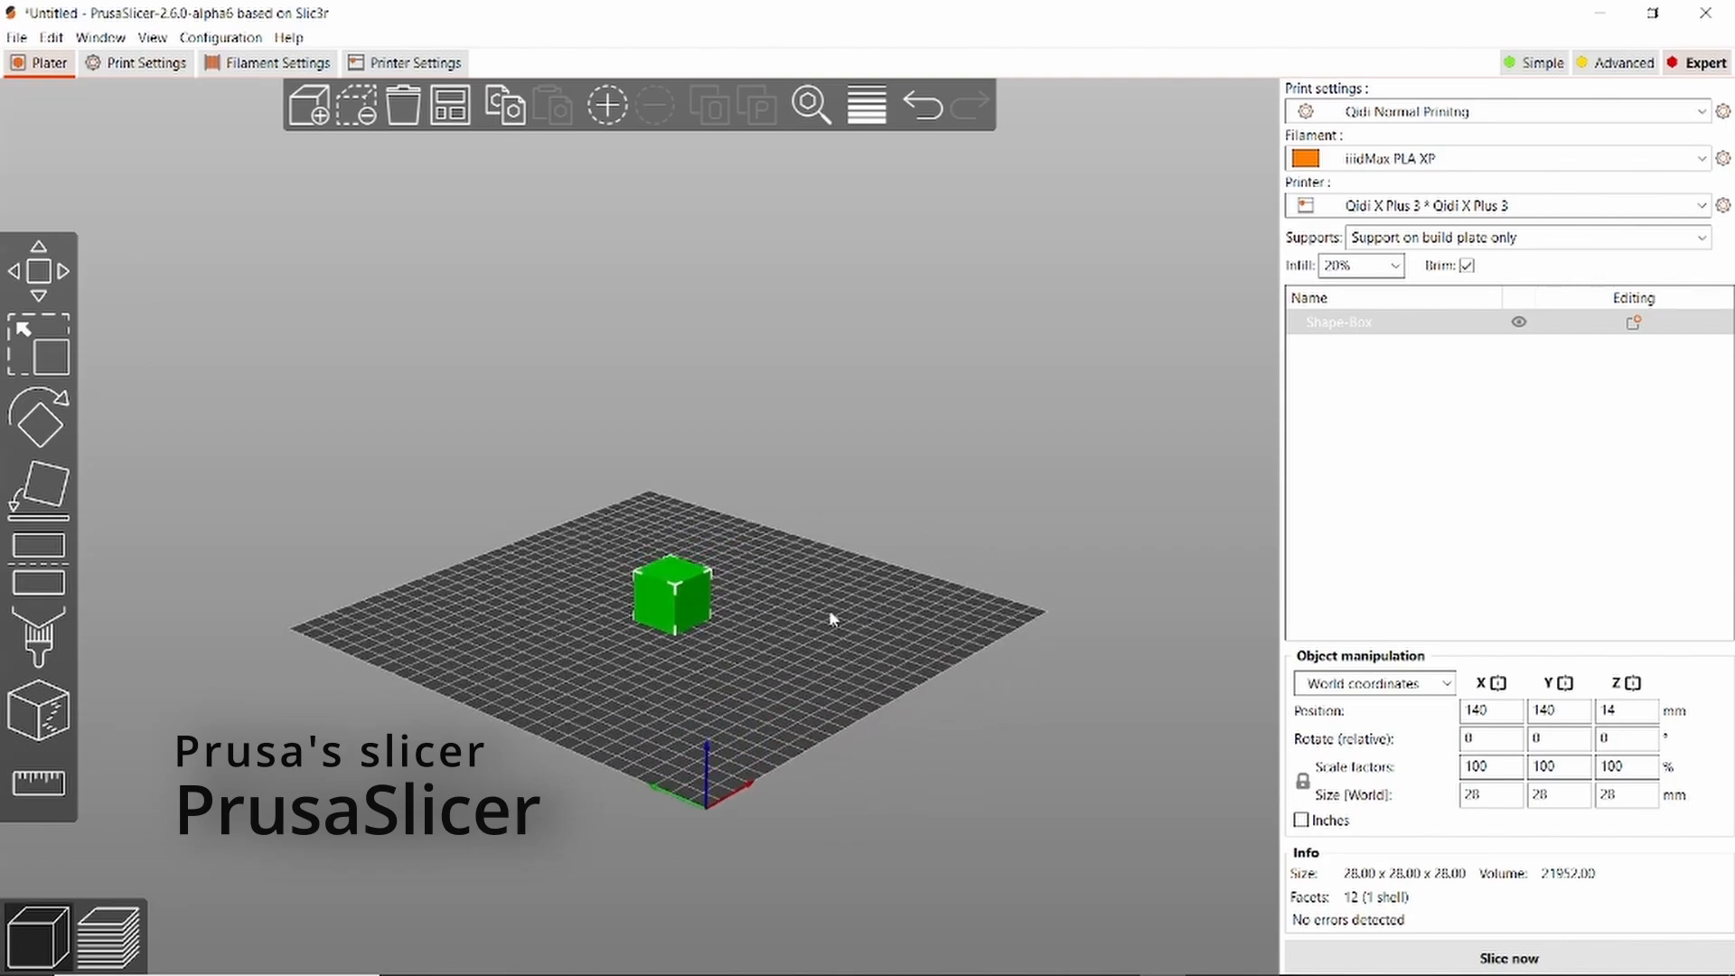
Show the Shape-Box cube on PrusaSlicer's Plater with the Qidi X Plus 3 profile.
{"action": "left_click", "coordinate": [275, 64]}
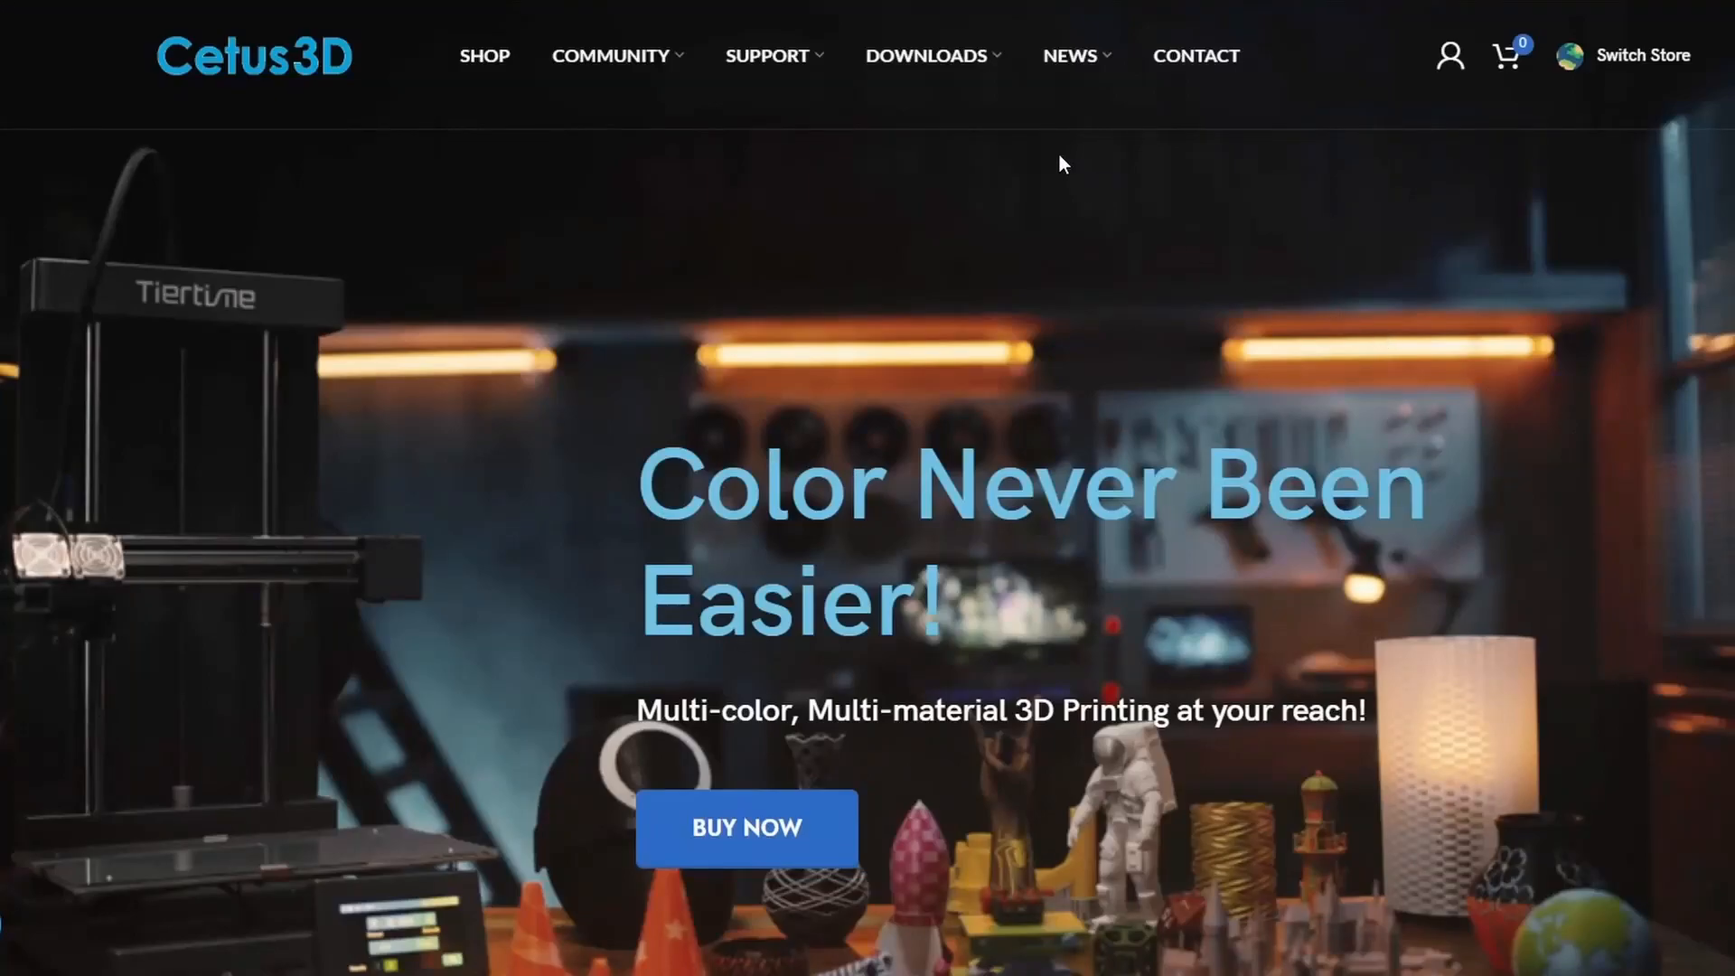
Go to the Cetus3D Software Download page via the DOWNLOADS menu.
{"action": "left_click", "coordinate": [927, 55]}
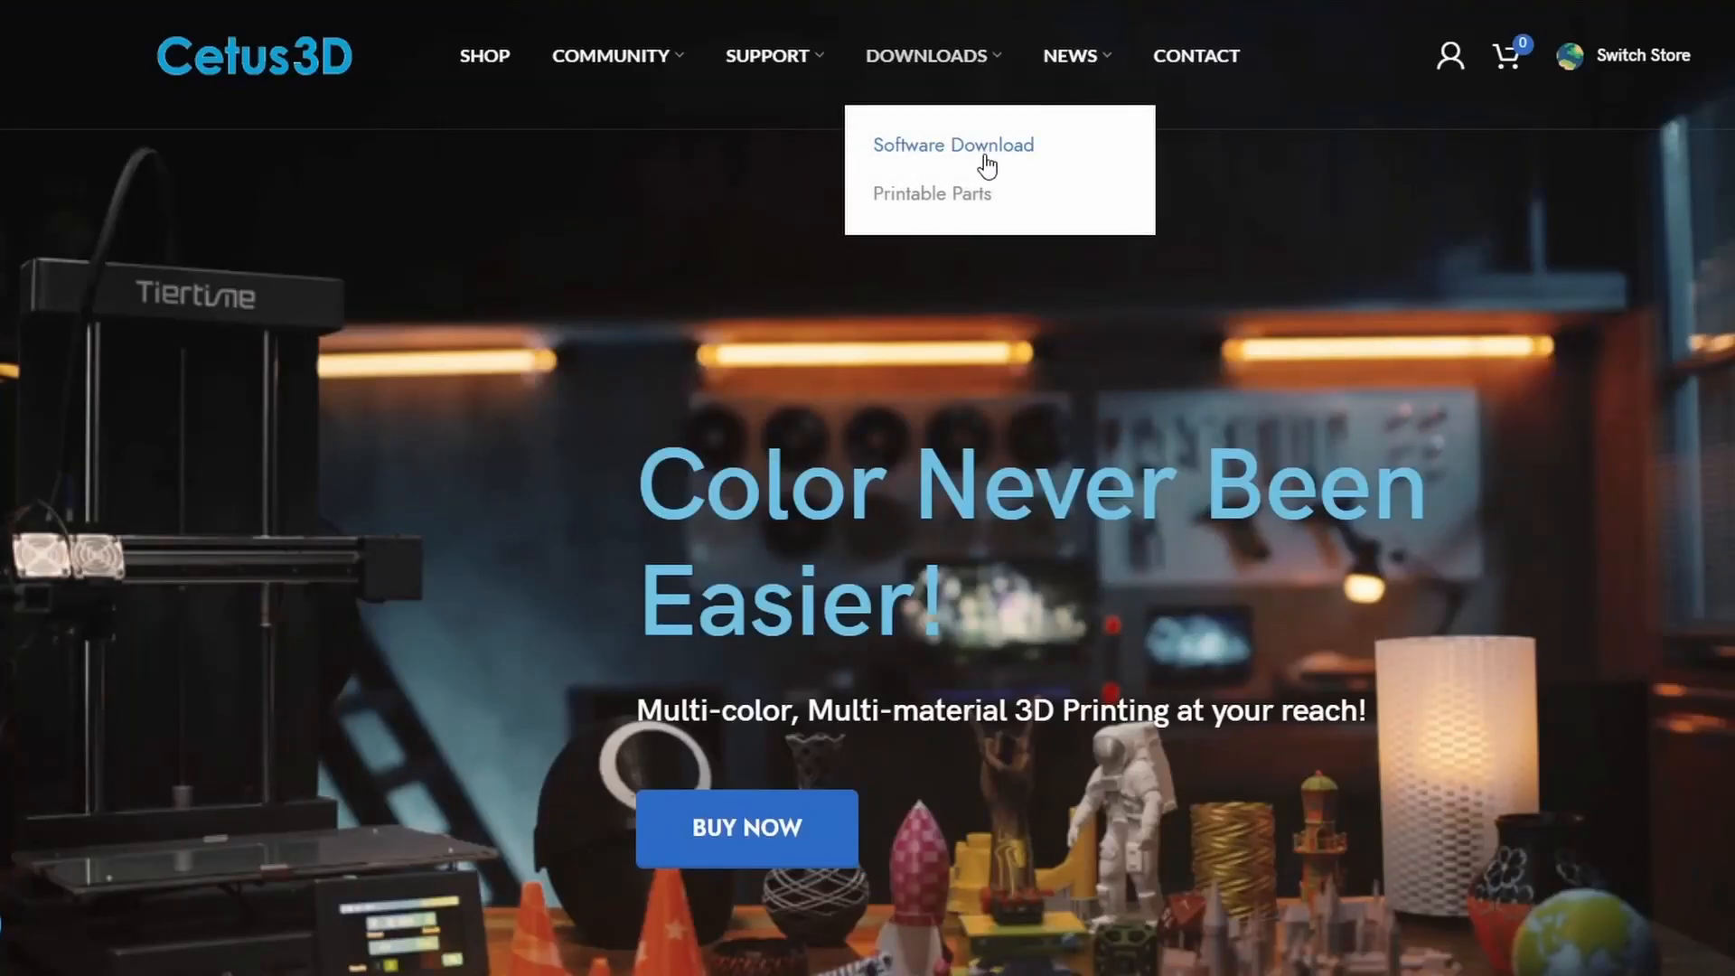
{"action": "left_click", "coordinate": [951, 145]}
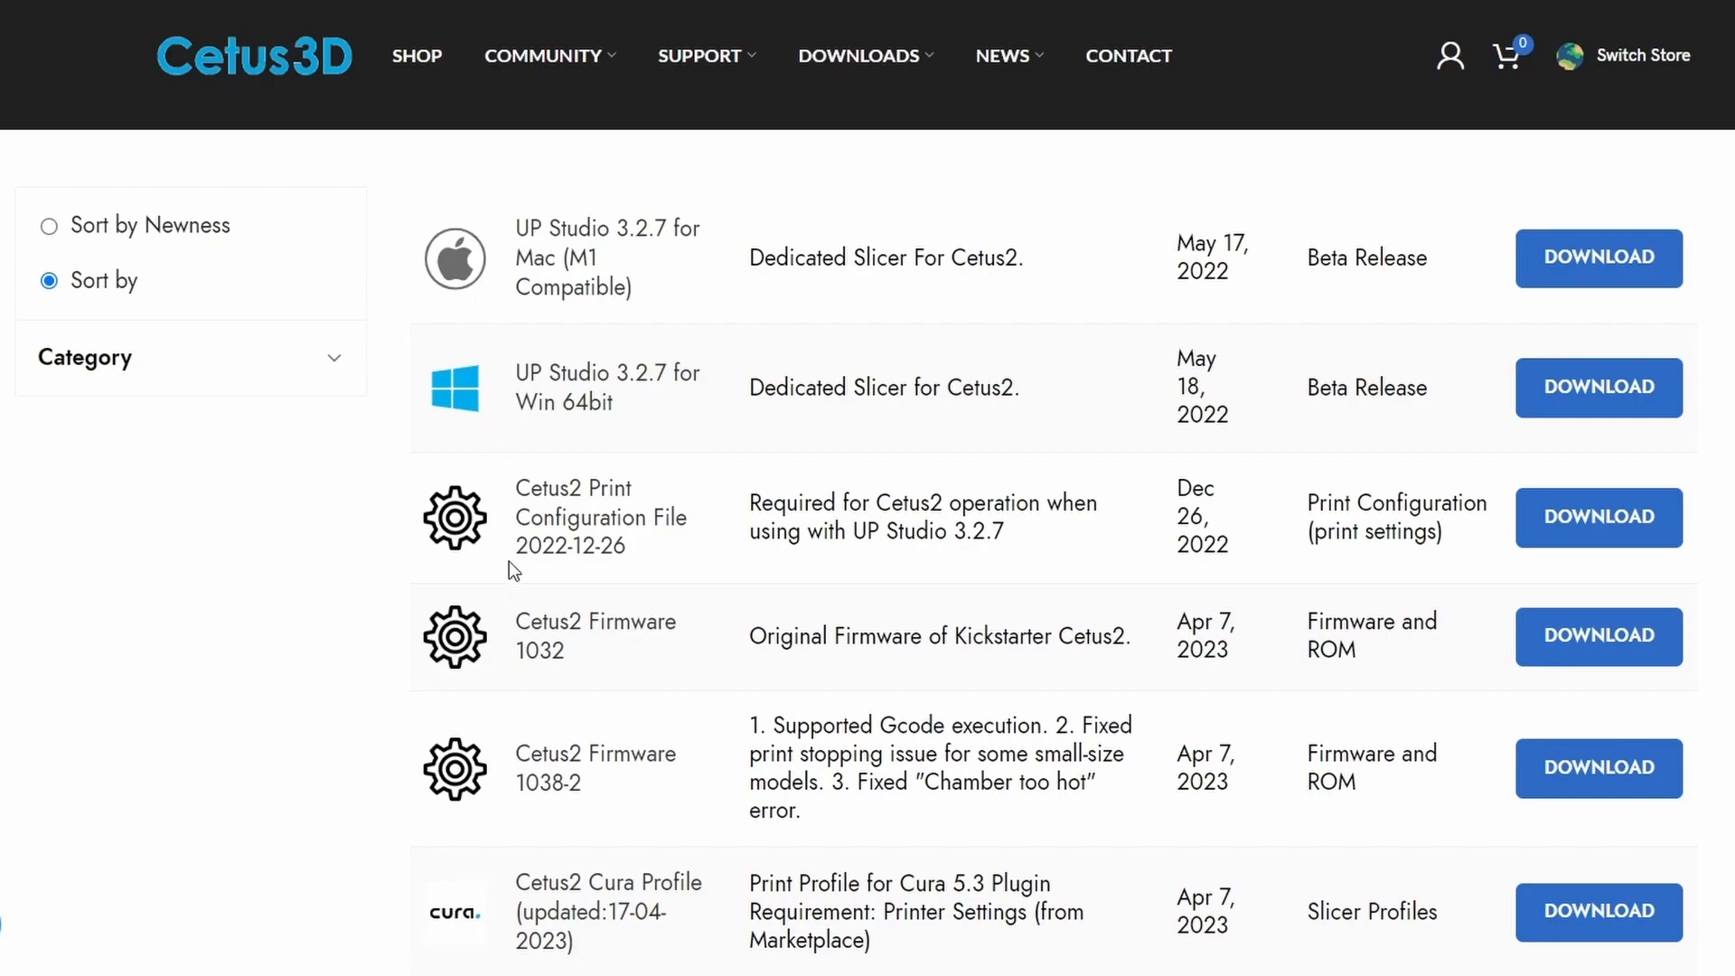
{"action": "mouse_move", "coordinate": [1156, 361]}
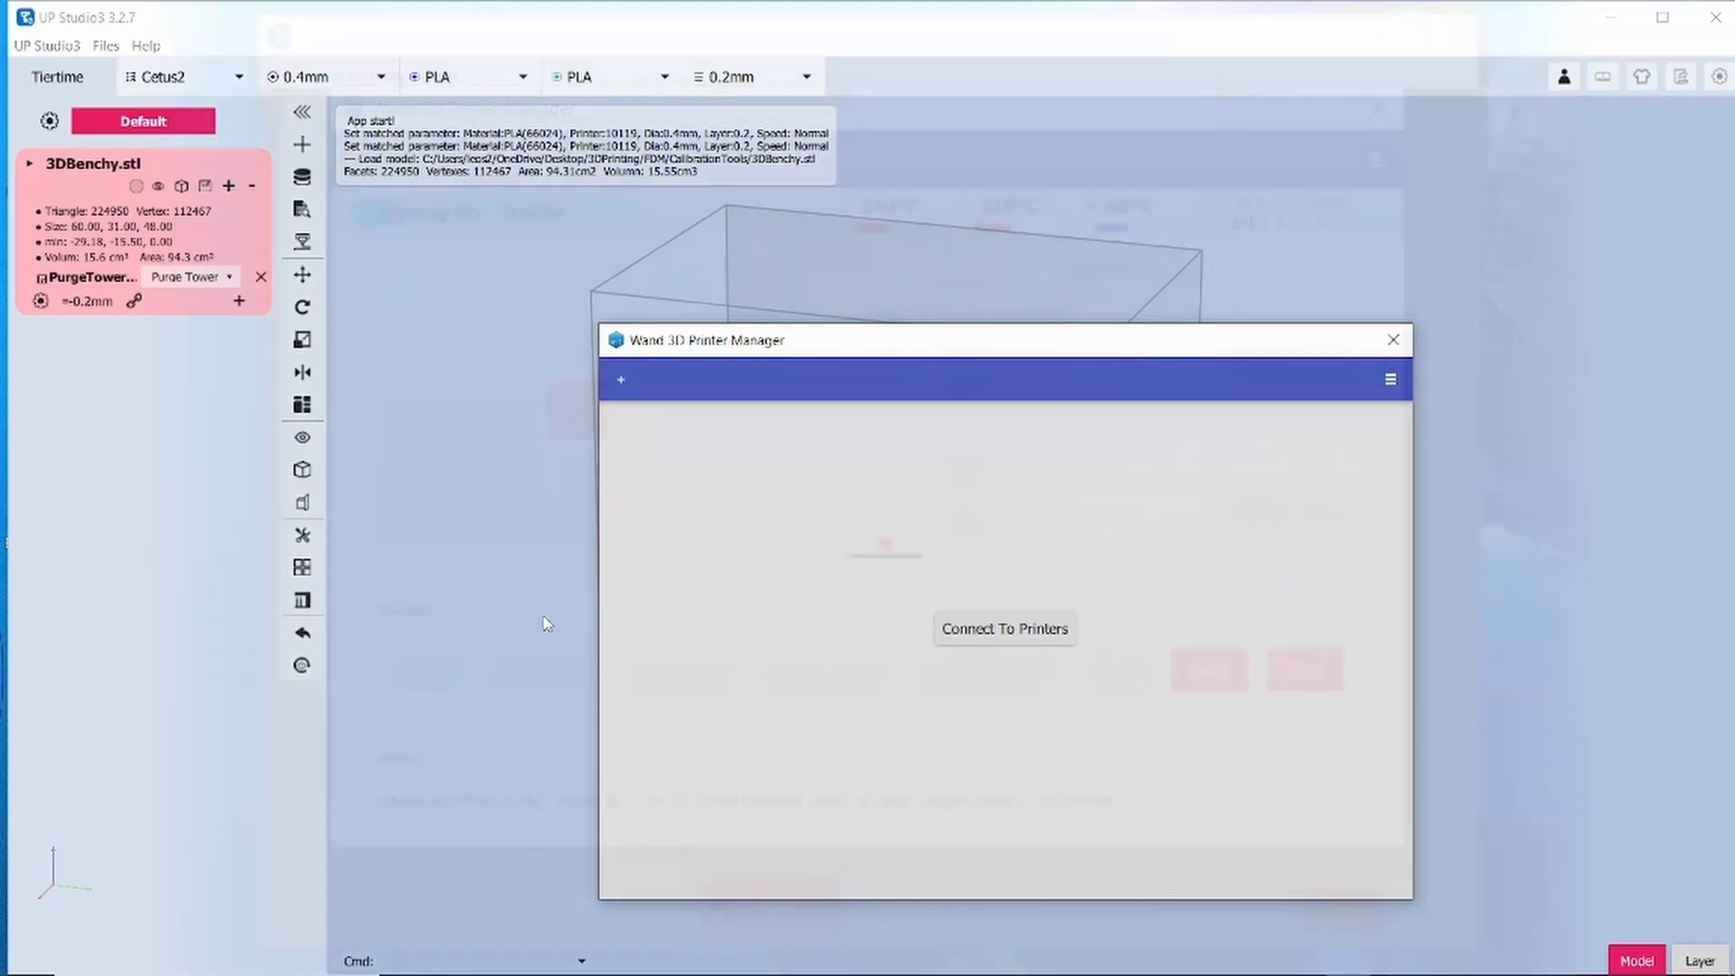
Connect to the Cetus2 printer, review its print status, and close the printer manager.
{"action": "left_click", "coordinate": [1002, 629]}
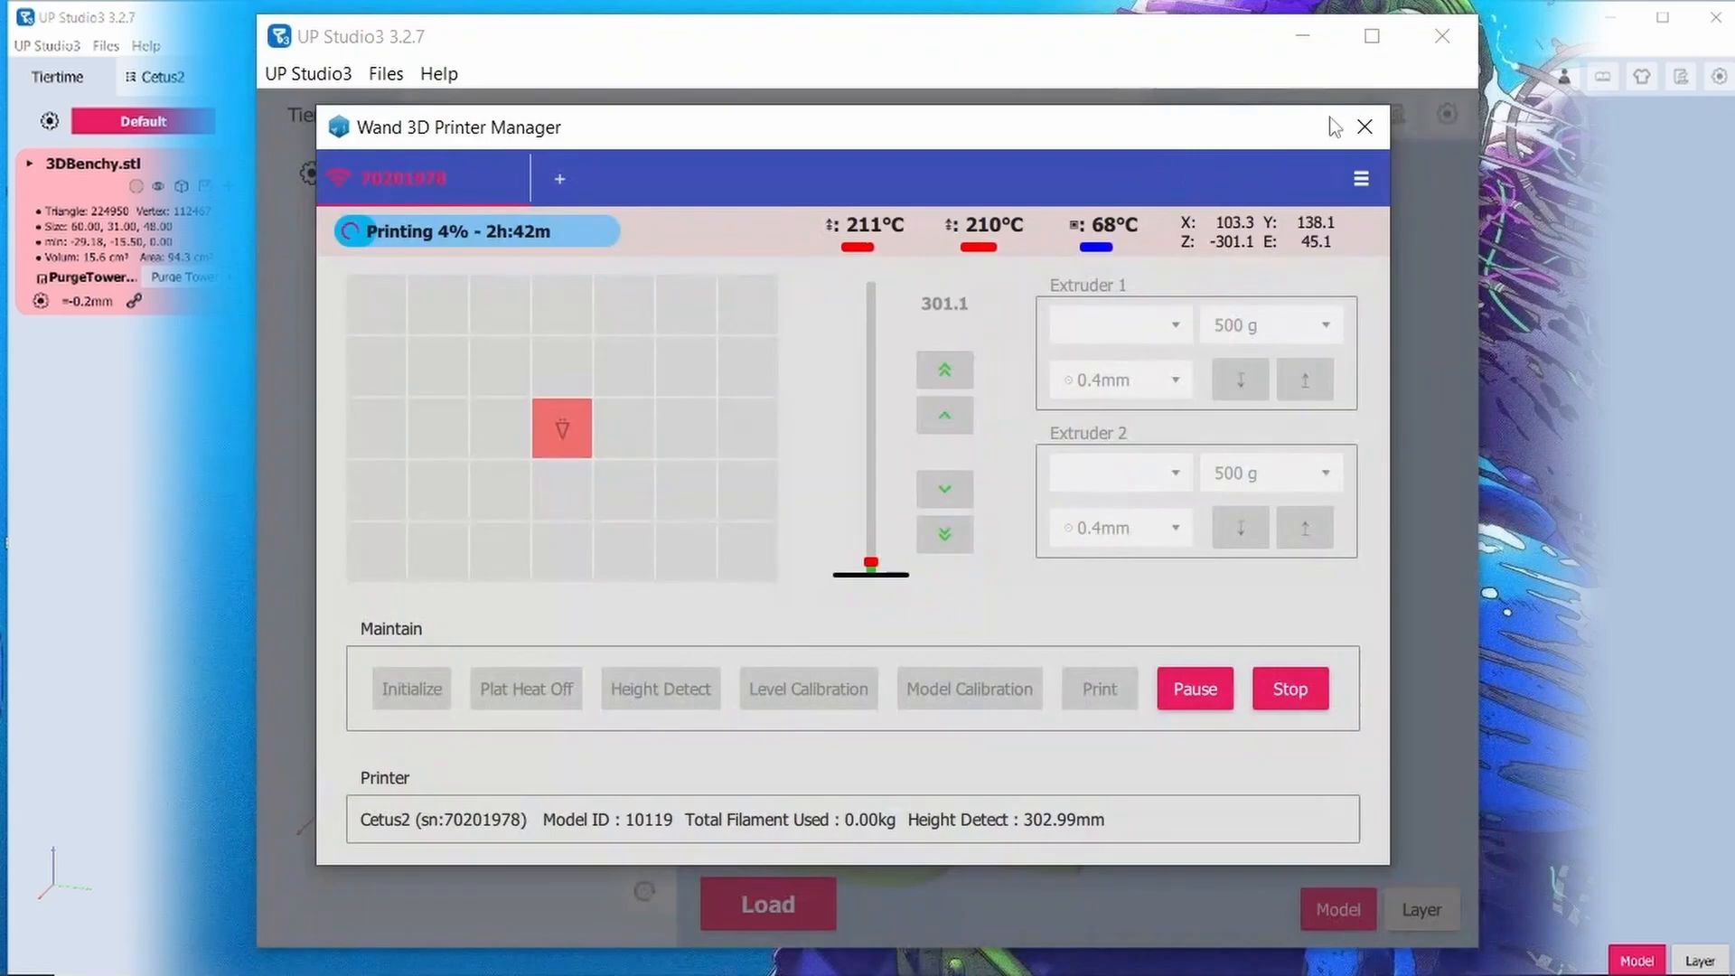
{"action": "left_click", "coordinate": [1360, 179]}
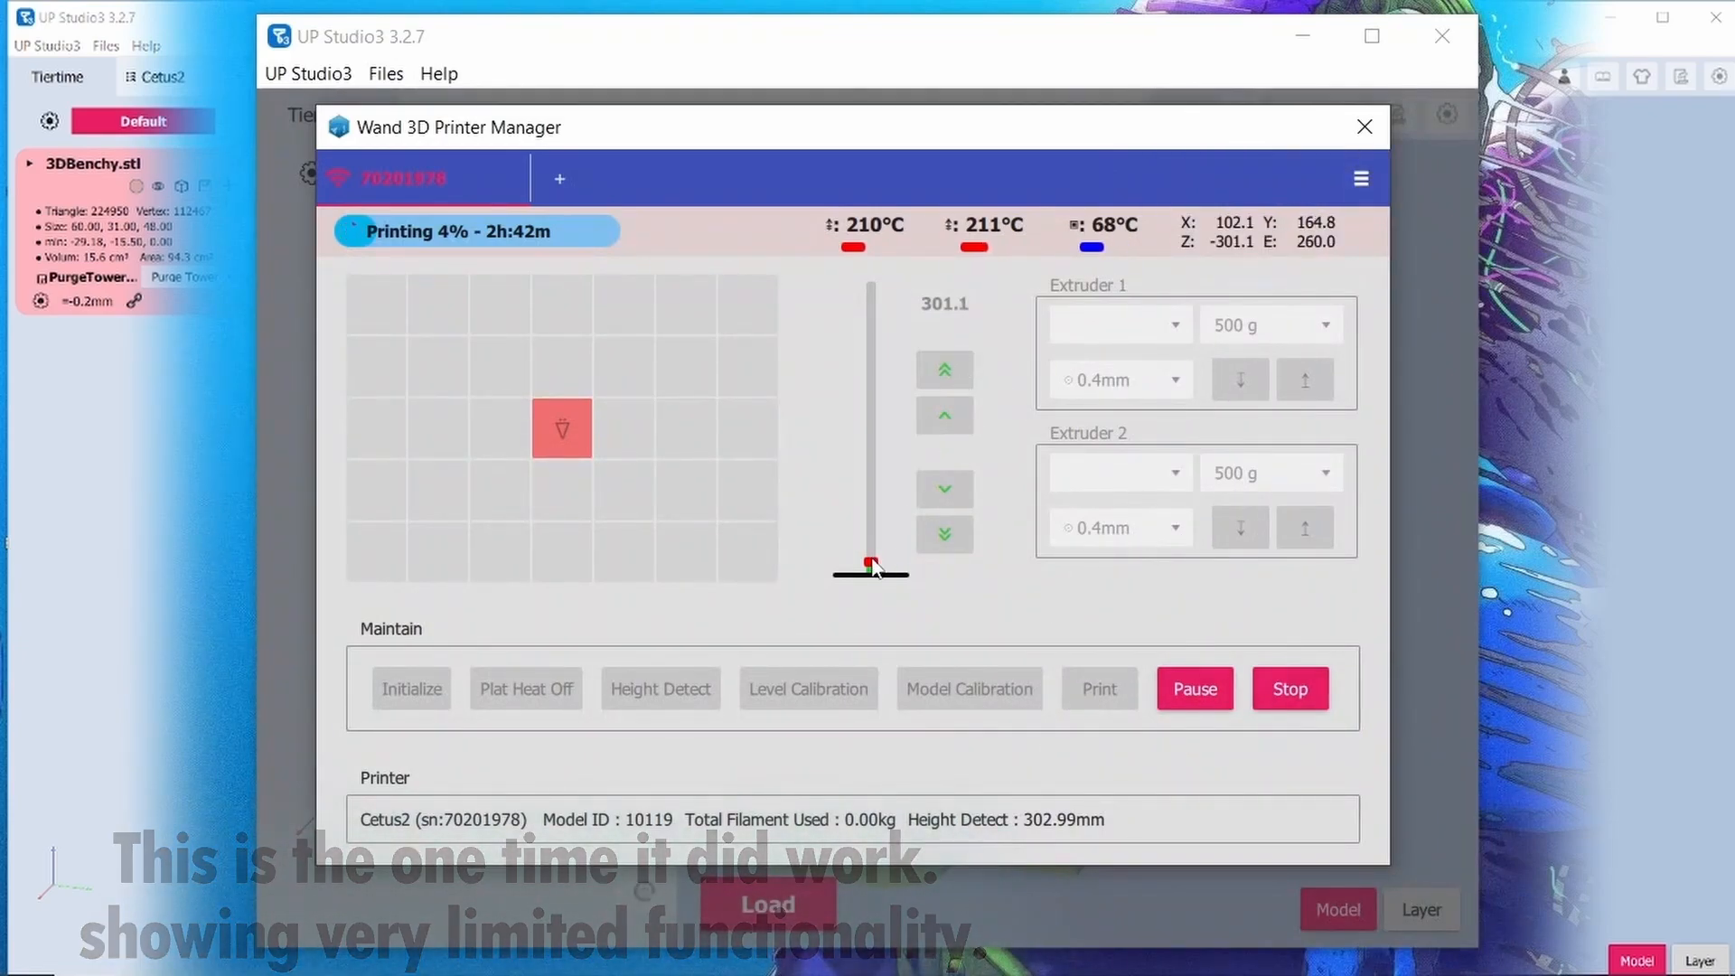
{"action": "left_click", "coordinate": [1365, 127]}
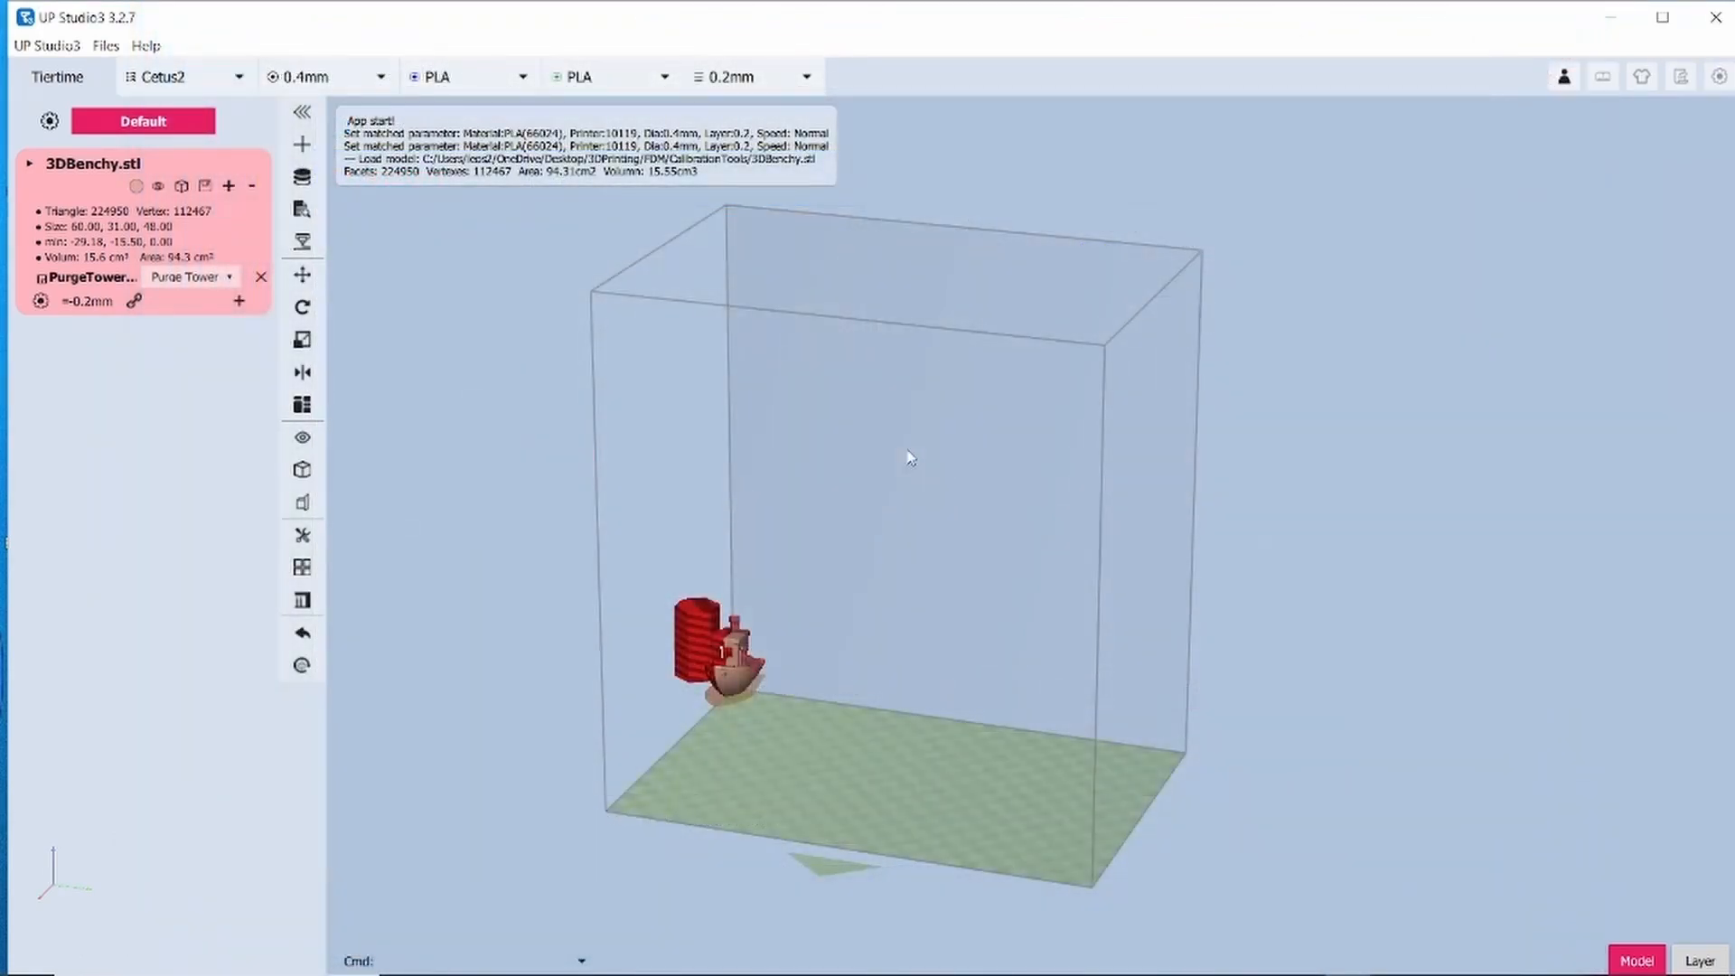
{"action": "mouse_move", "coordinate": [927, 493]}
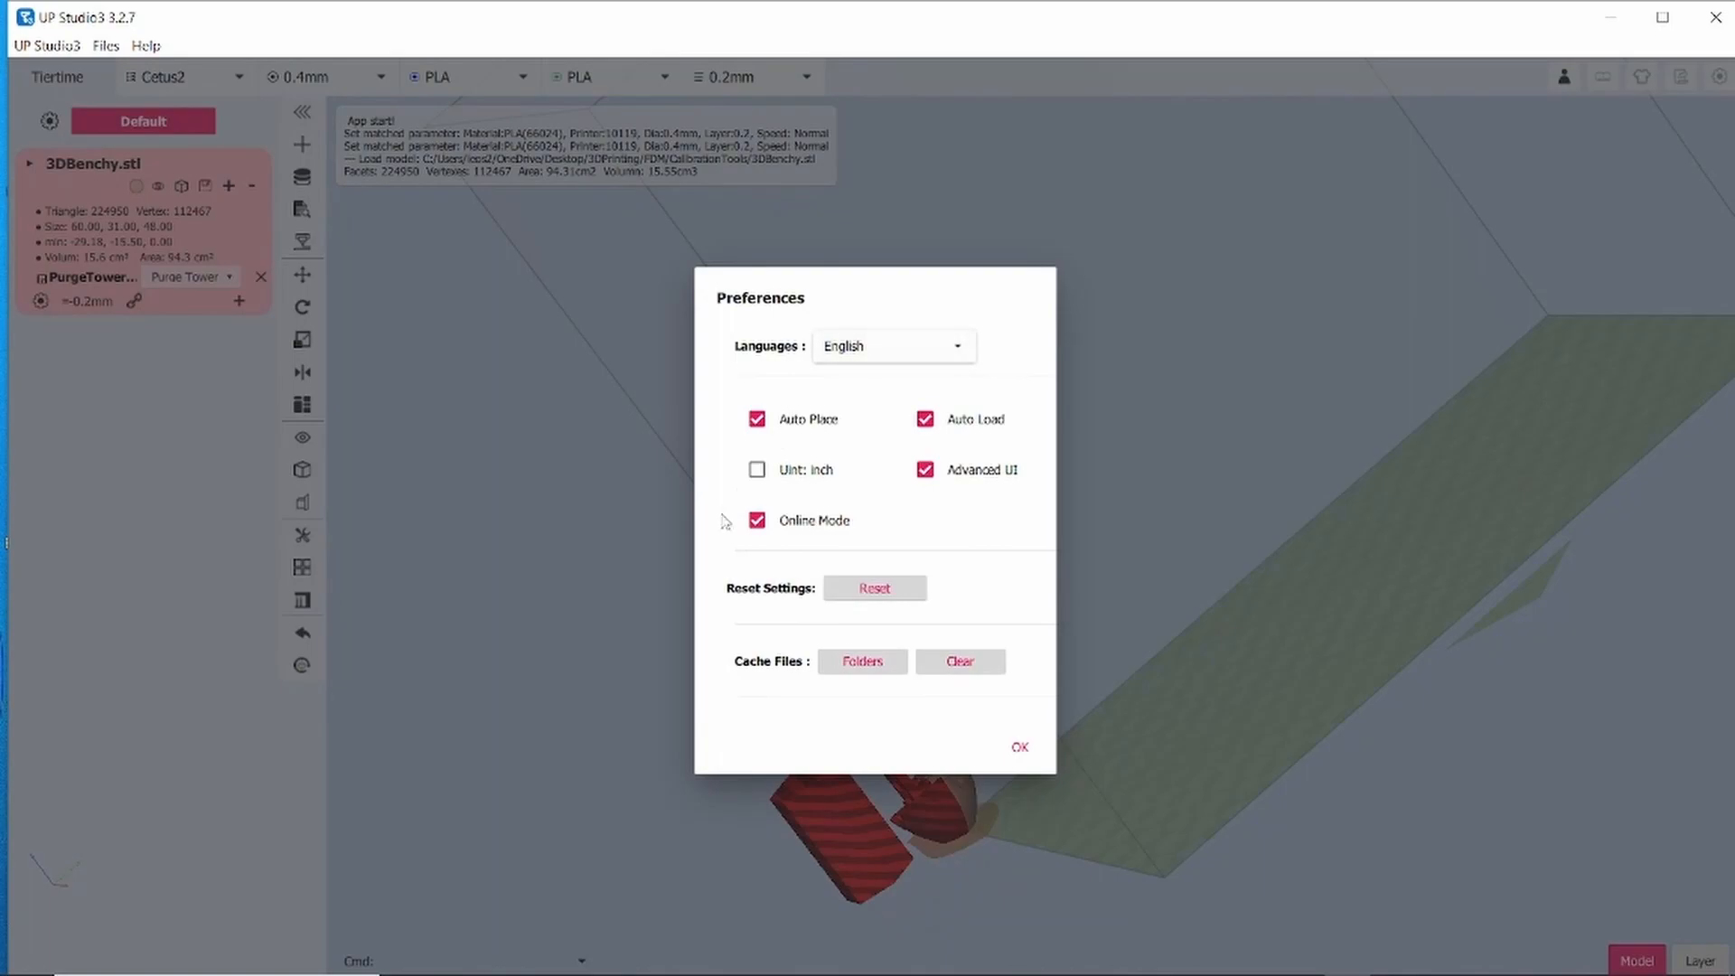
{"action": "mouse_move", "coordinate": [1012, 697]}
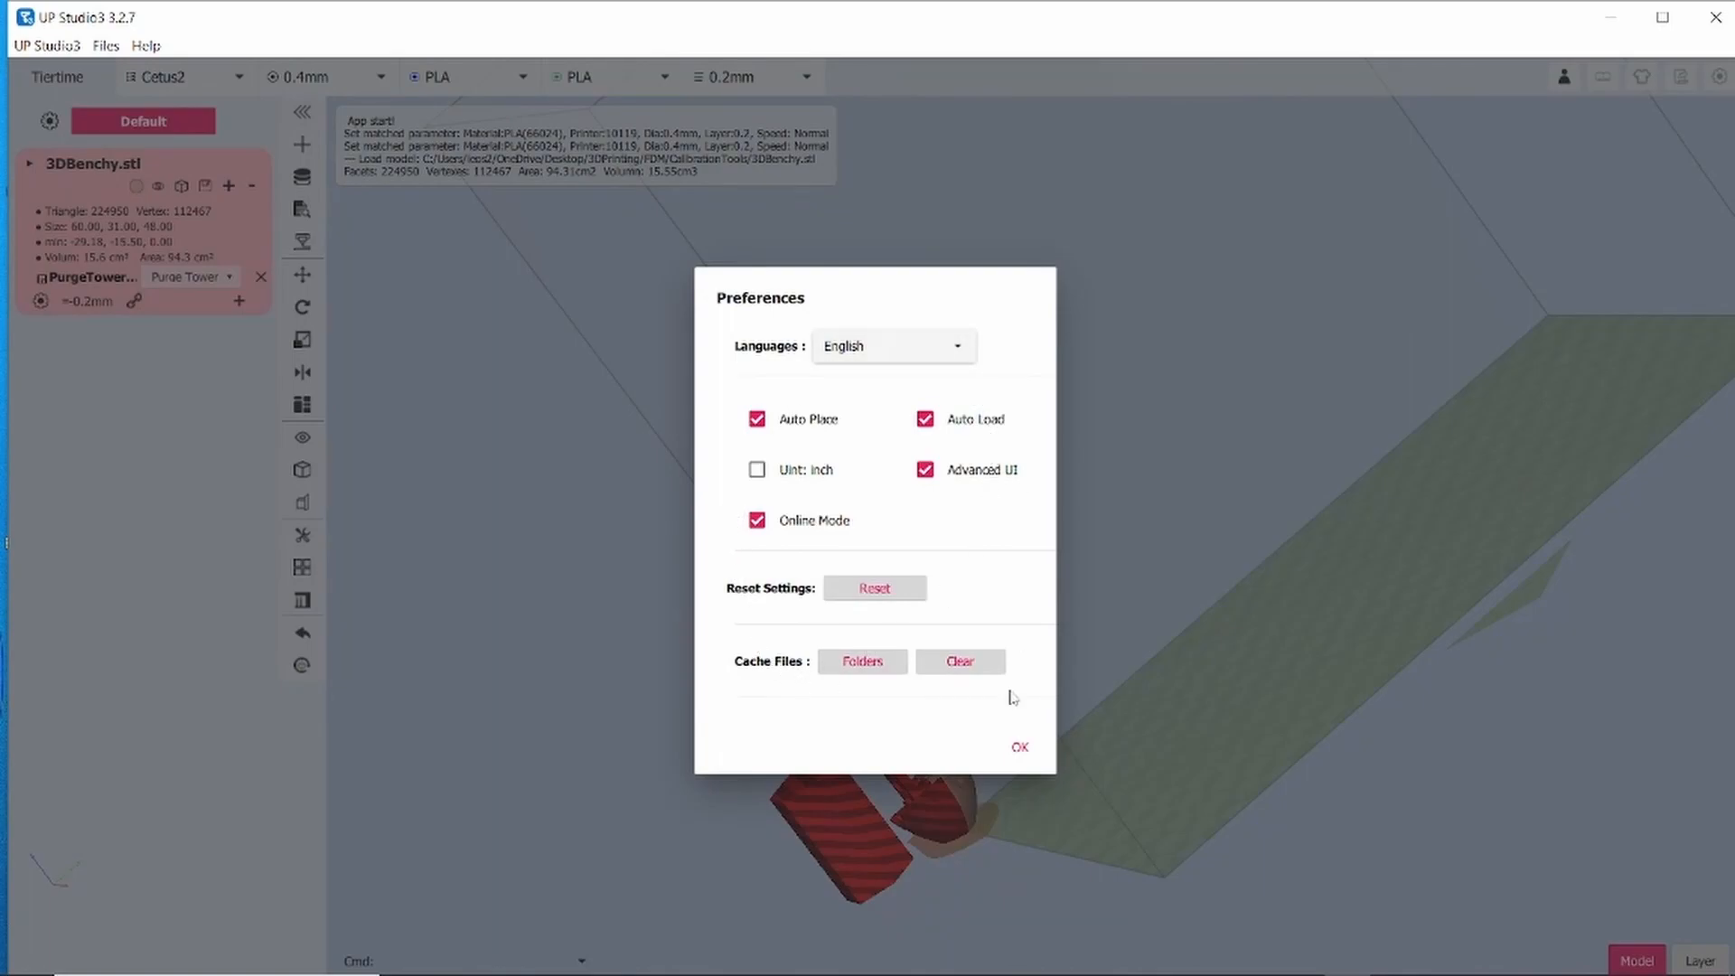
{"action": "left_click", "coordinate": [1018, 747]}
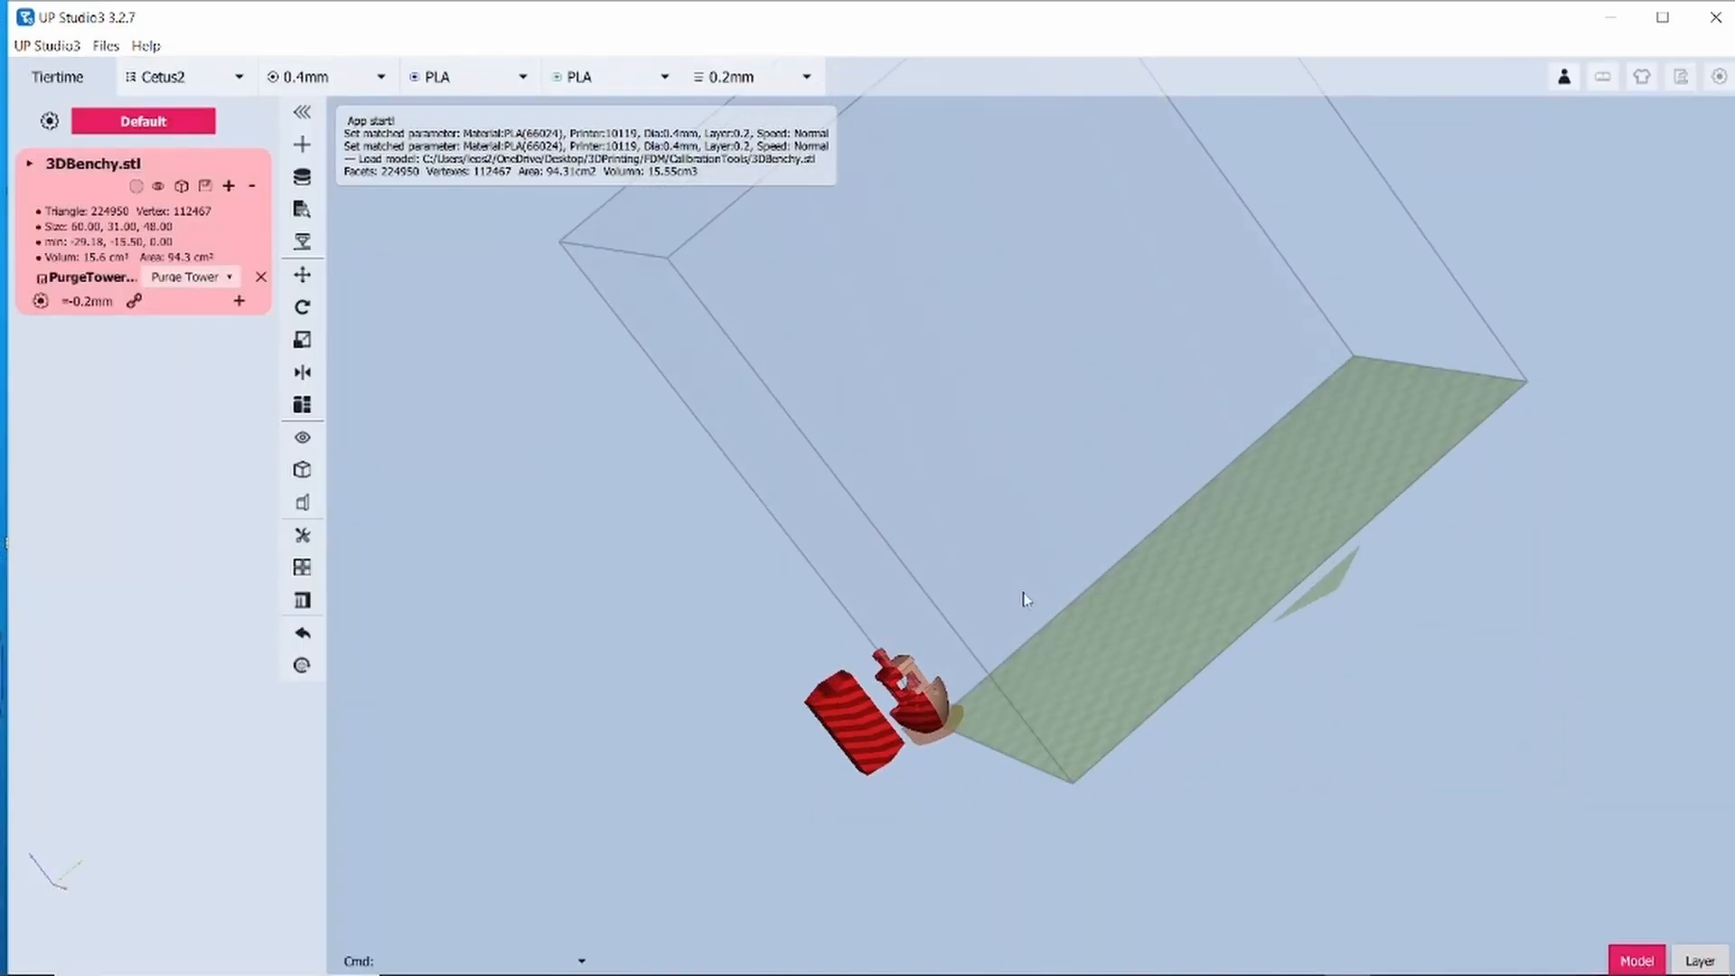
Snap the camera to a standard upright preset view of the Benchy and purge tower.
{"action": "left_click", "coordinate": [301, 436]}
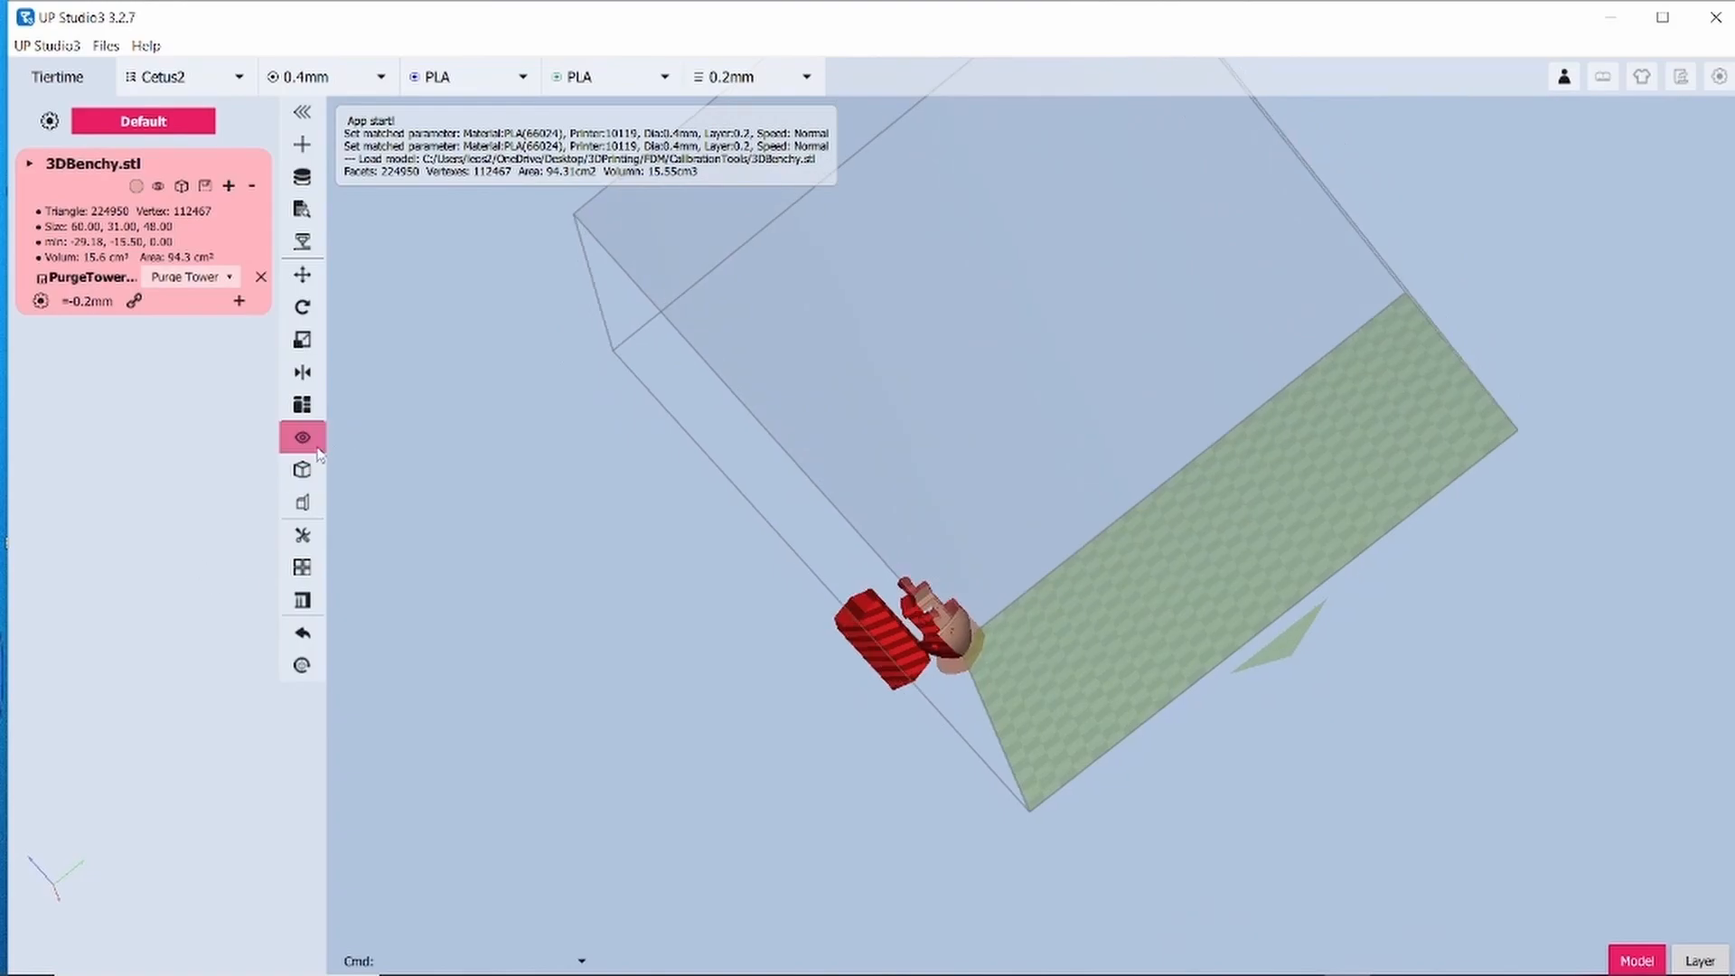
{"action": "left_click", "coordinate": [301, 436]}
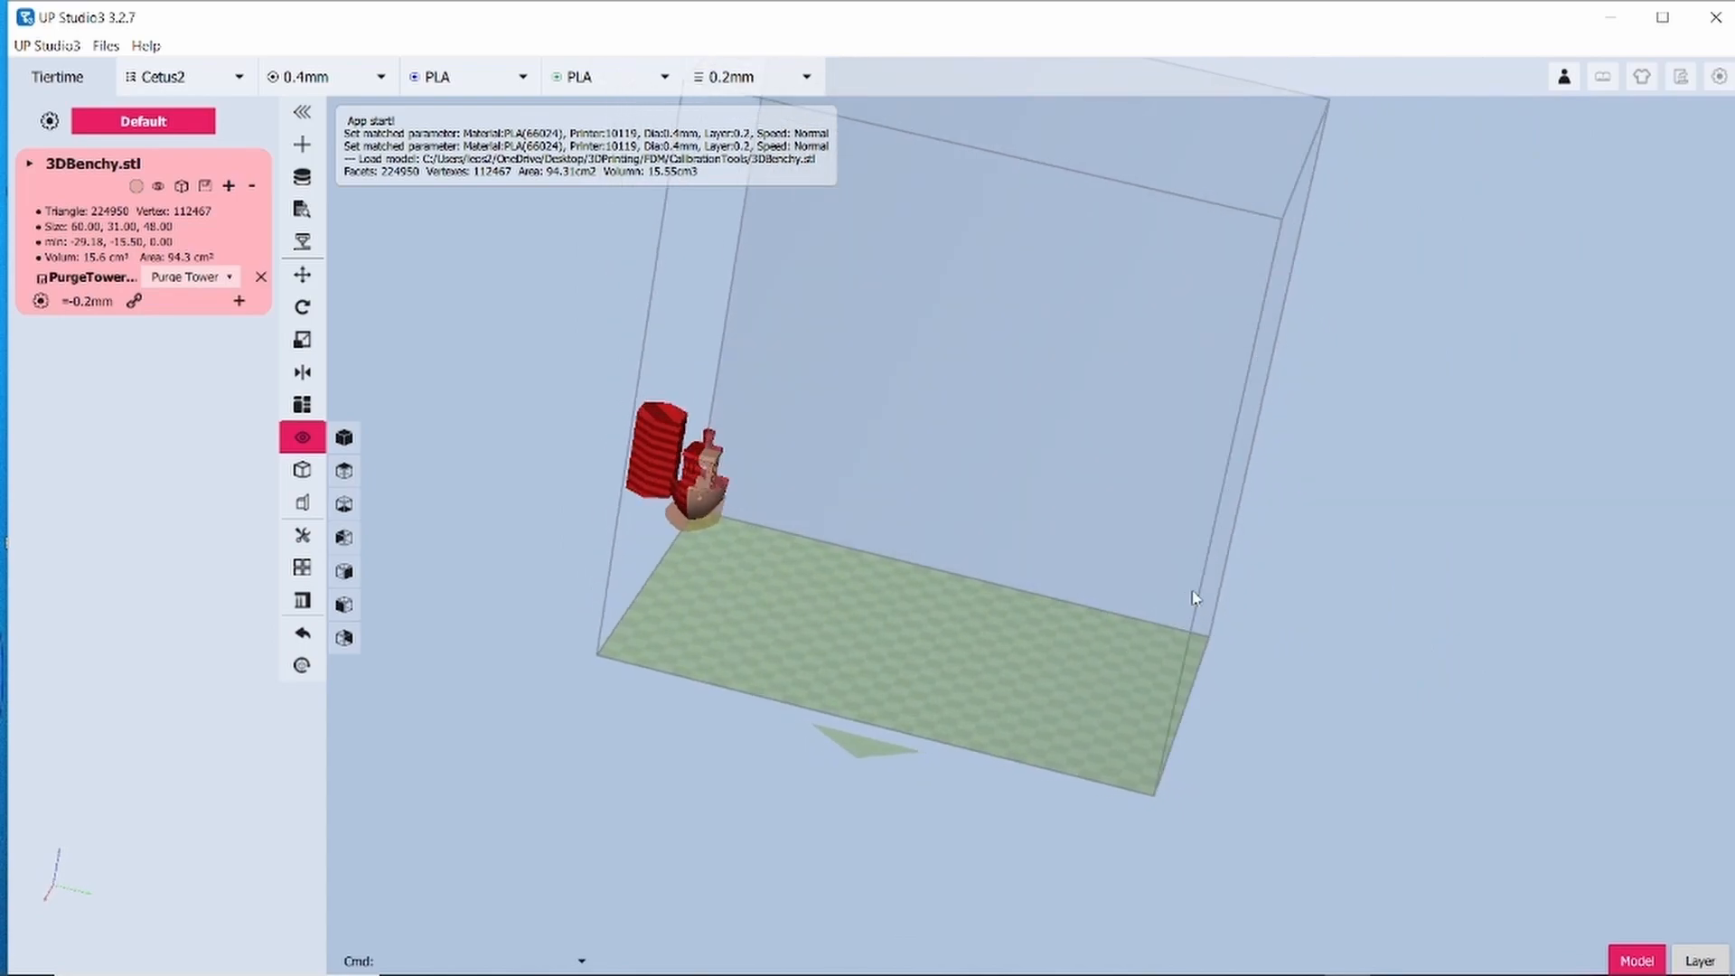
{"action": "mouse_move", "coordinate": [1321, 656]}
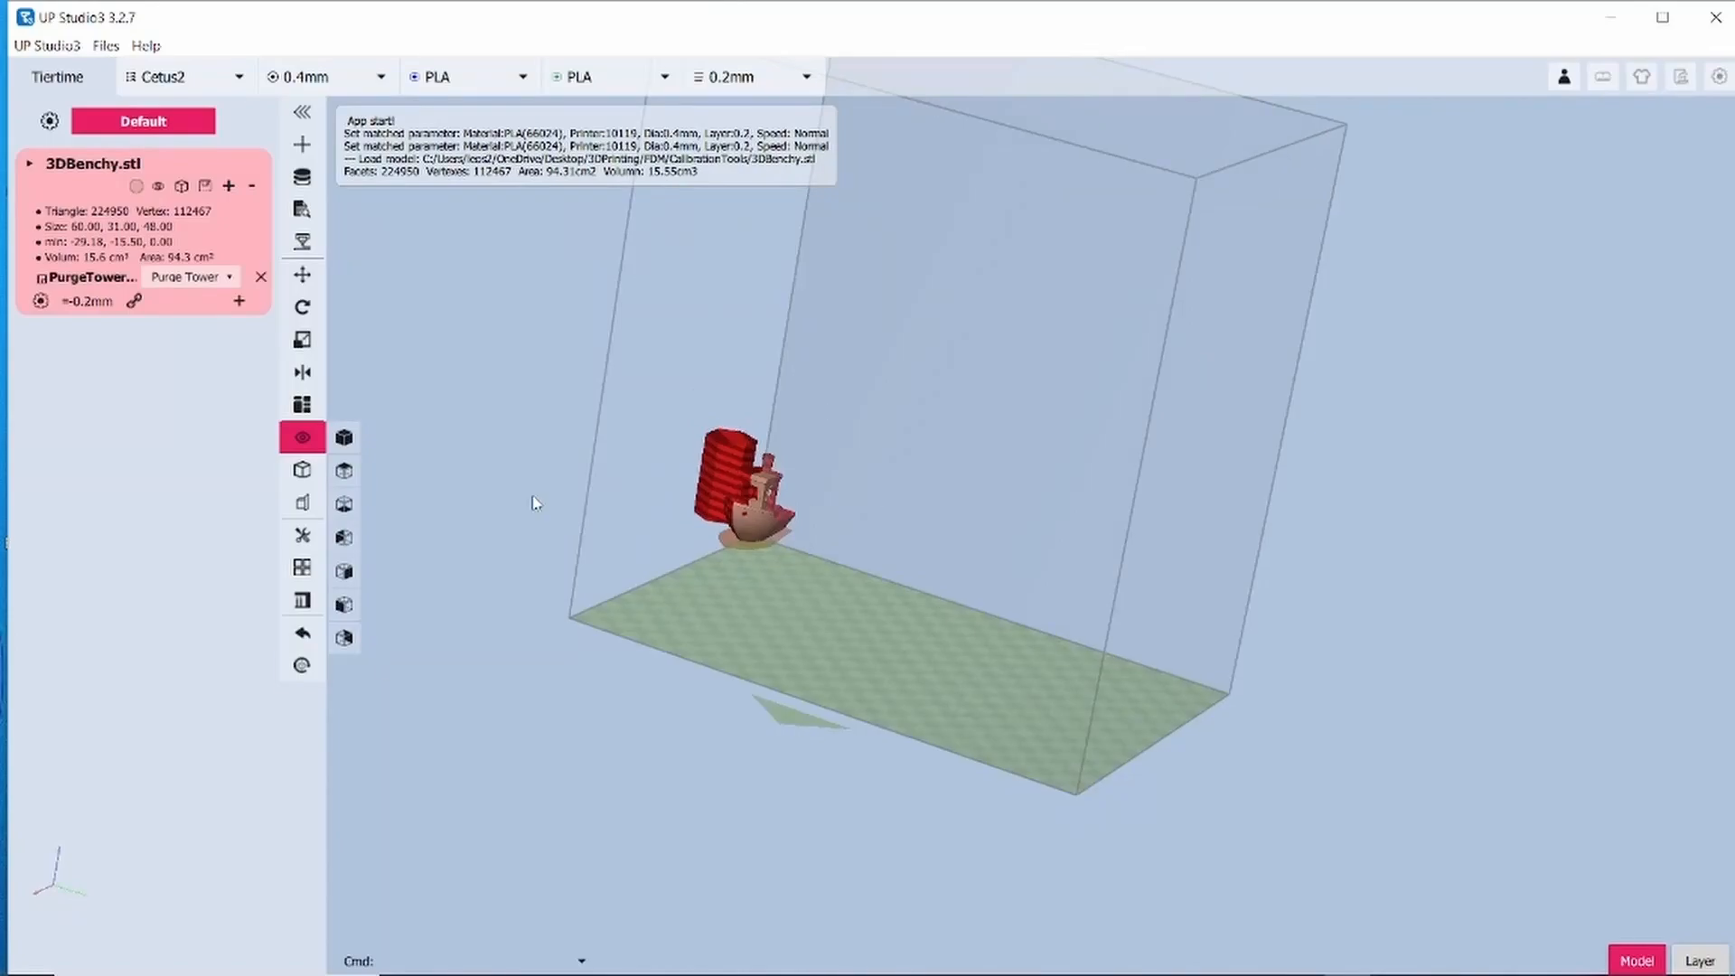
{"action": "mouse_move", "coordinate": [302, 273]}
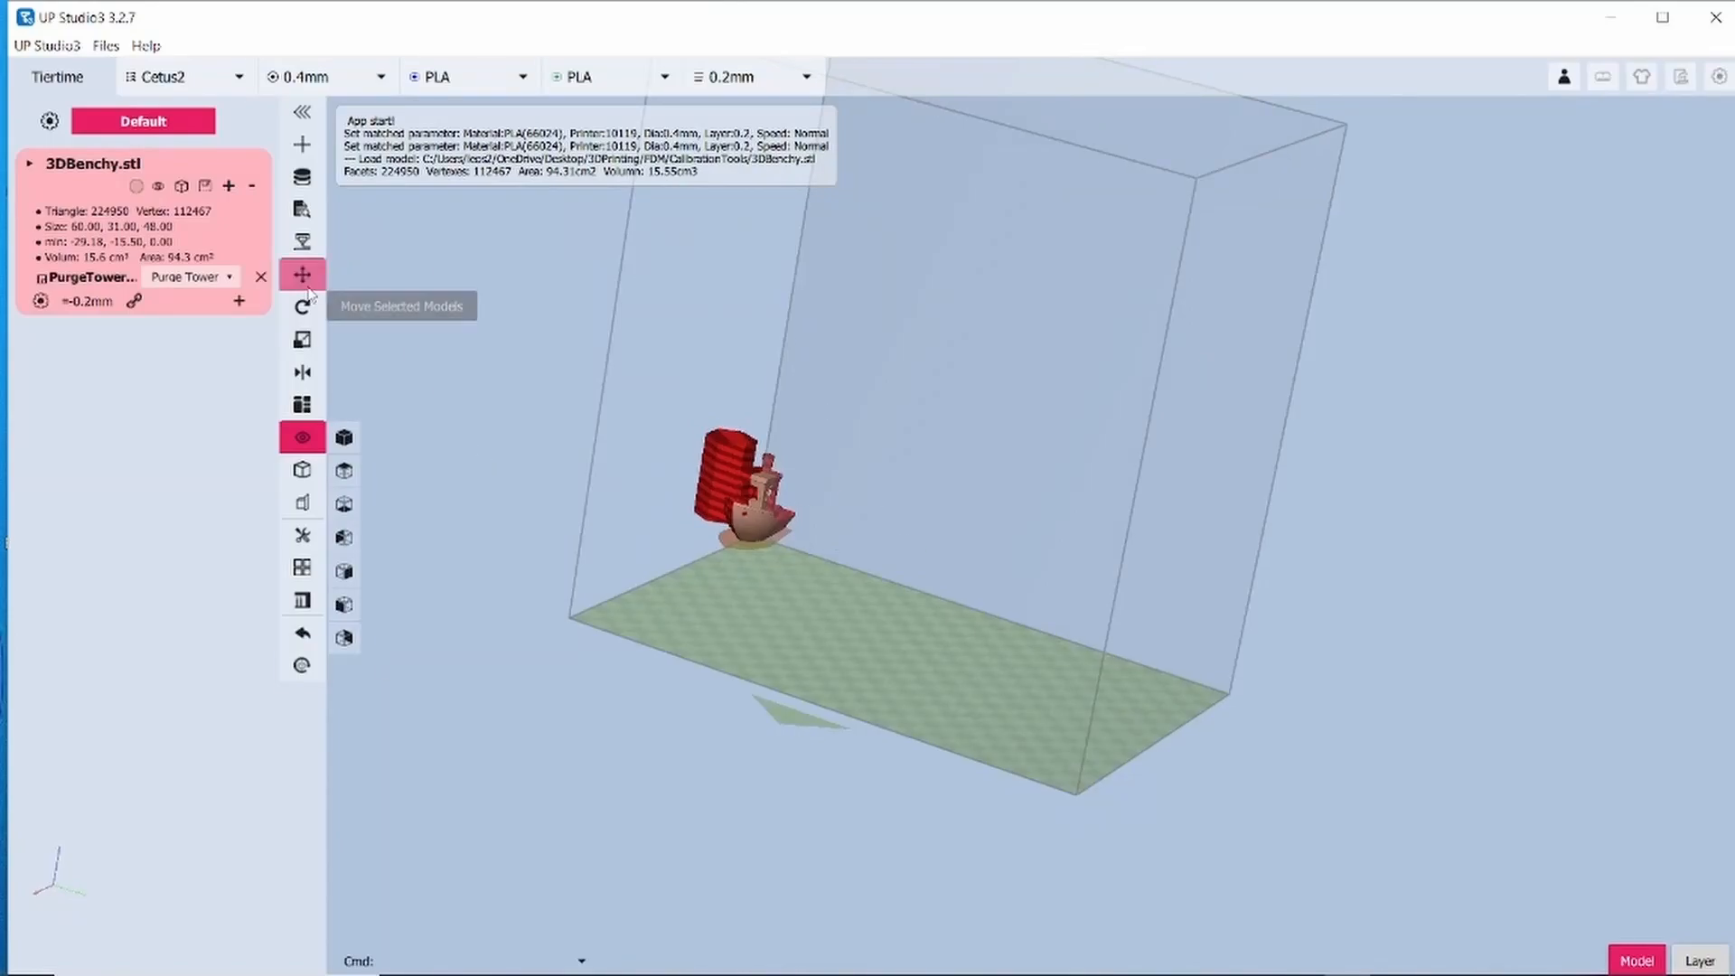
Reposition the Benchy with its purge tower to the center of the Cetus2 plate.
{"action": "left_click", "coordinate": [300, 273]}
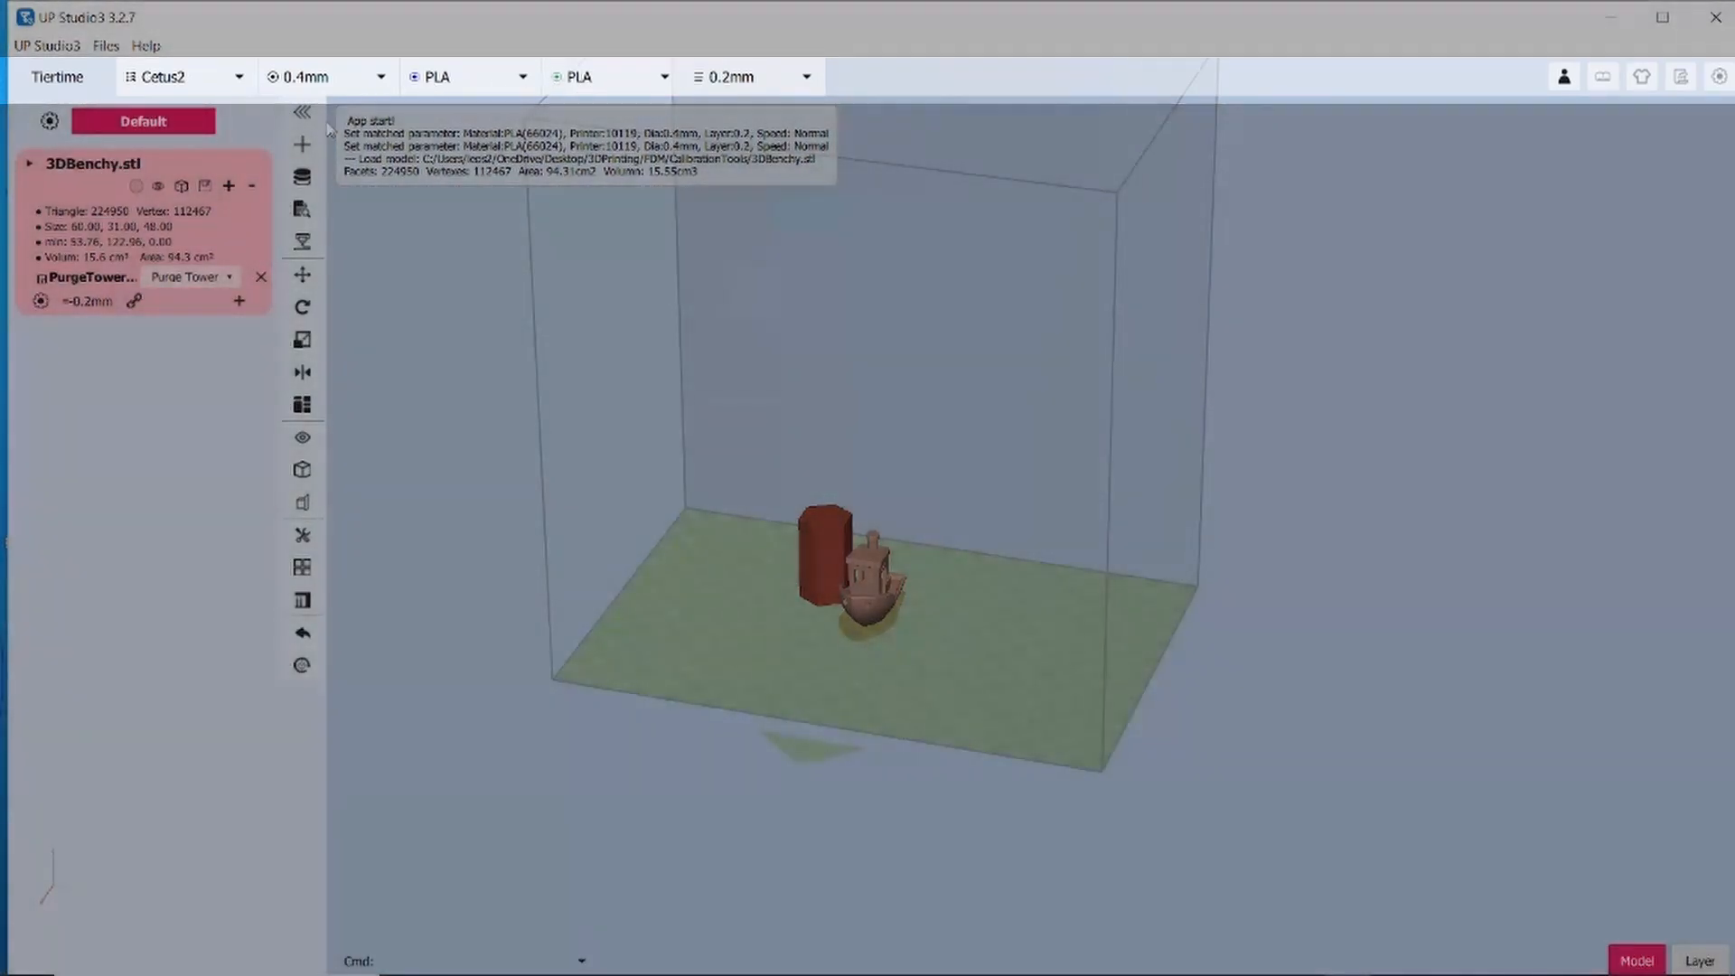
Enter Paint mode on the Benchy from the viewport's right-click context menu.
{"action": "left_click", "coordinate": [301, 340]}
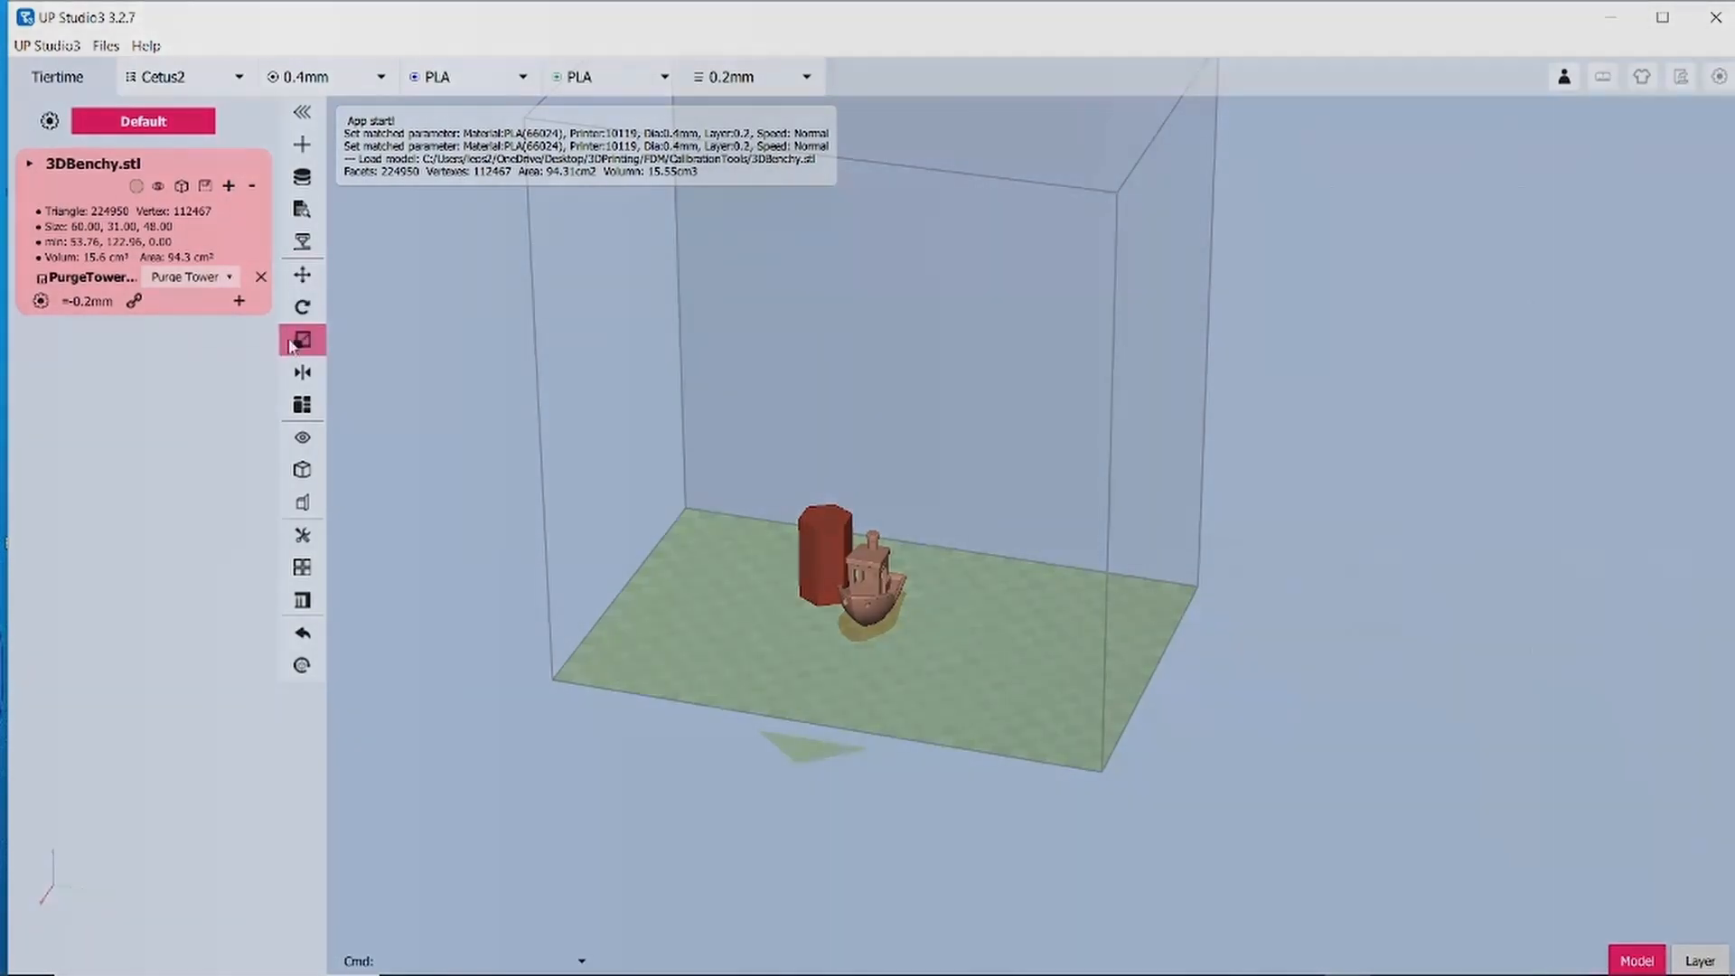
{"action": "left_click", "coordinate": [302, 600]}
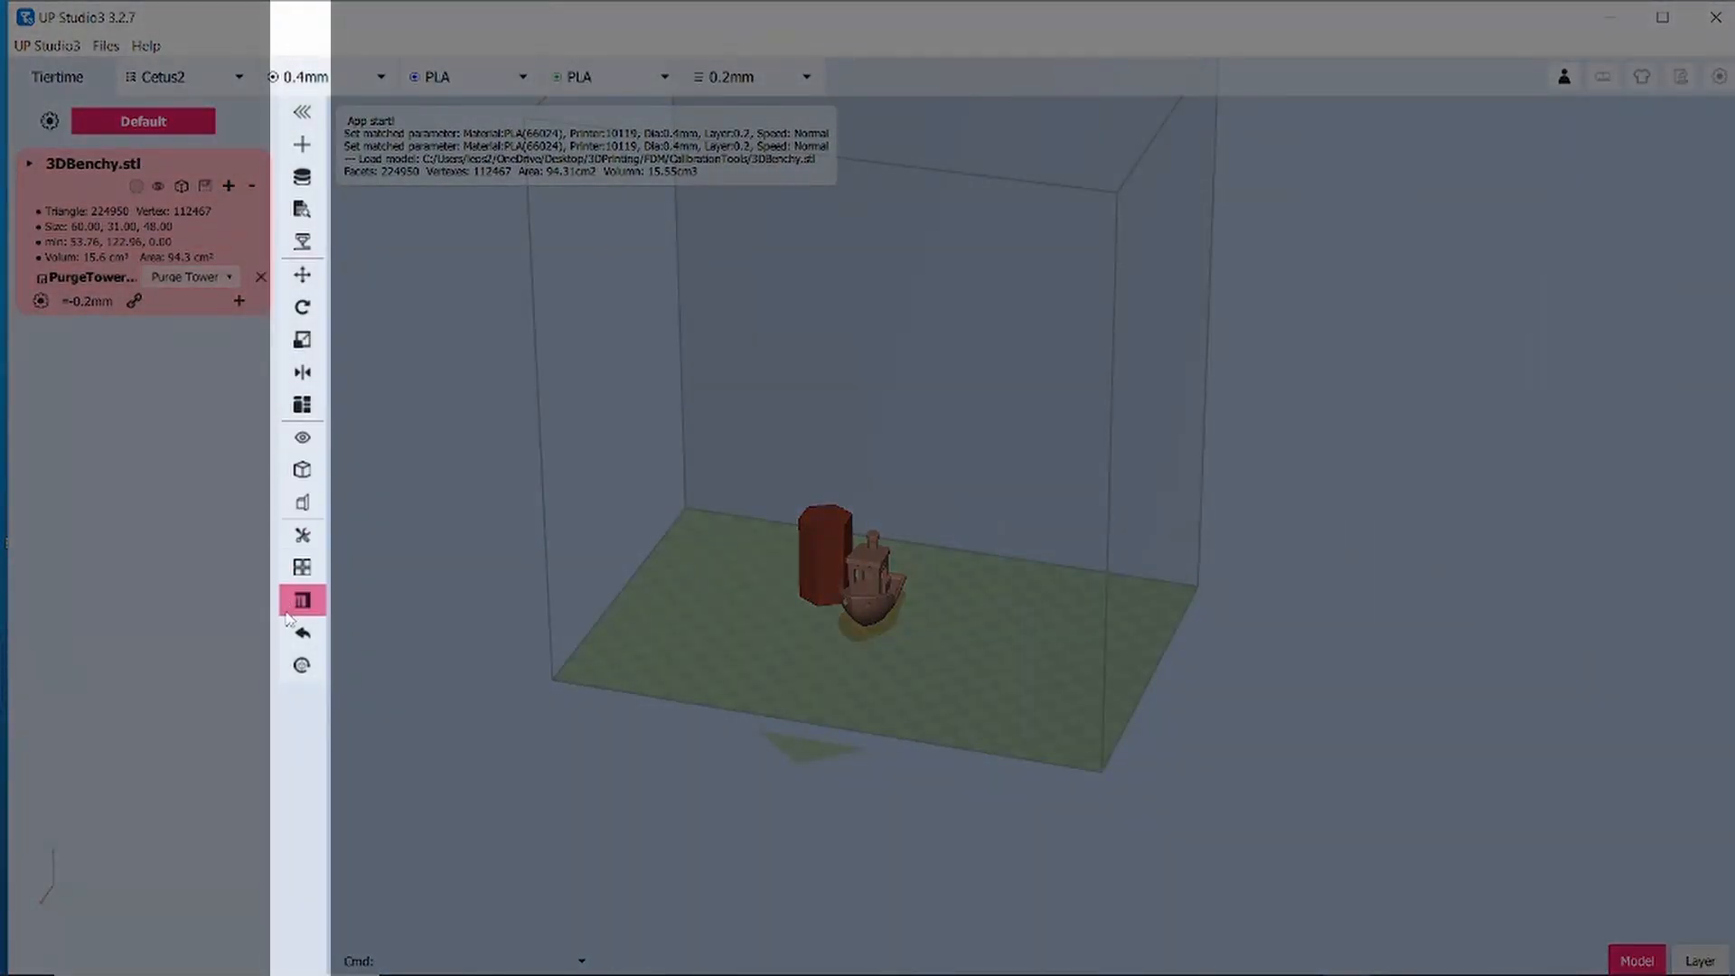
{"action": "left_click", "coordinate": [302, 599]}
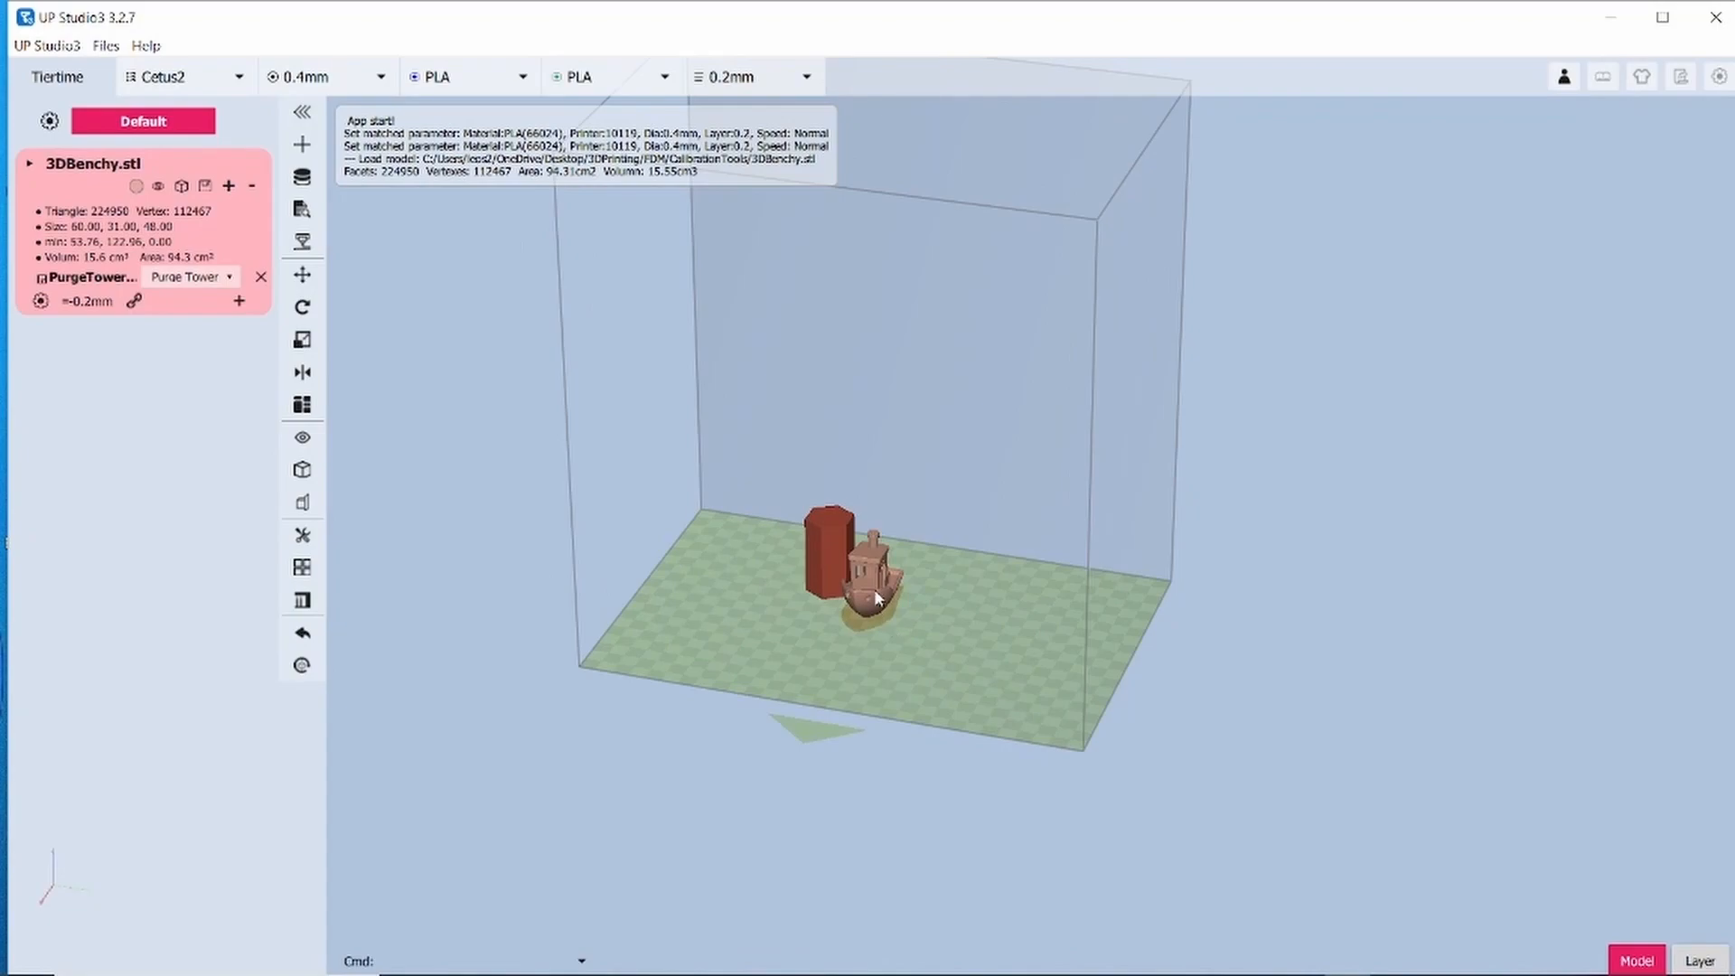
{"action": "right_click", "coordinate": [874, 597]}
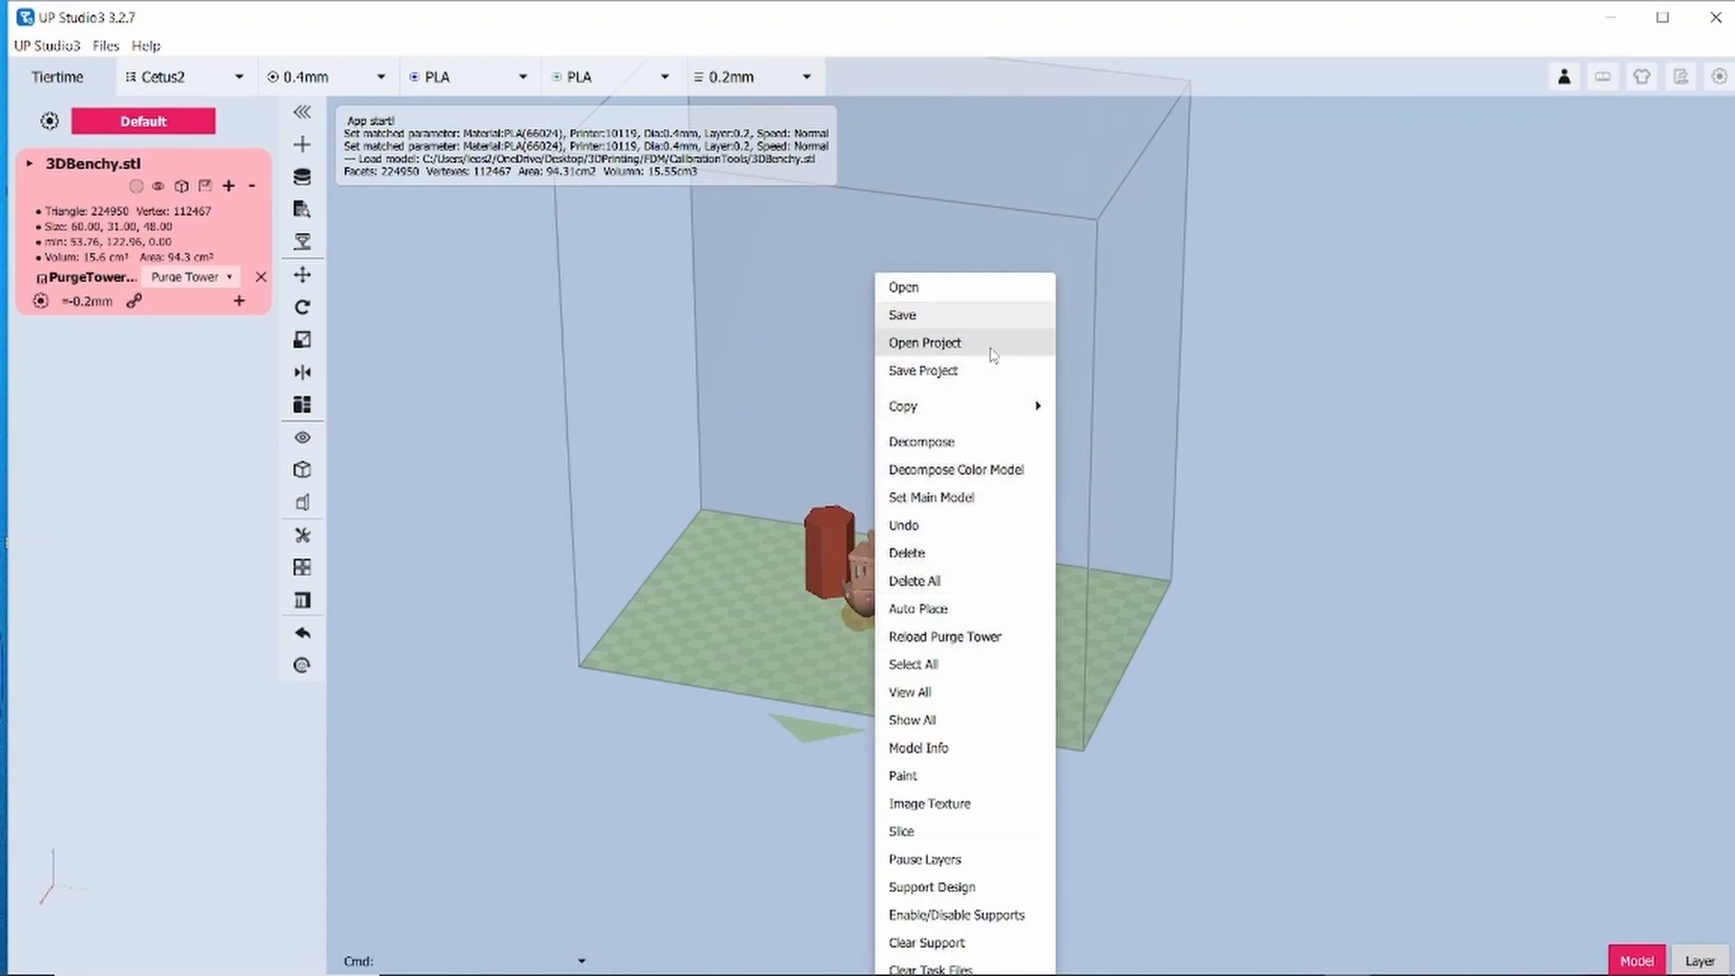
{"action": "mouse_move", "coordinate": [948, 783]}
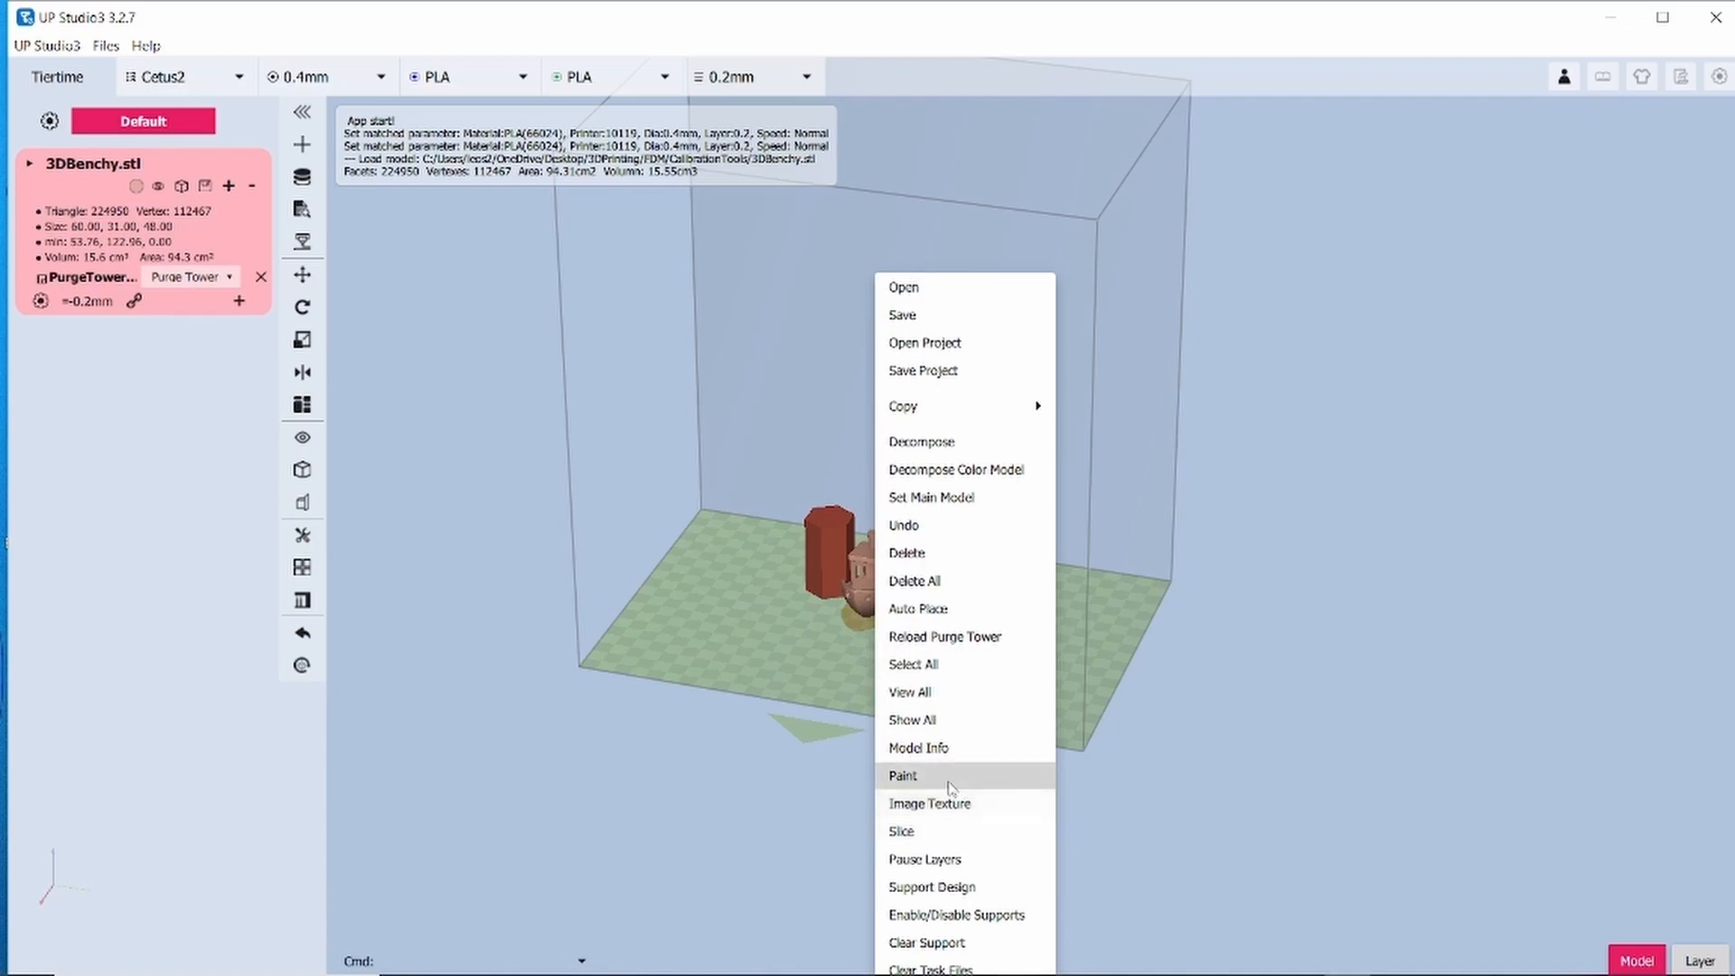
{"action": "left_click", "coordinate": [902, 775]}
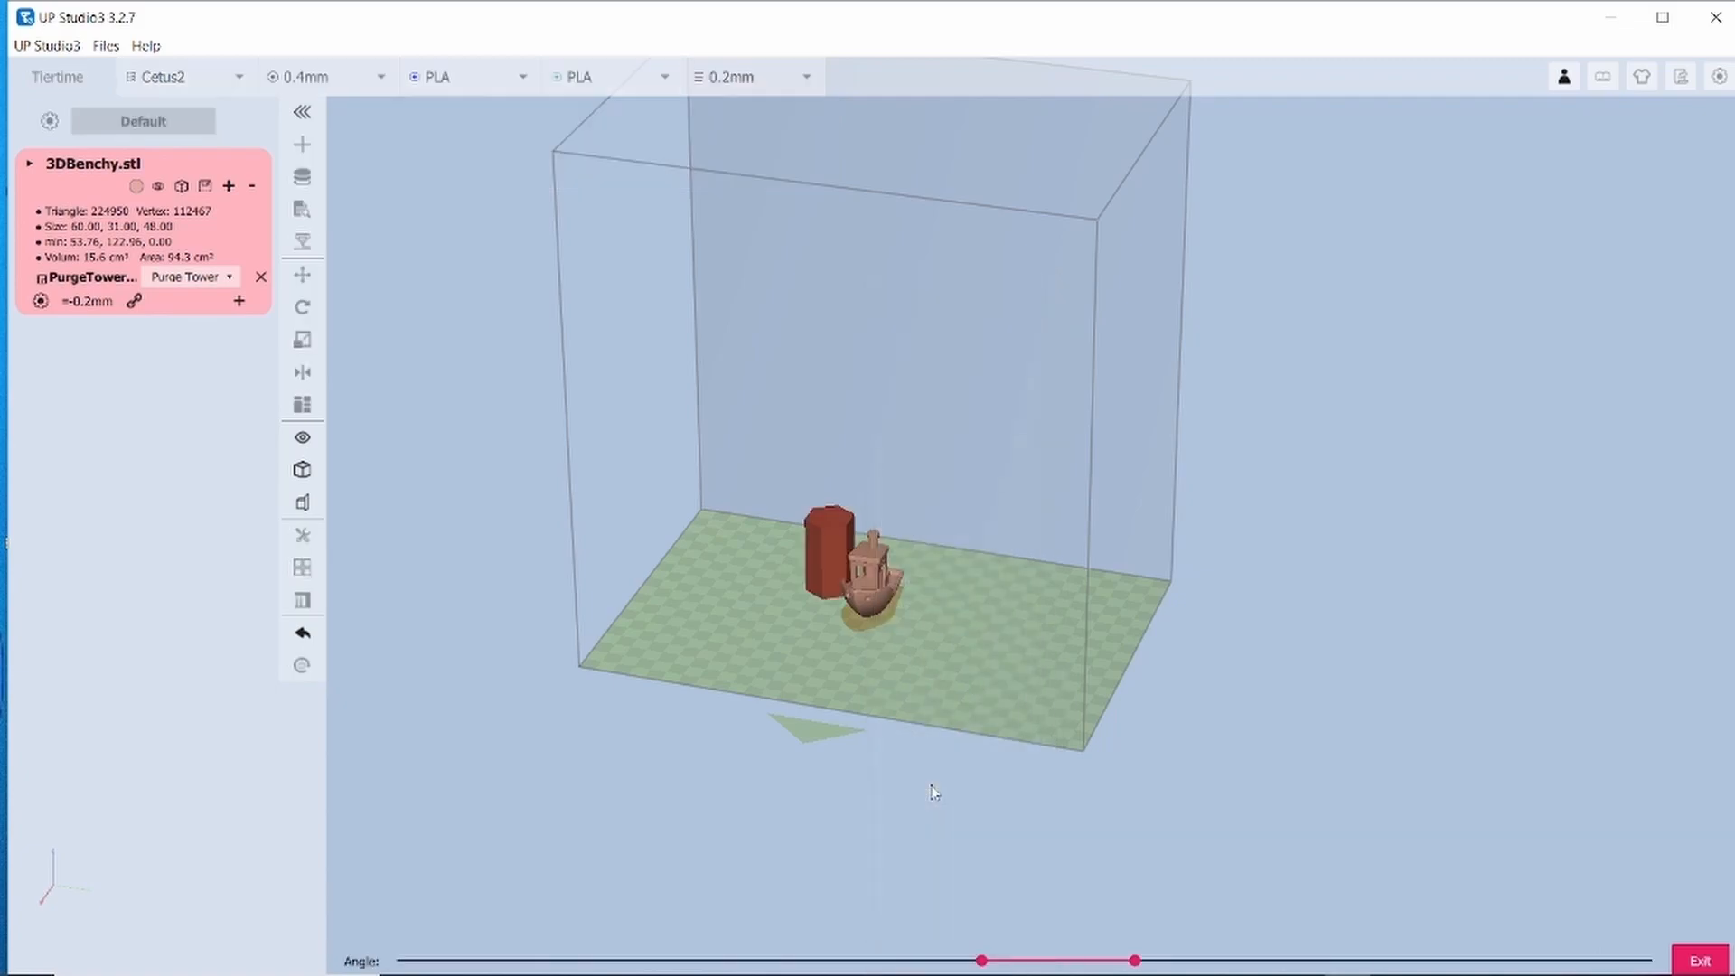
{"action": "mouse_move", "coordinate": [962, 675]}
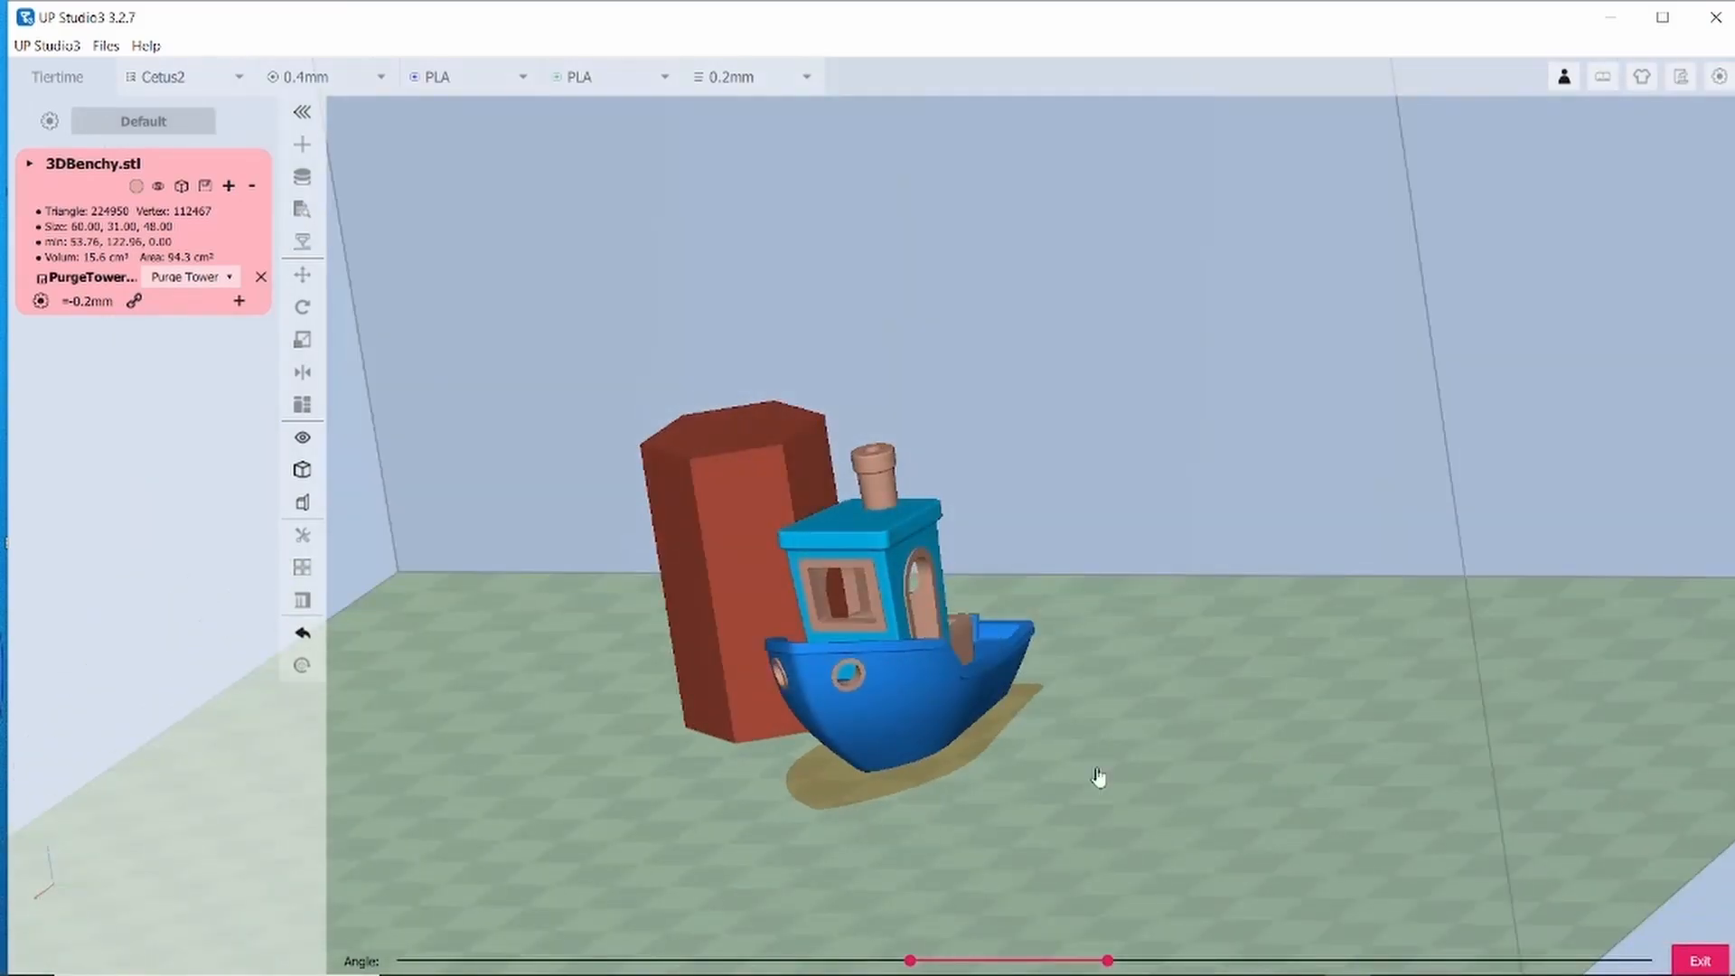
{"action": "mouse_move", "coordinate": [1239, 758]}
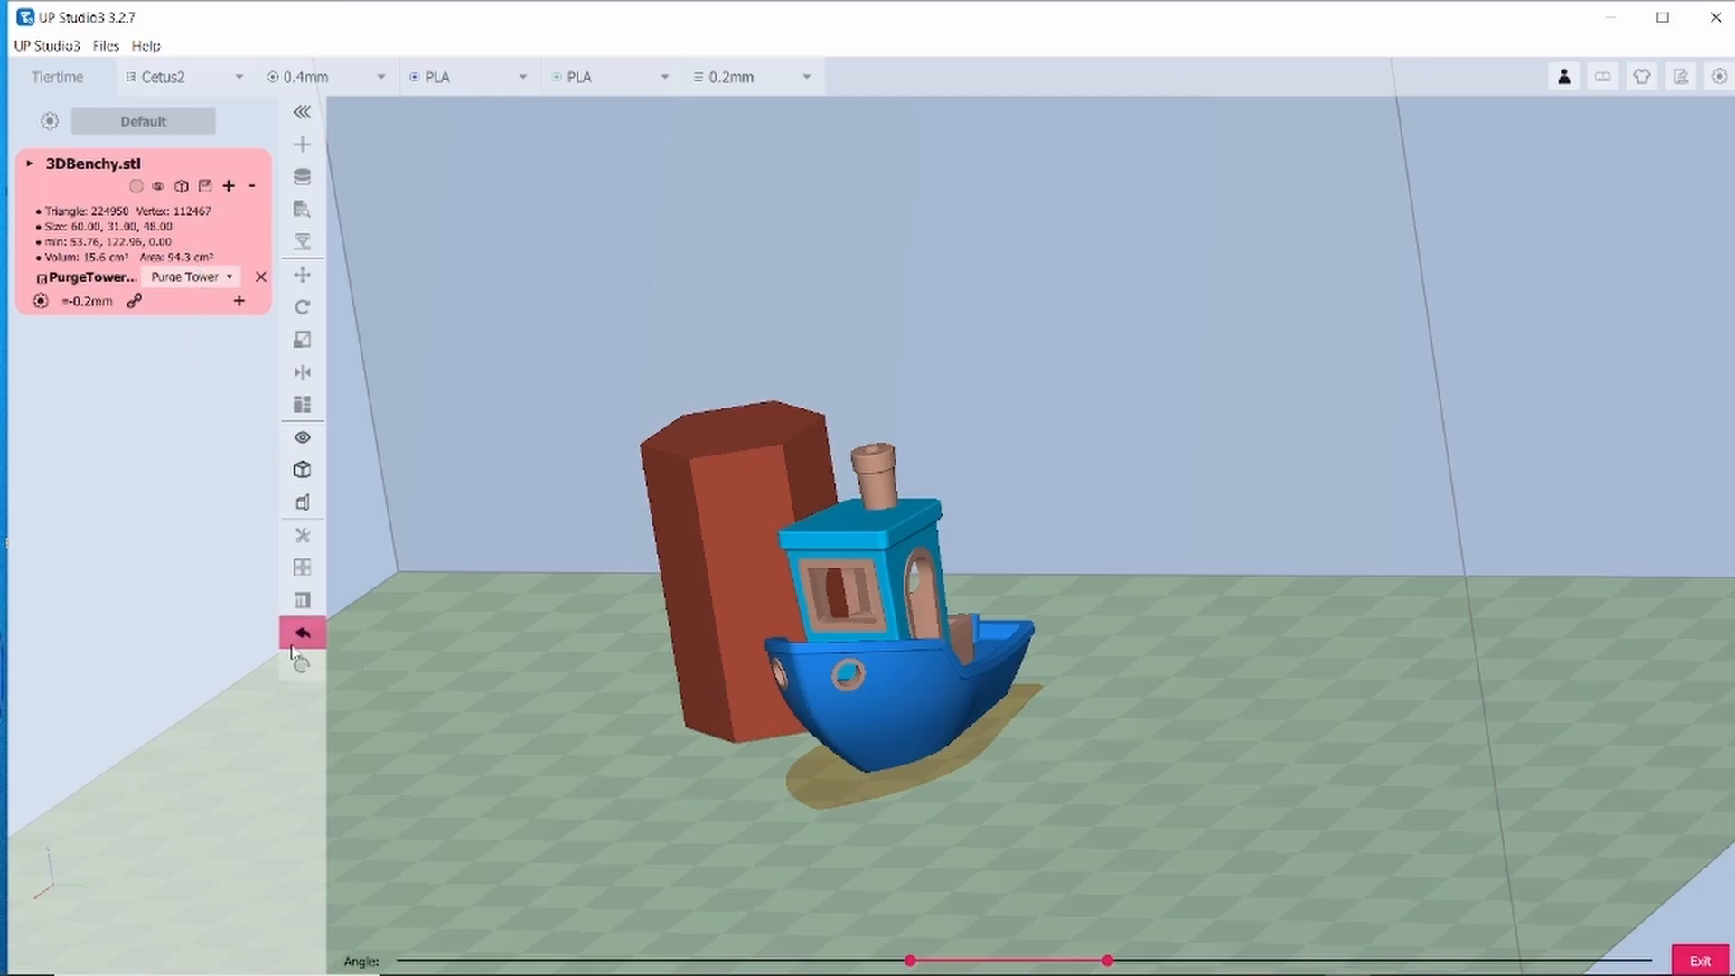
Leave paint mode after colouring the hull blue and the cabin light blue.
{"action": "left_click", "coordinate": [300, 631]}
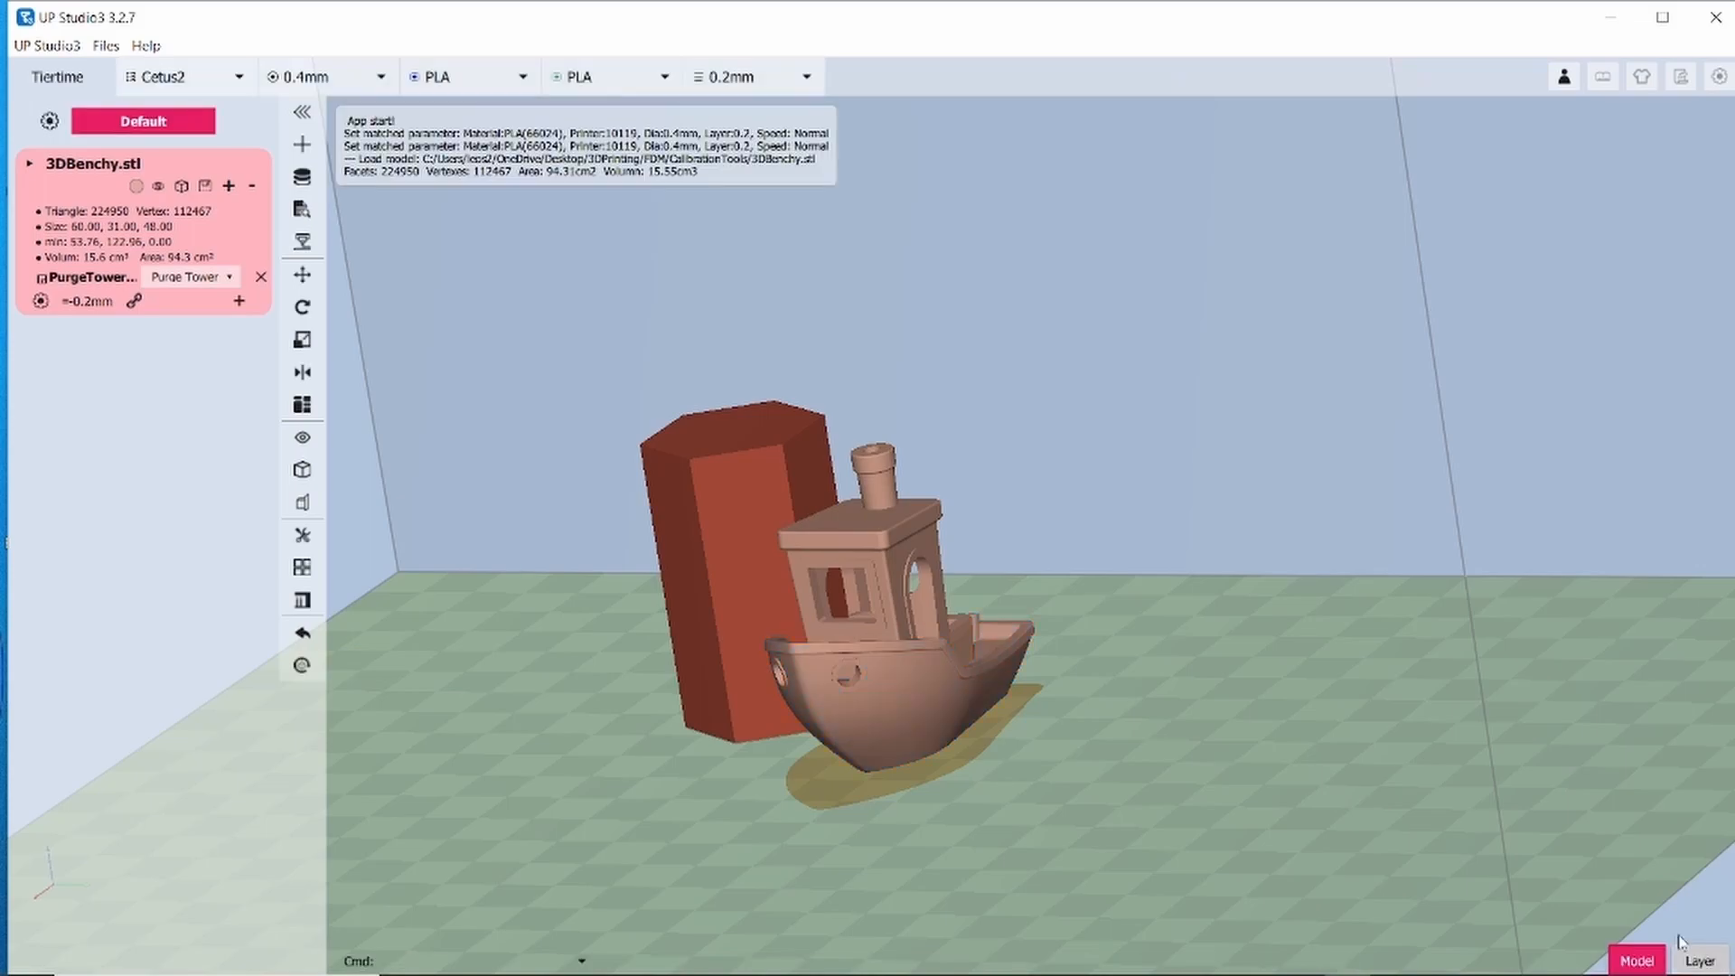
{"action": "mouse_move", "coordinate": [1234, 756]}
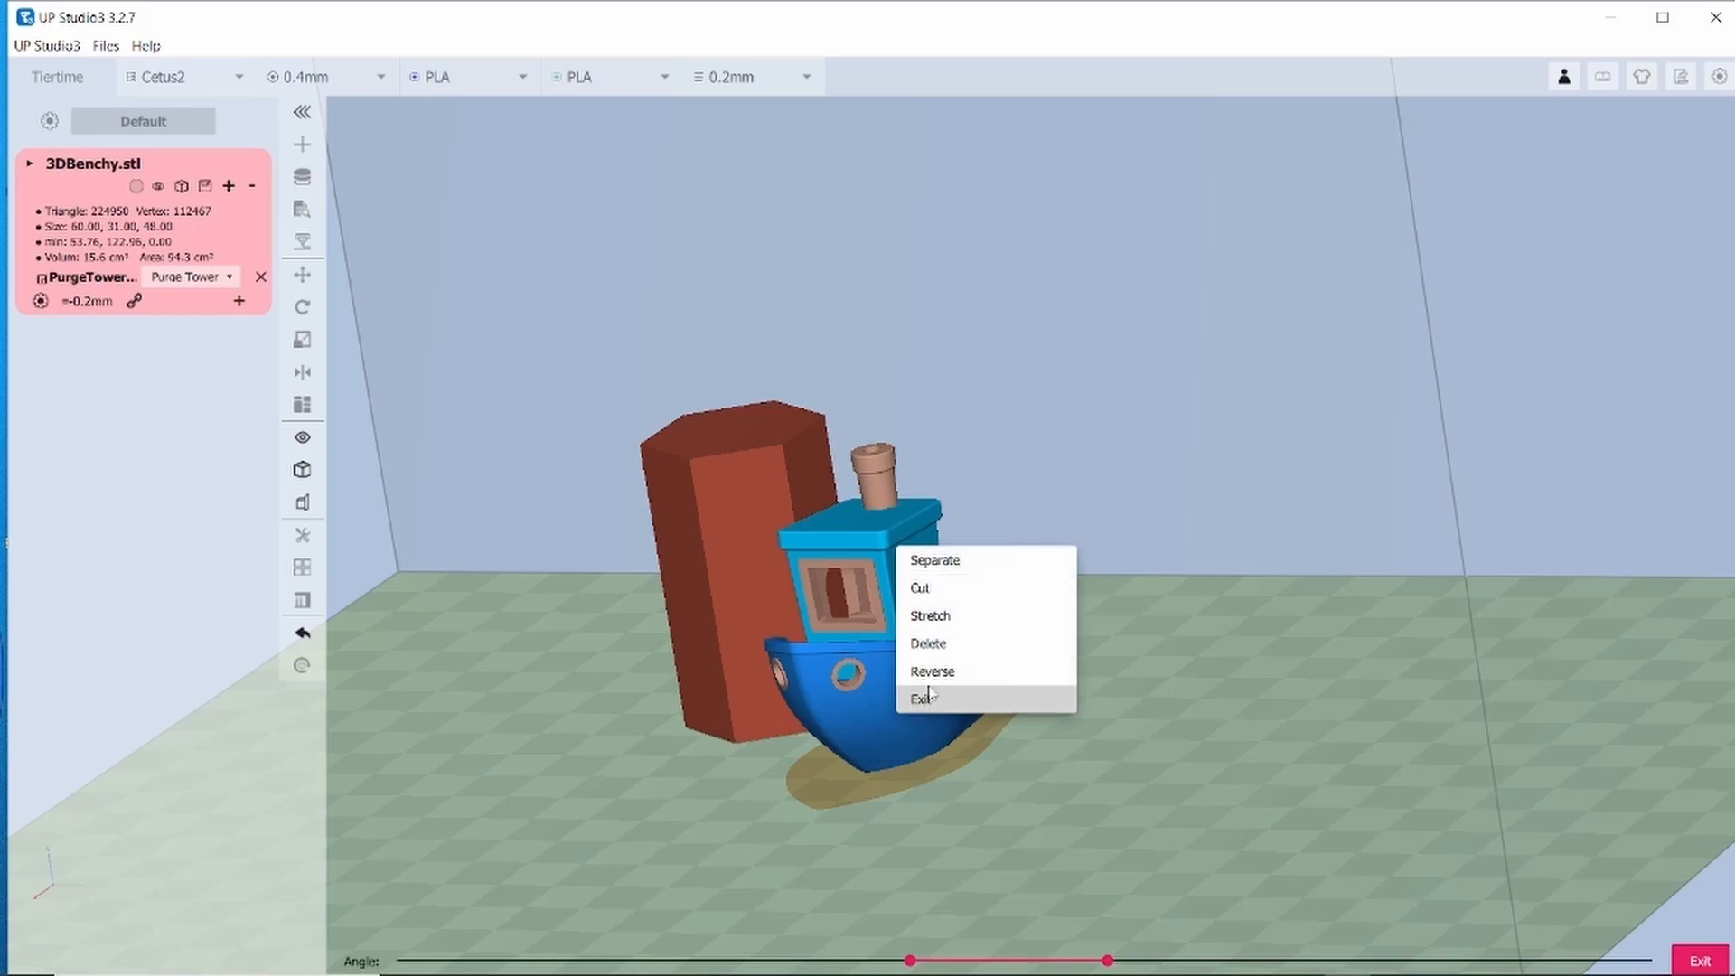
{"action": "mouse_move", "coordinate": [943, 714]}
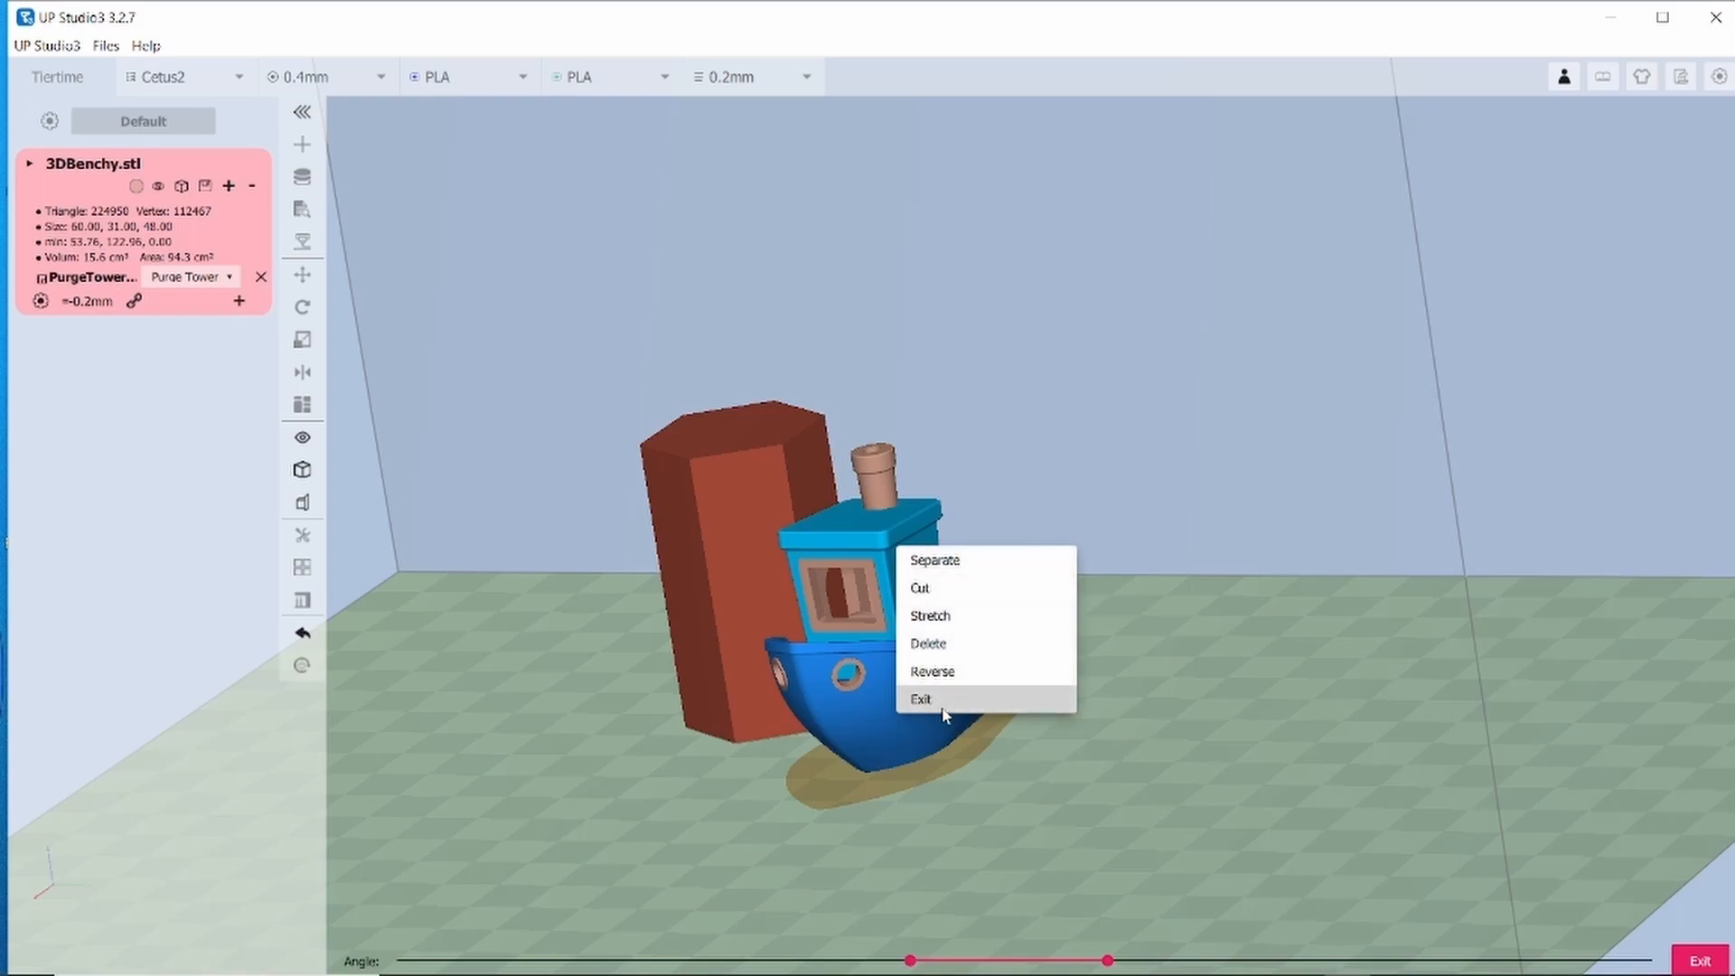
Exit painting via the paint context menu, returning to the Benchy and purge tower.
{"action": "left_click", "coordinate": [921, 699]}
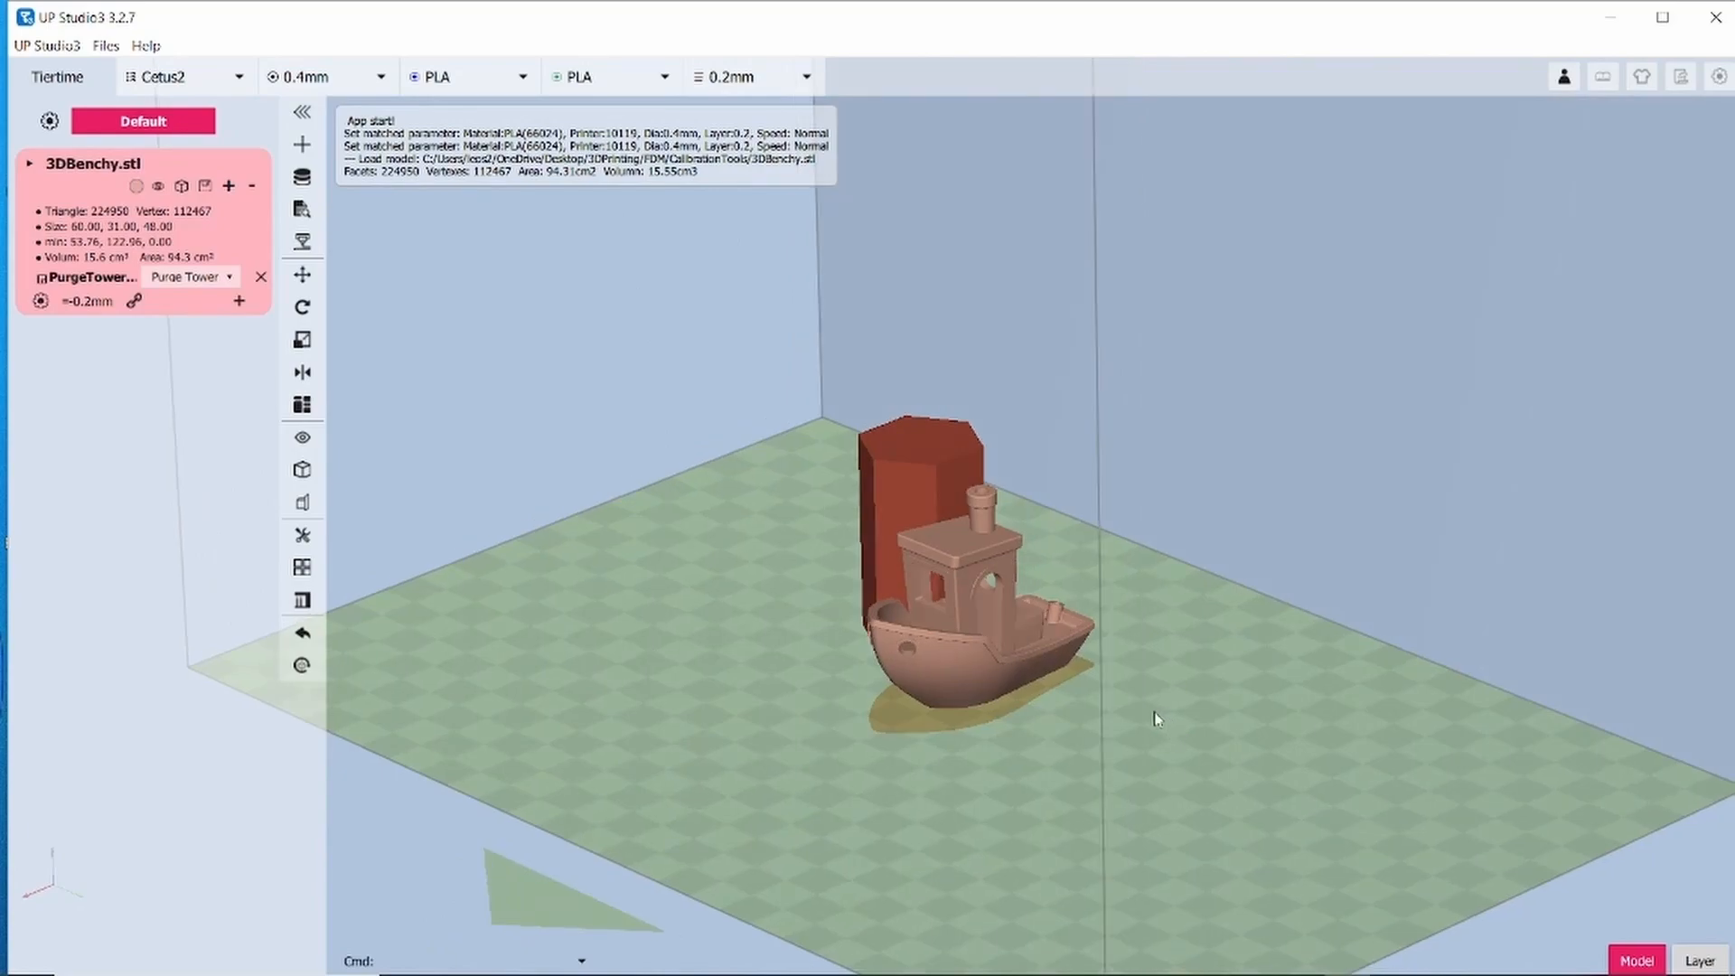
{"action": "mouse_move", "coordinate": [1169, 709]}
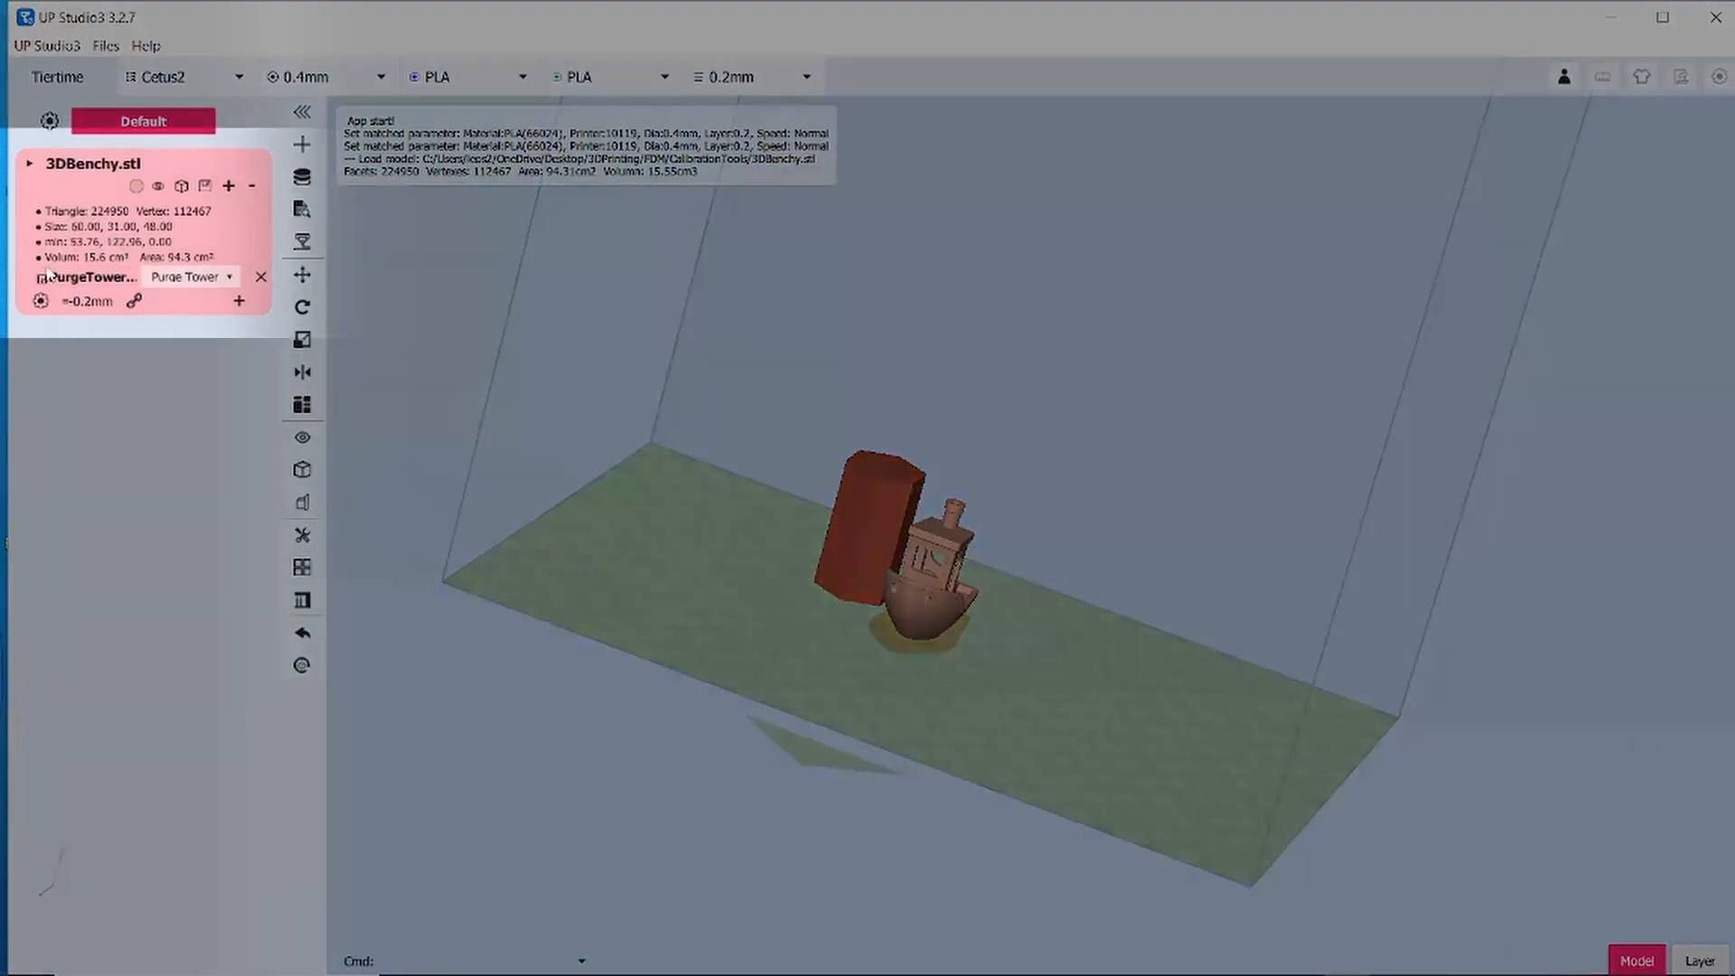
Show the Submodel Types choices for the Purge Tower part in UP Studio3's model list.
{"action": "left_click", "coordinate": [229, 276]}
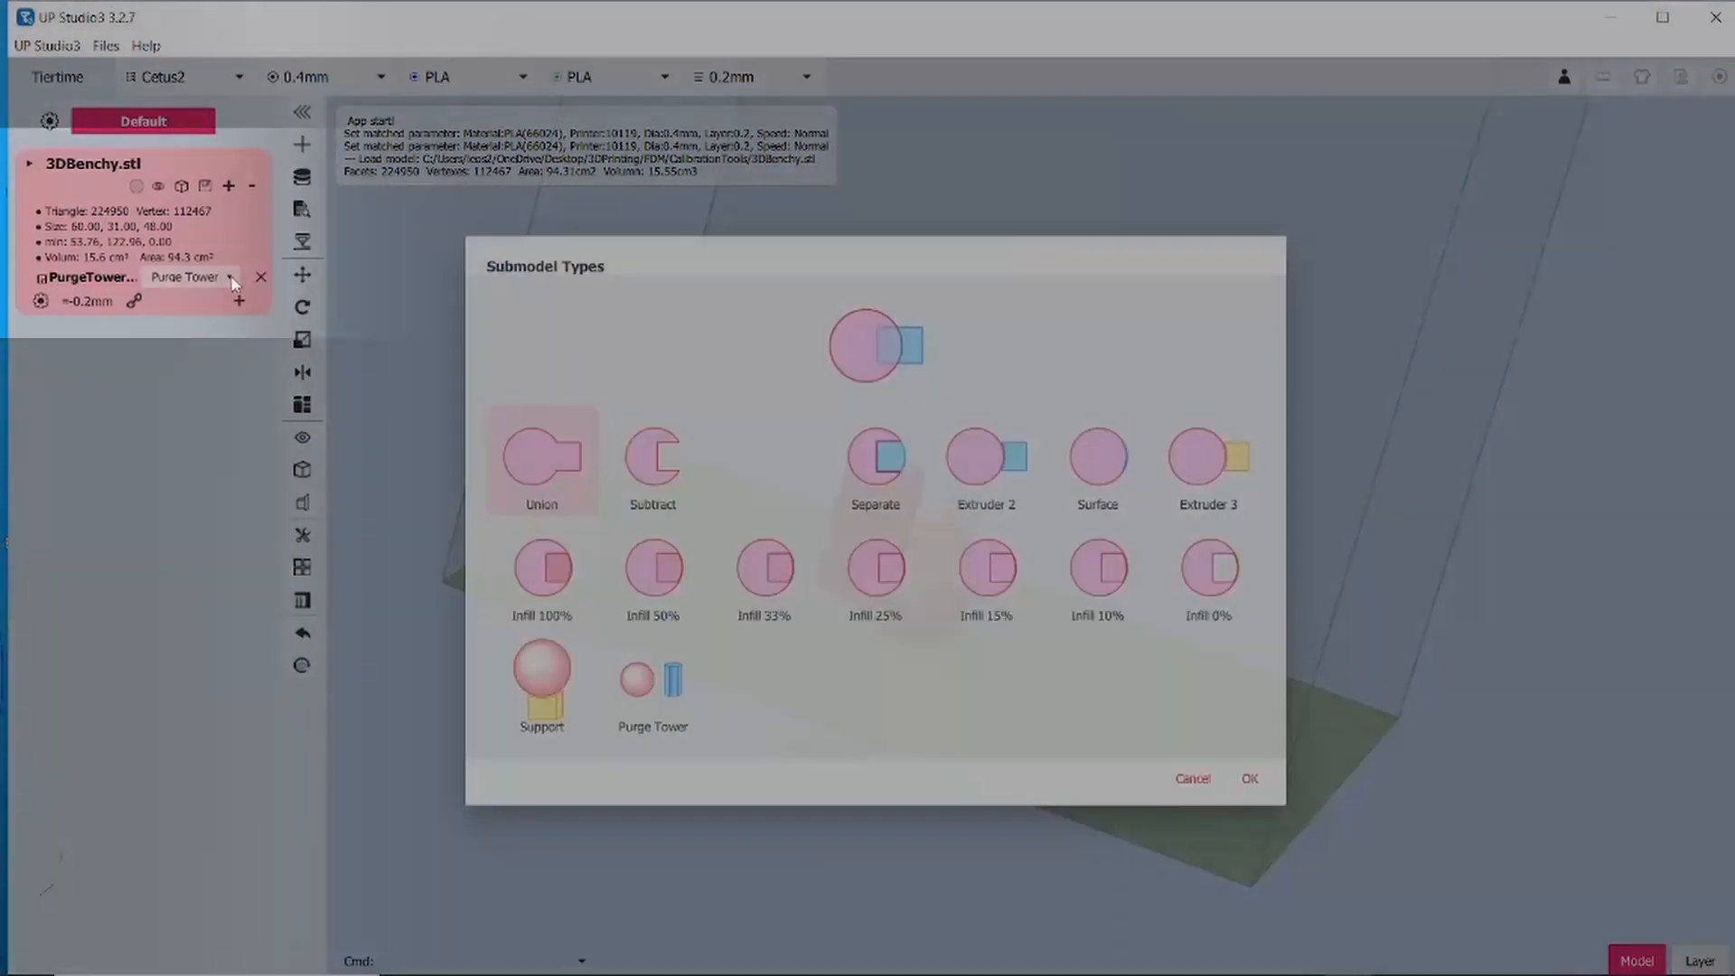
{"action": "left_click", "coordinate": [650, 686]}
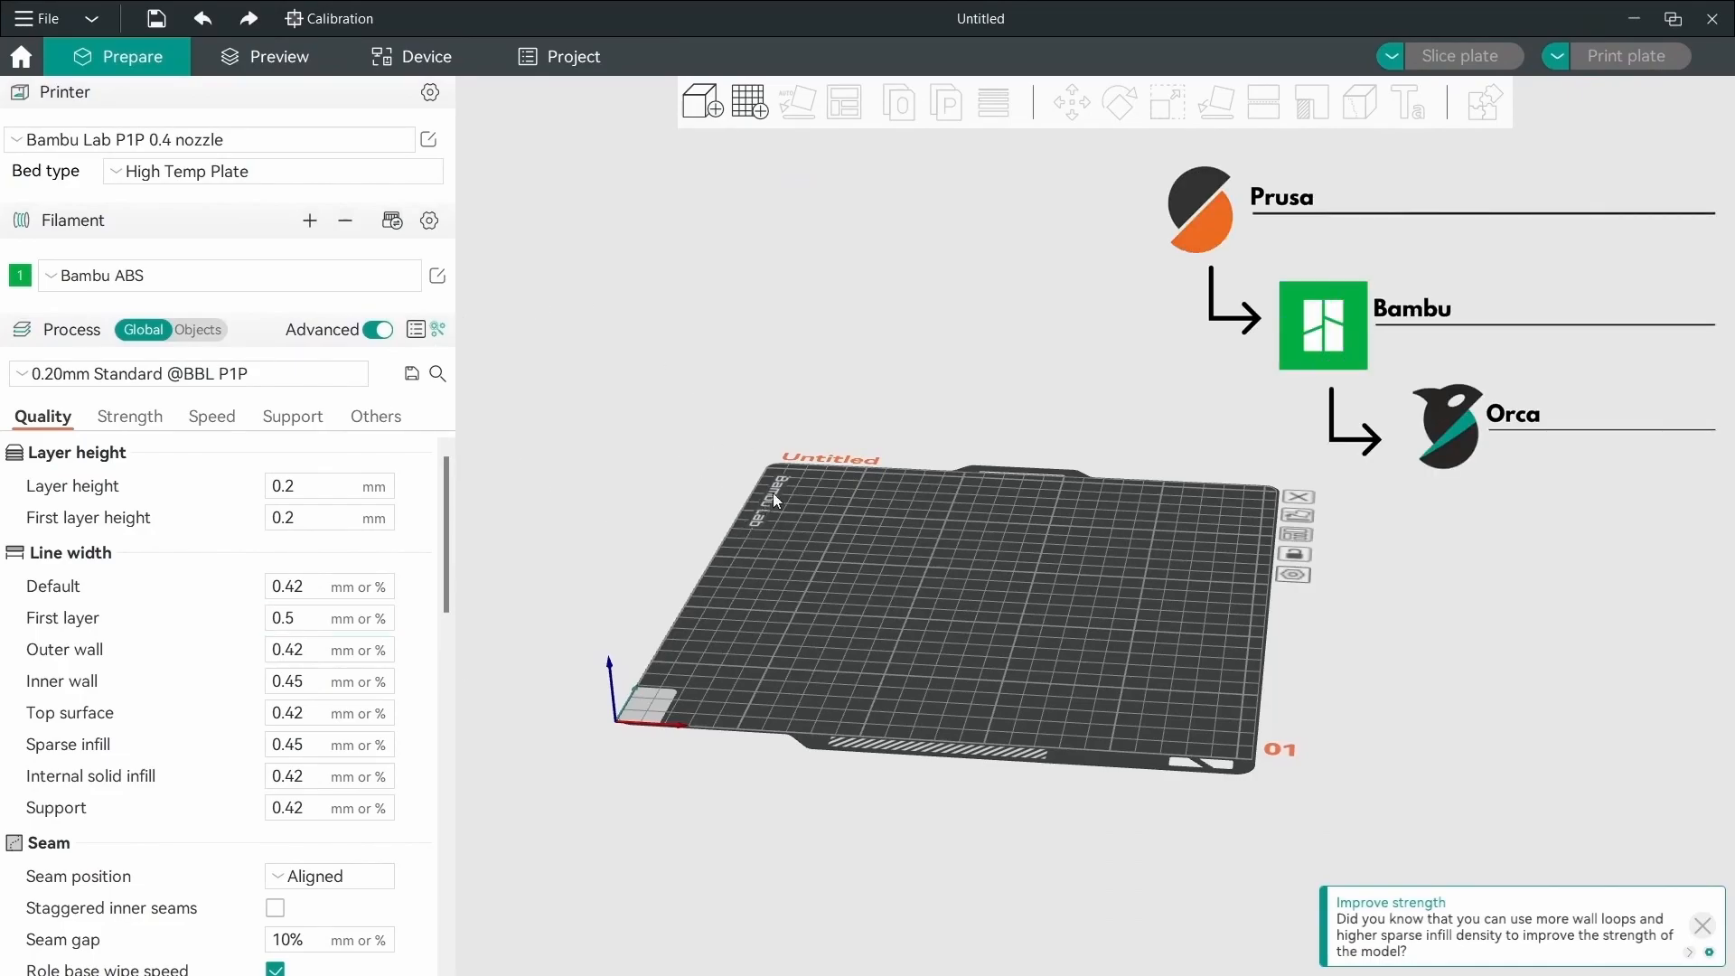
{"action": "mouse_move", "coordinate": [933, 548]}
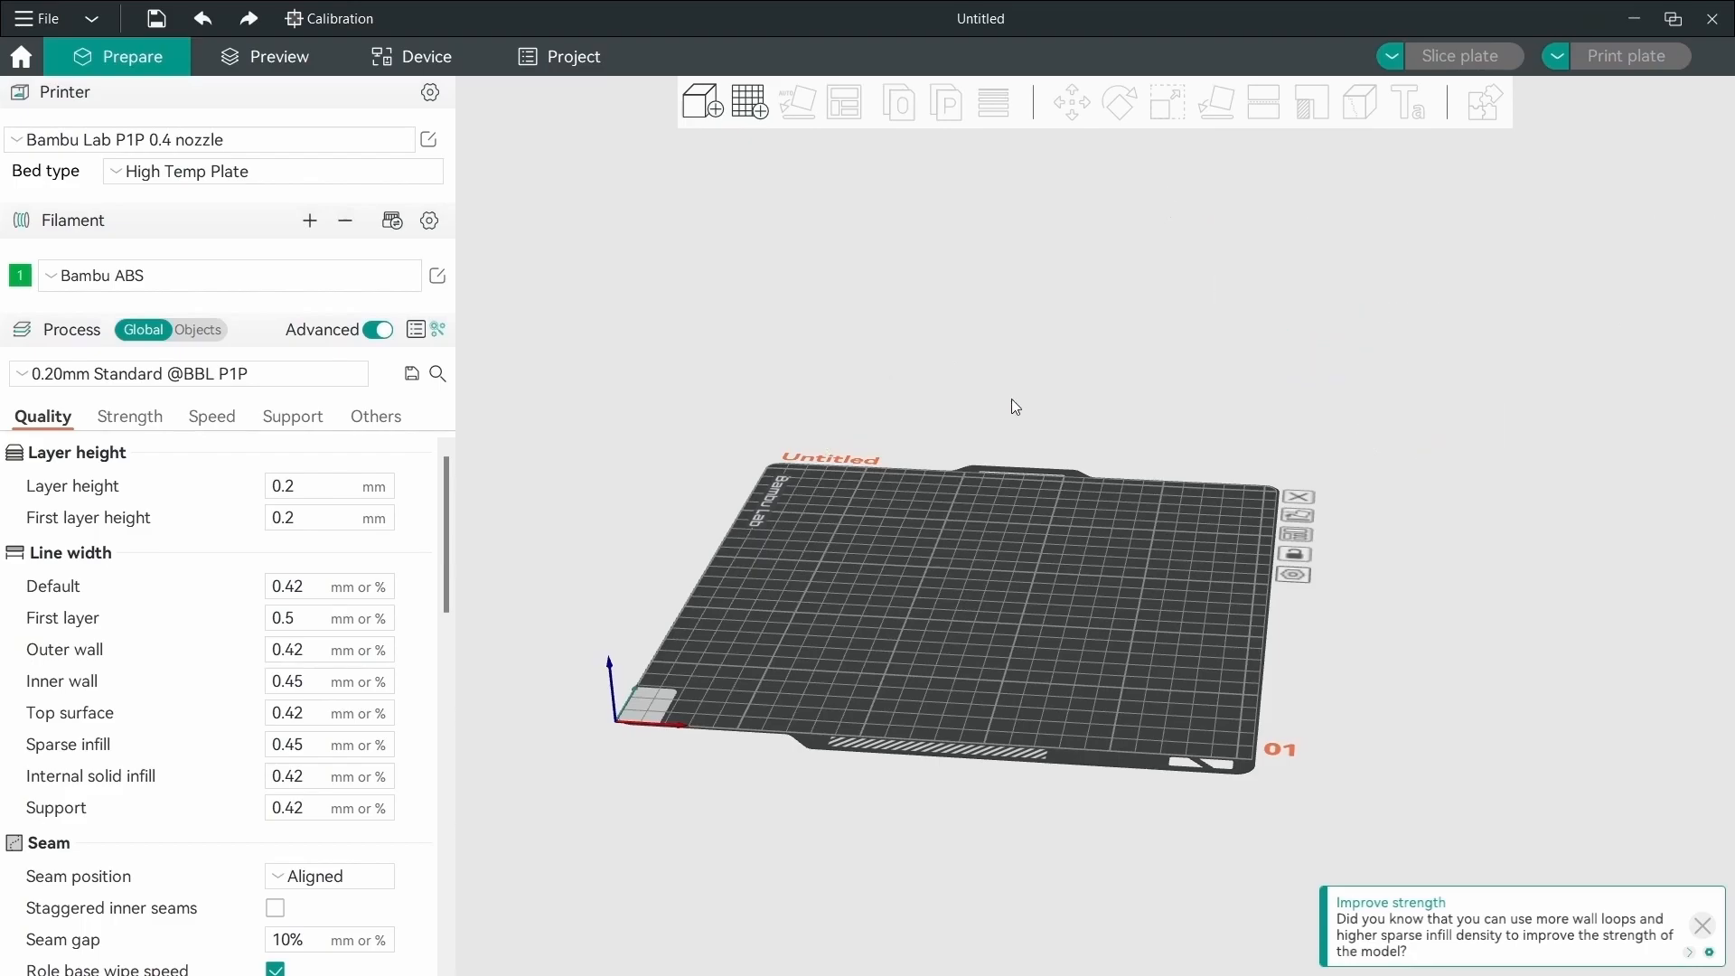
Add a 3DBenchy primitive to the P1P plate and a second Bambu ABS filament slot.
{"action": "right_click", "coordinate": [1014, 405]}
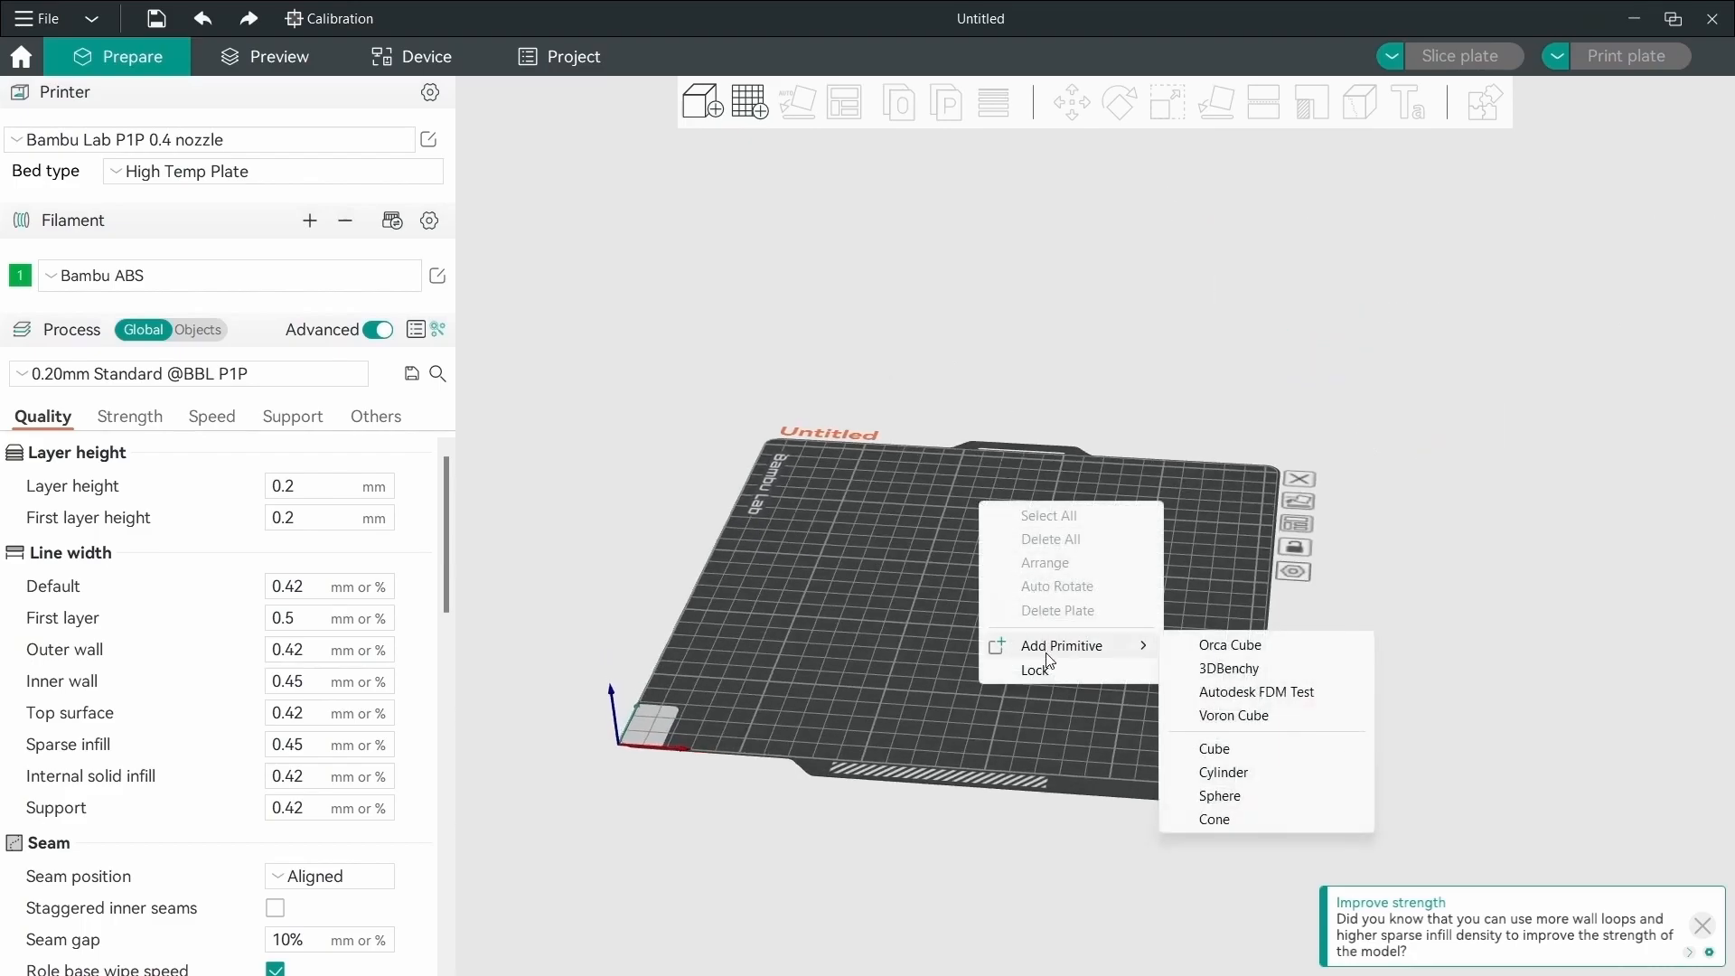
{"action": "left_click", "coordinate": [1227, 669]}
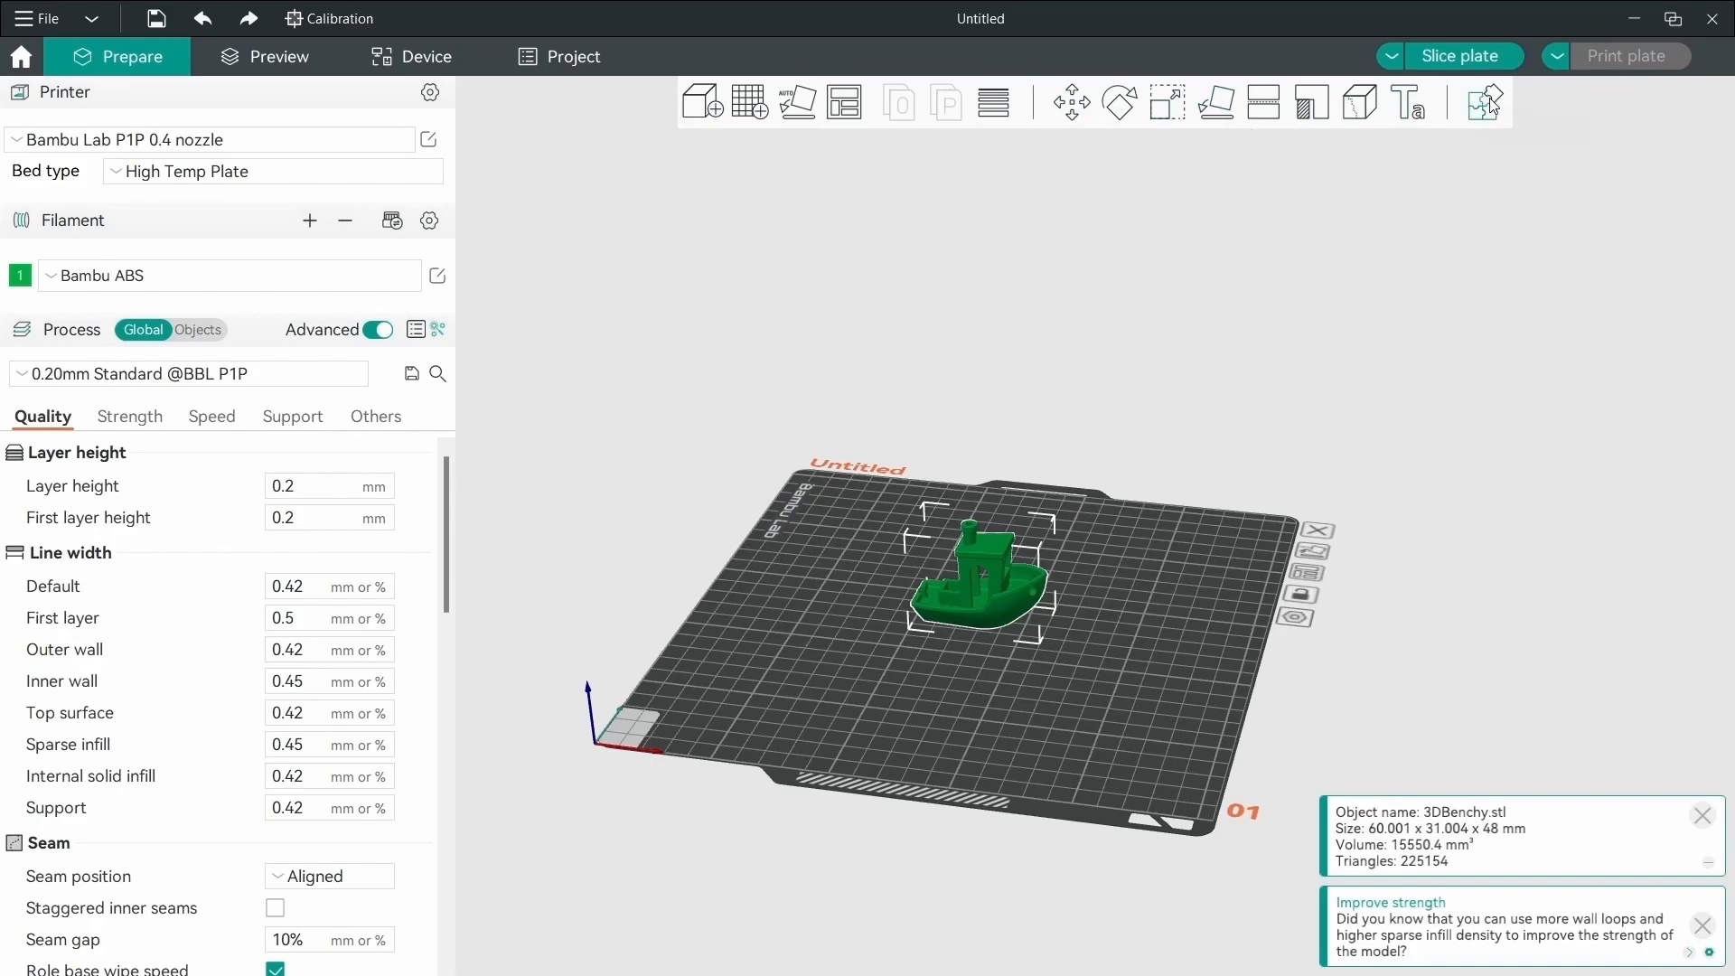
{"action": "mouse_move", "coordinate": [326, 236]}
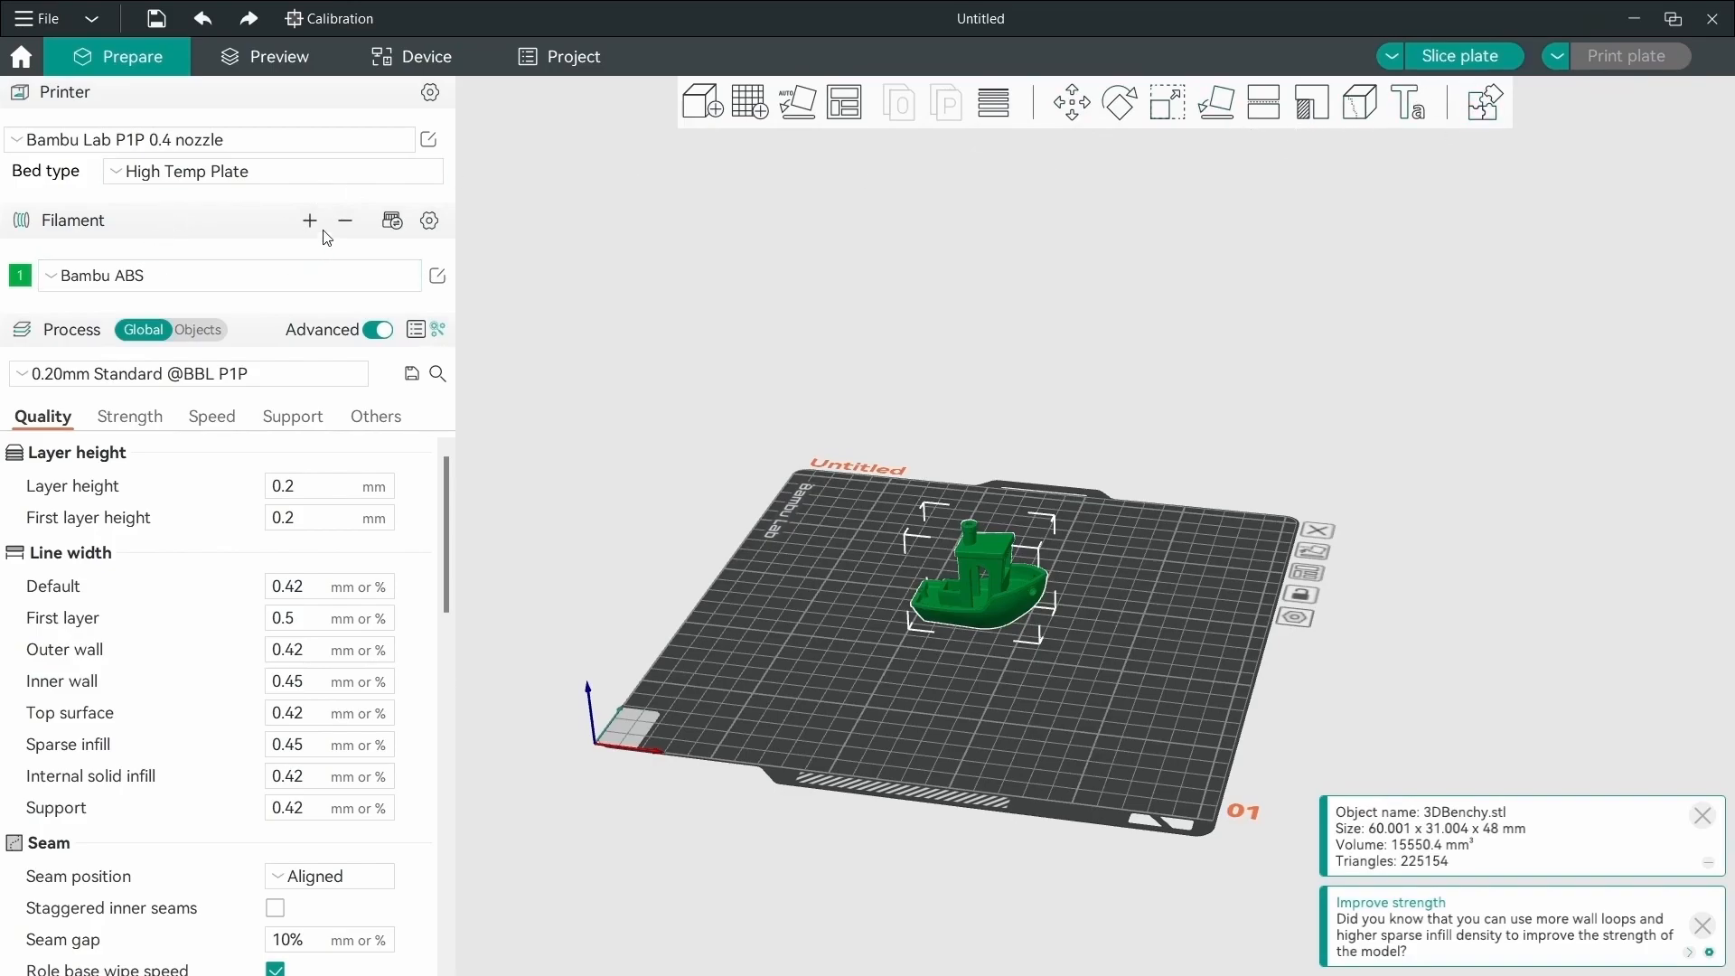
{"action": "left_click", "coordinate": [309, 220]}
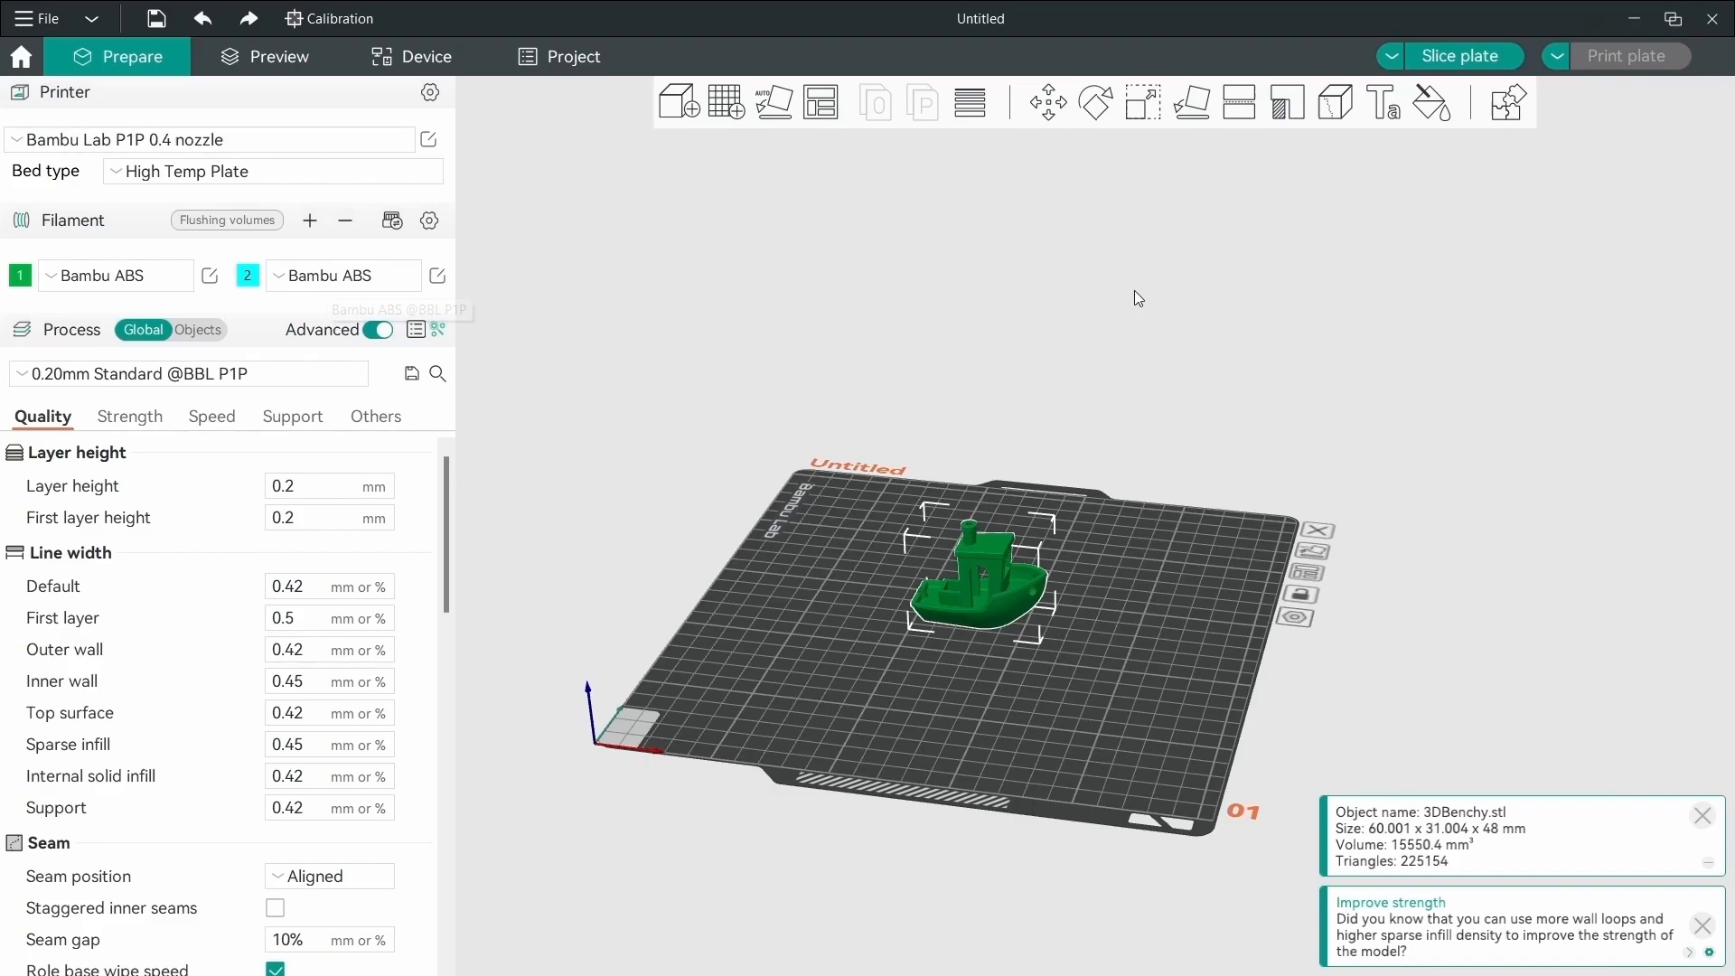
{"action": "mouse_move", "coordinate": [1431, 102]}
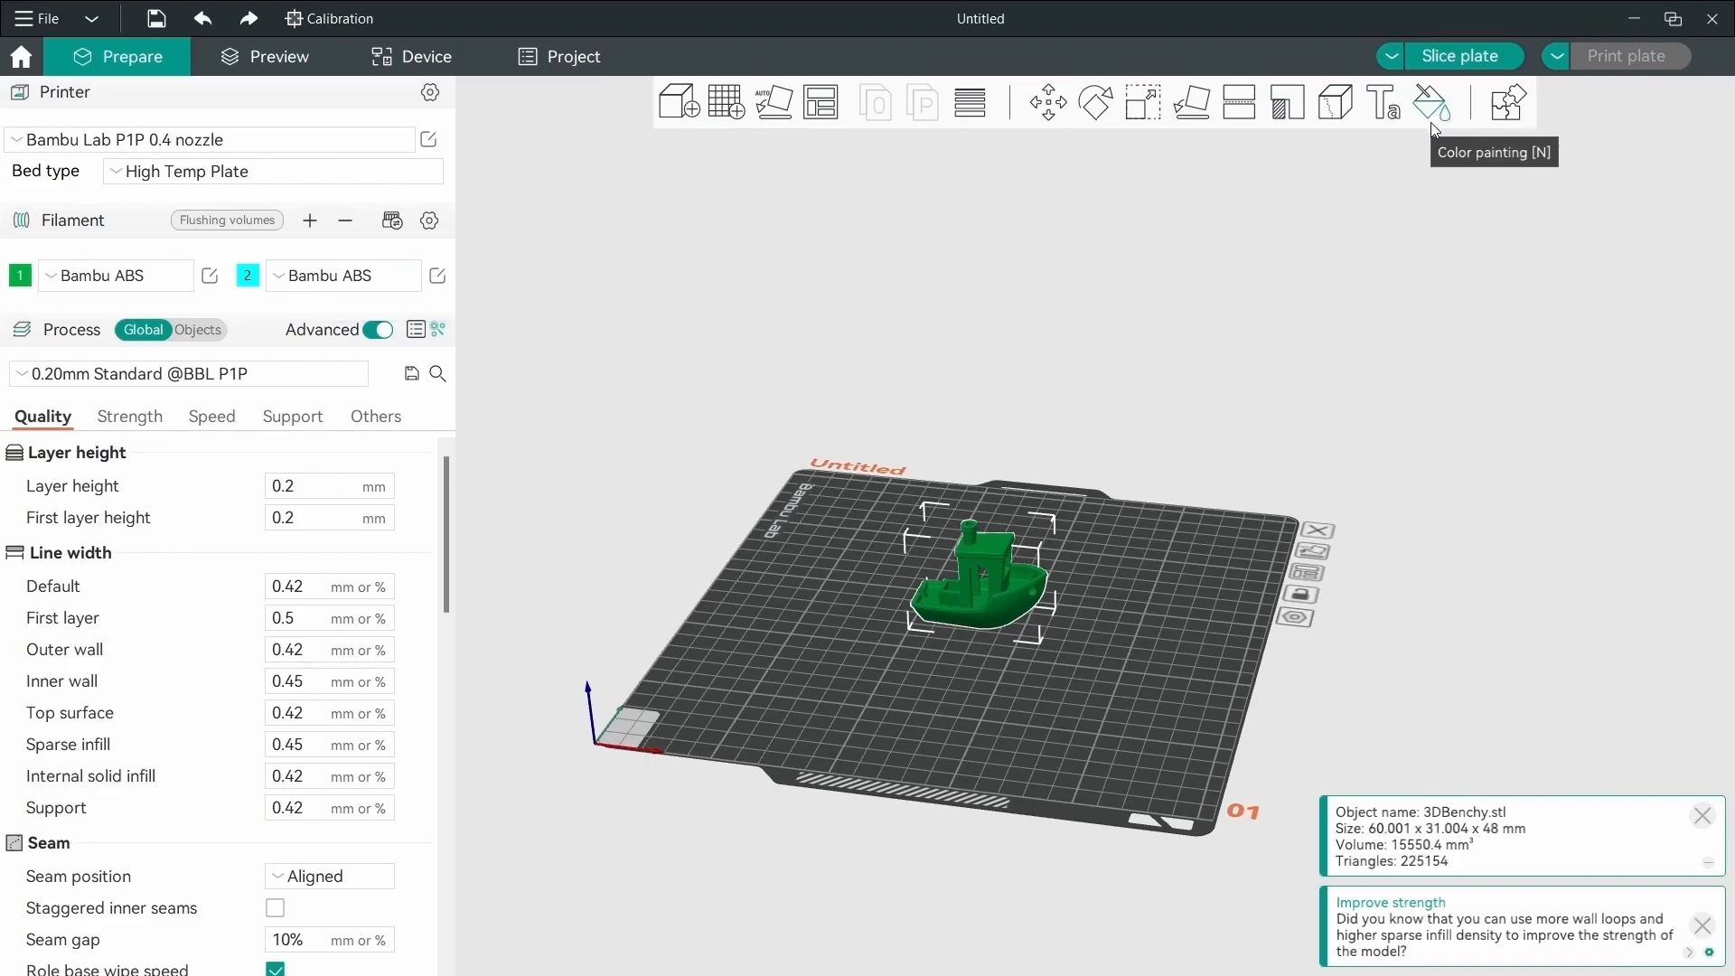
{"action": "mouse_move", "coordinate": [1375, 232]}
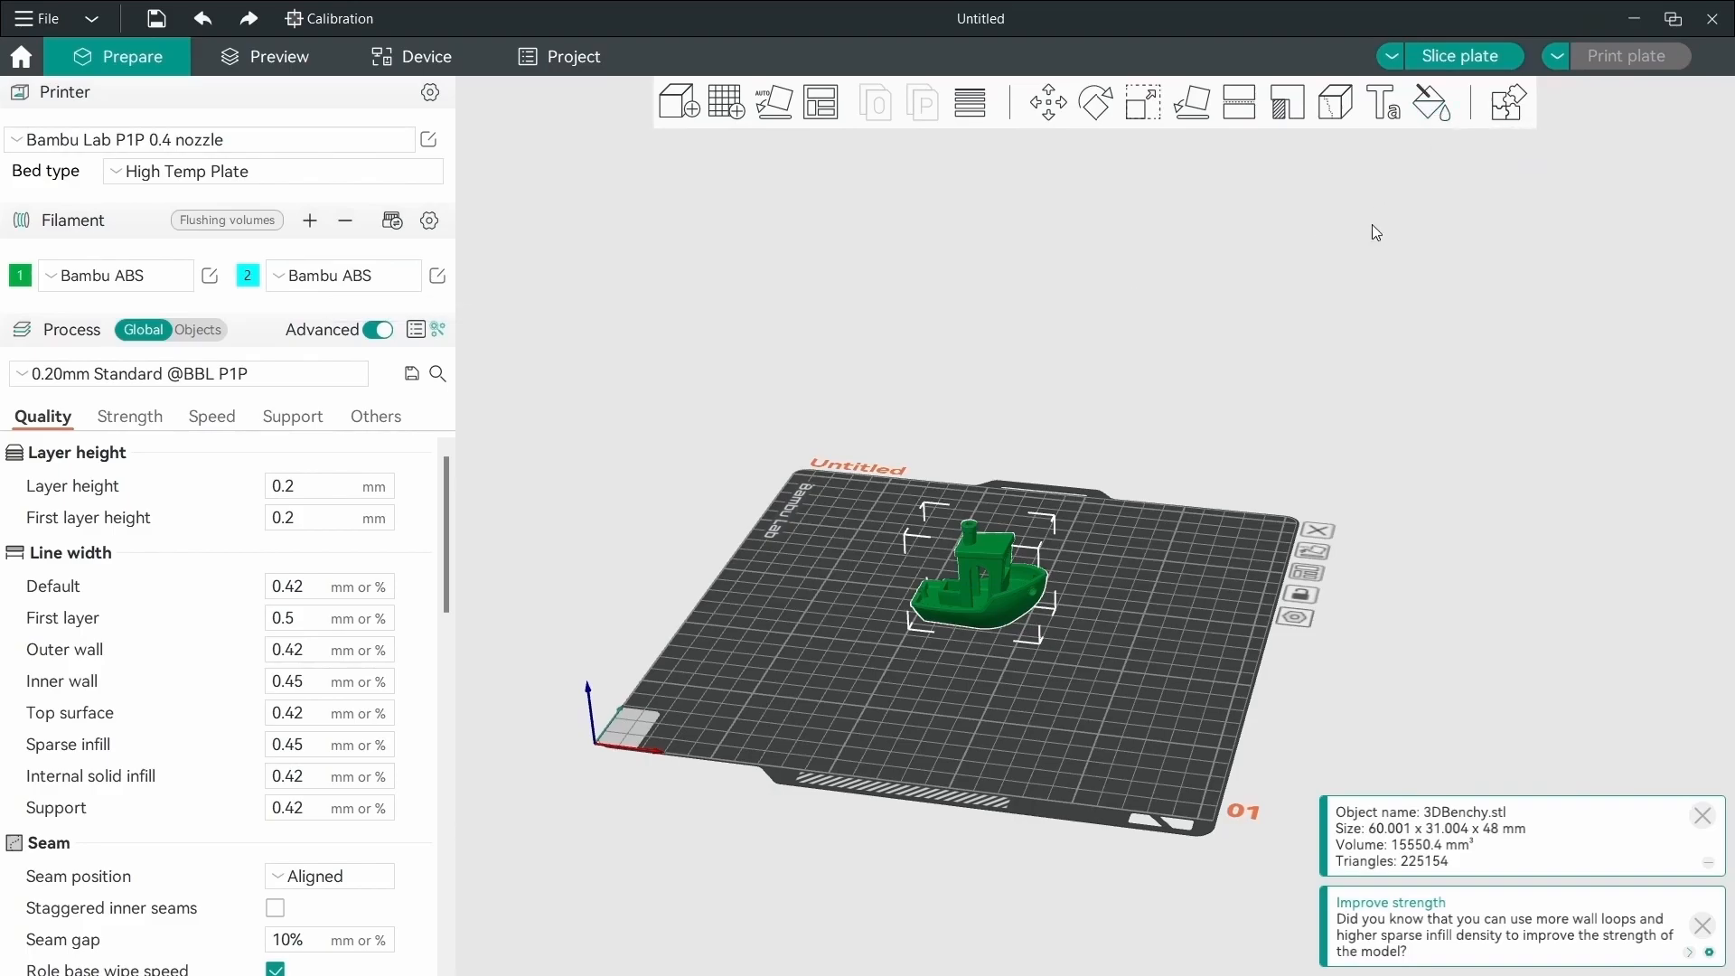
{"action": "mouse_move", "coordinate": [1429, 102]}
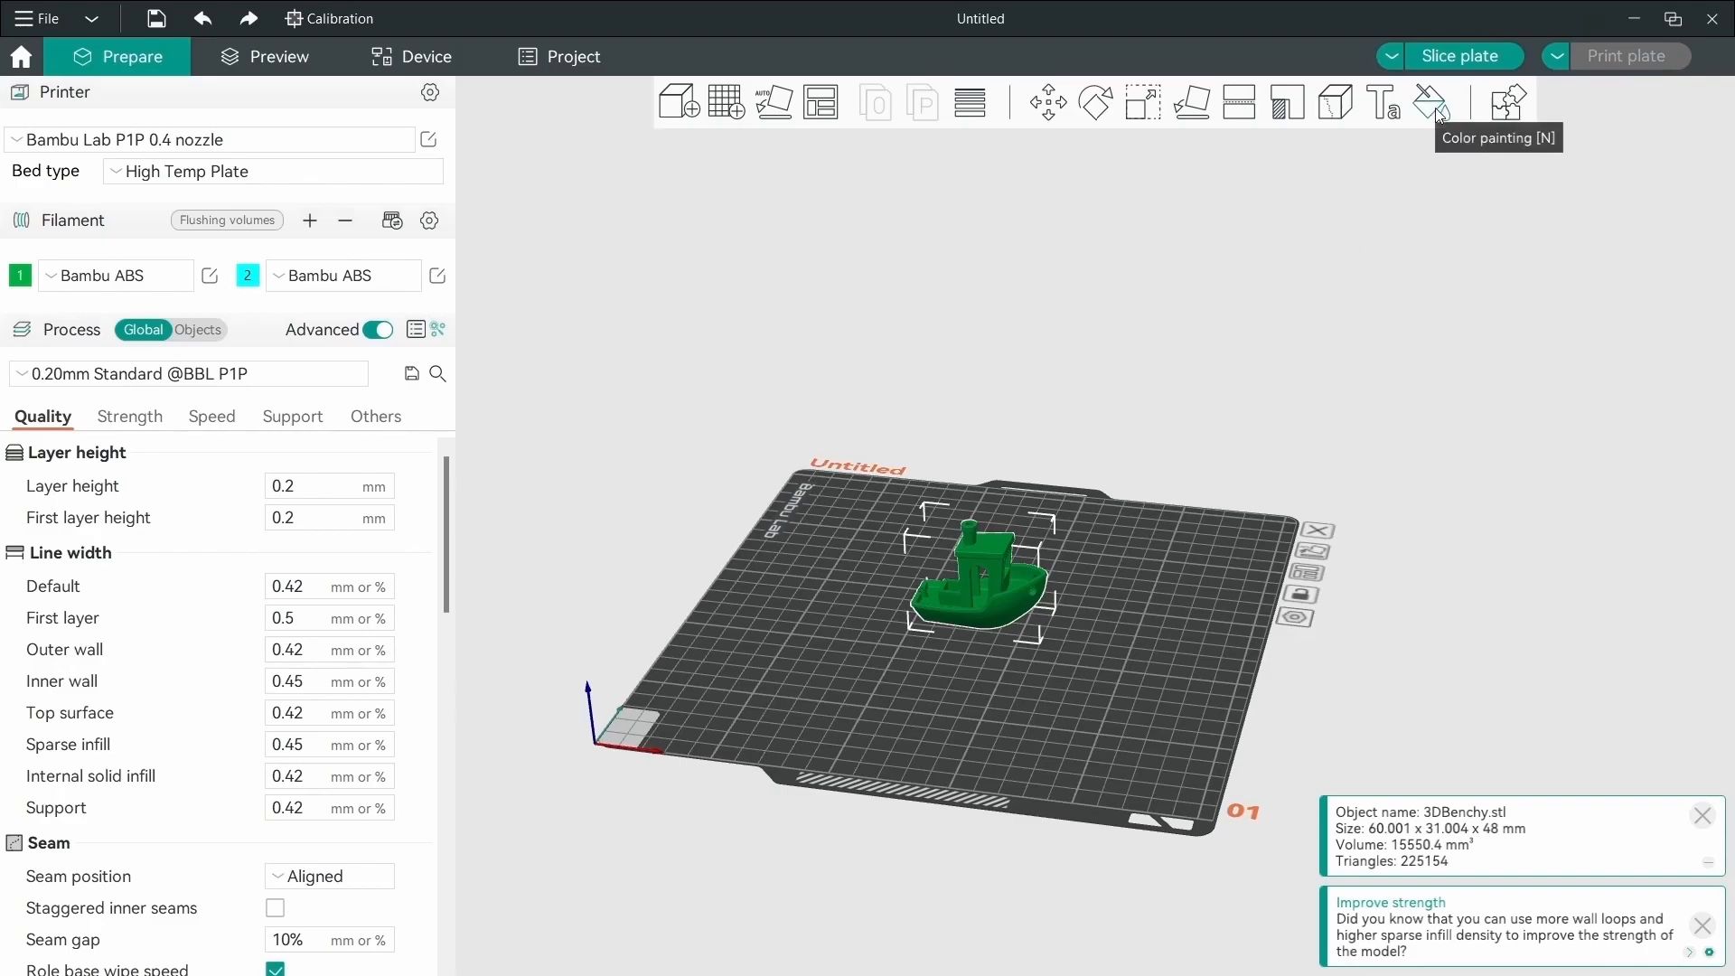
Colour-paint the Benchy with filament 2: brushed hull stripes and a filled cyan cabin.
{"action": "left_click", "coordinate": [1431, 102]}
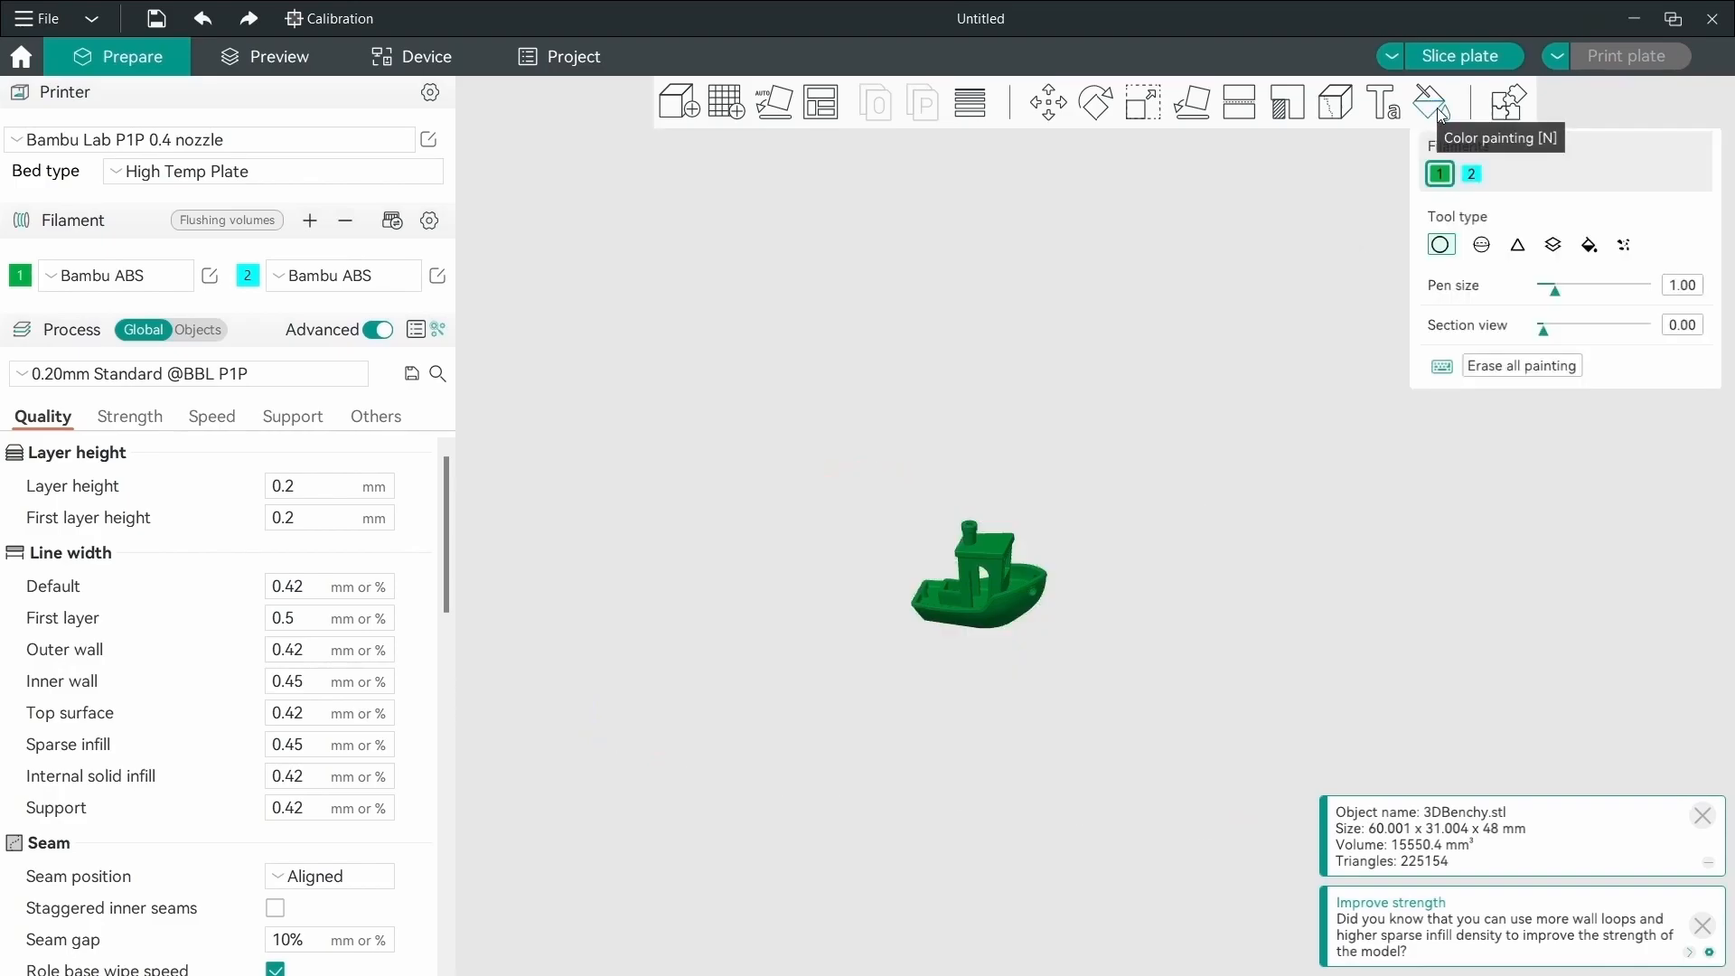
{"action": "mouse_move", "coordinate": [1133, 308]}
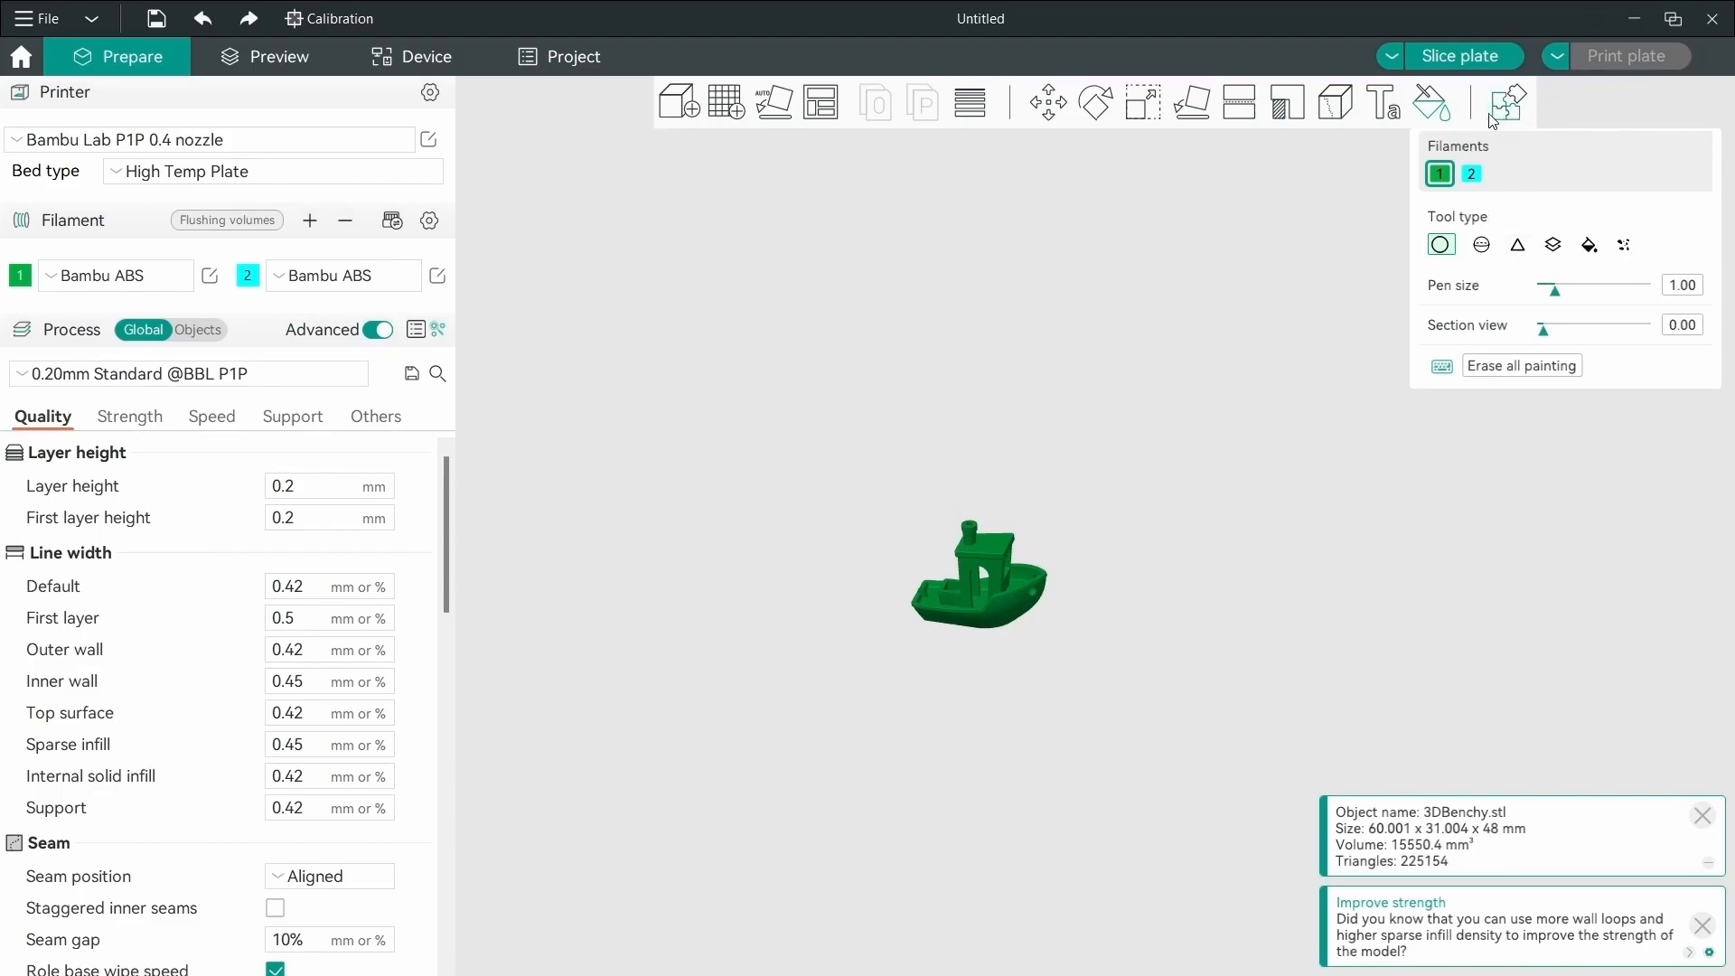
{"action": "mouse_move", "coordinate": [1518, 245]}
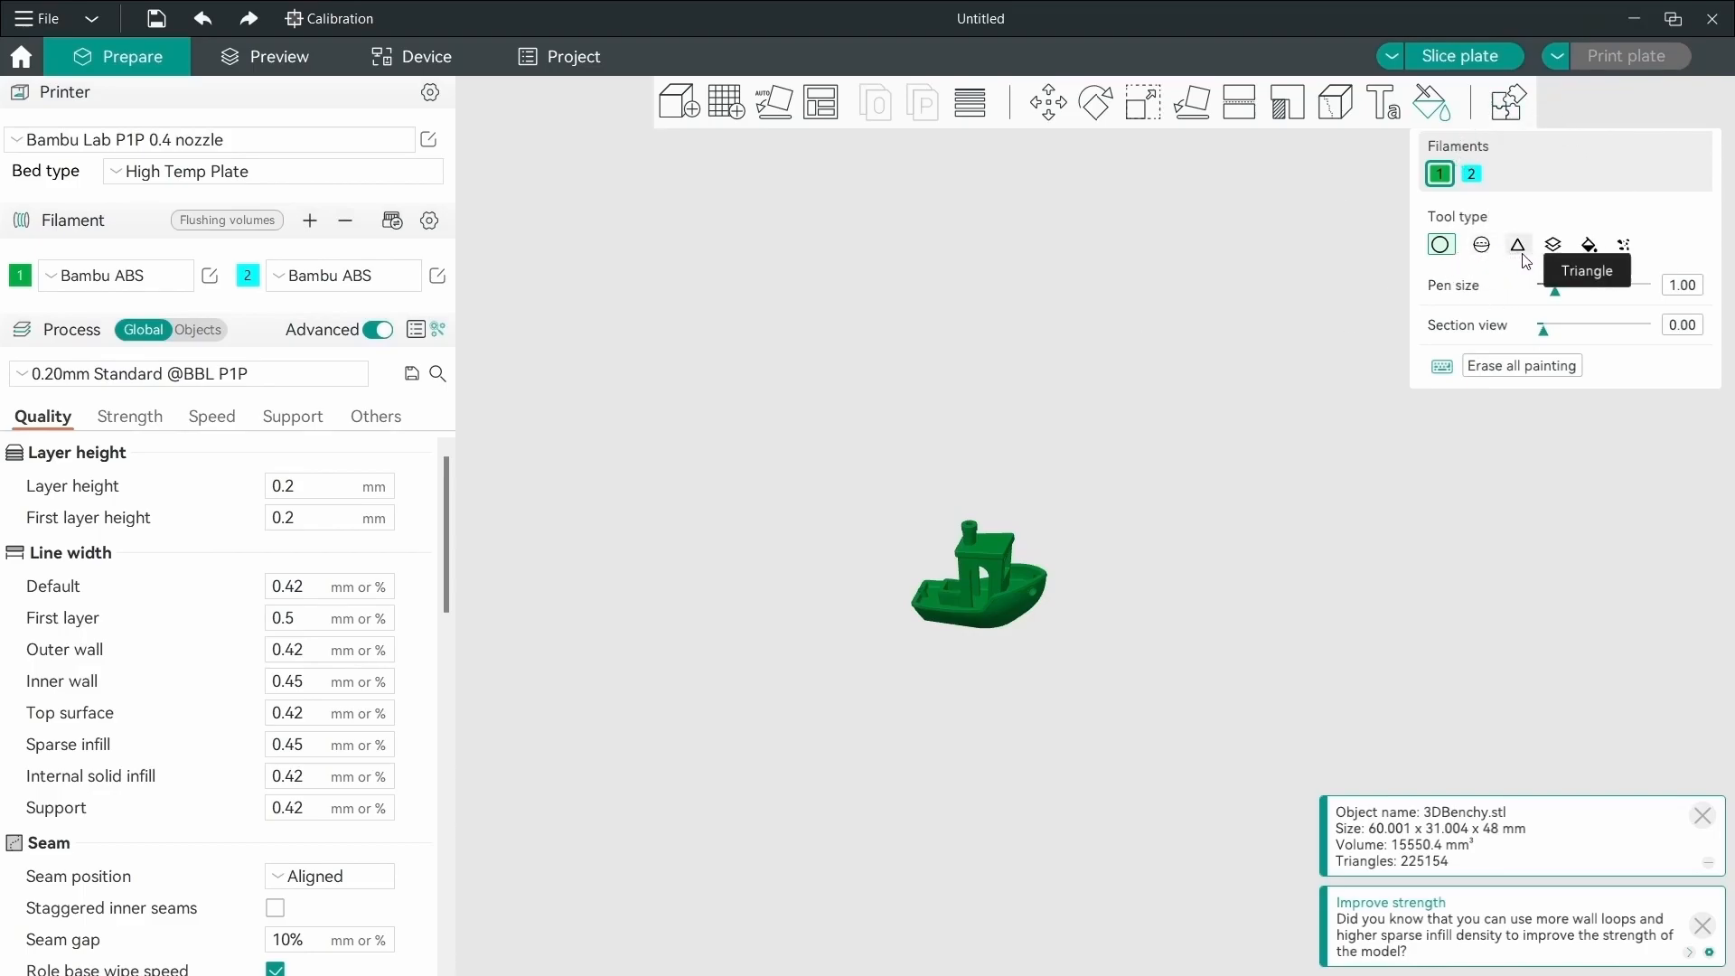
{"action": "mouse_move", "coordinate": [1552, 245]}
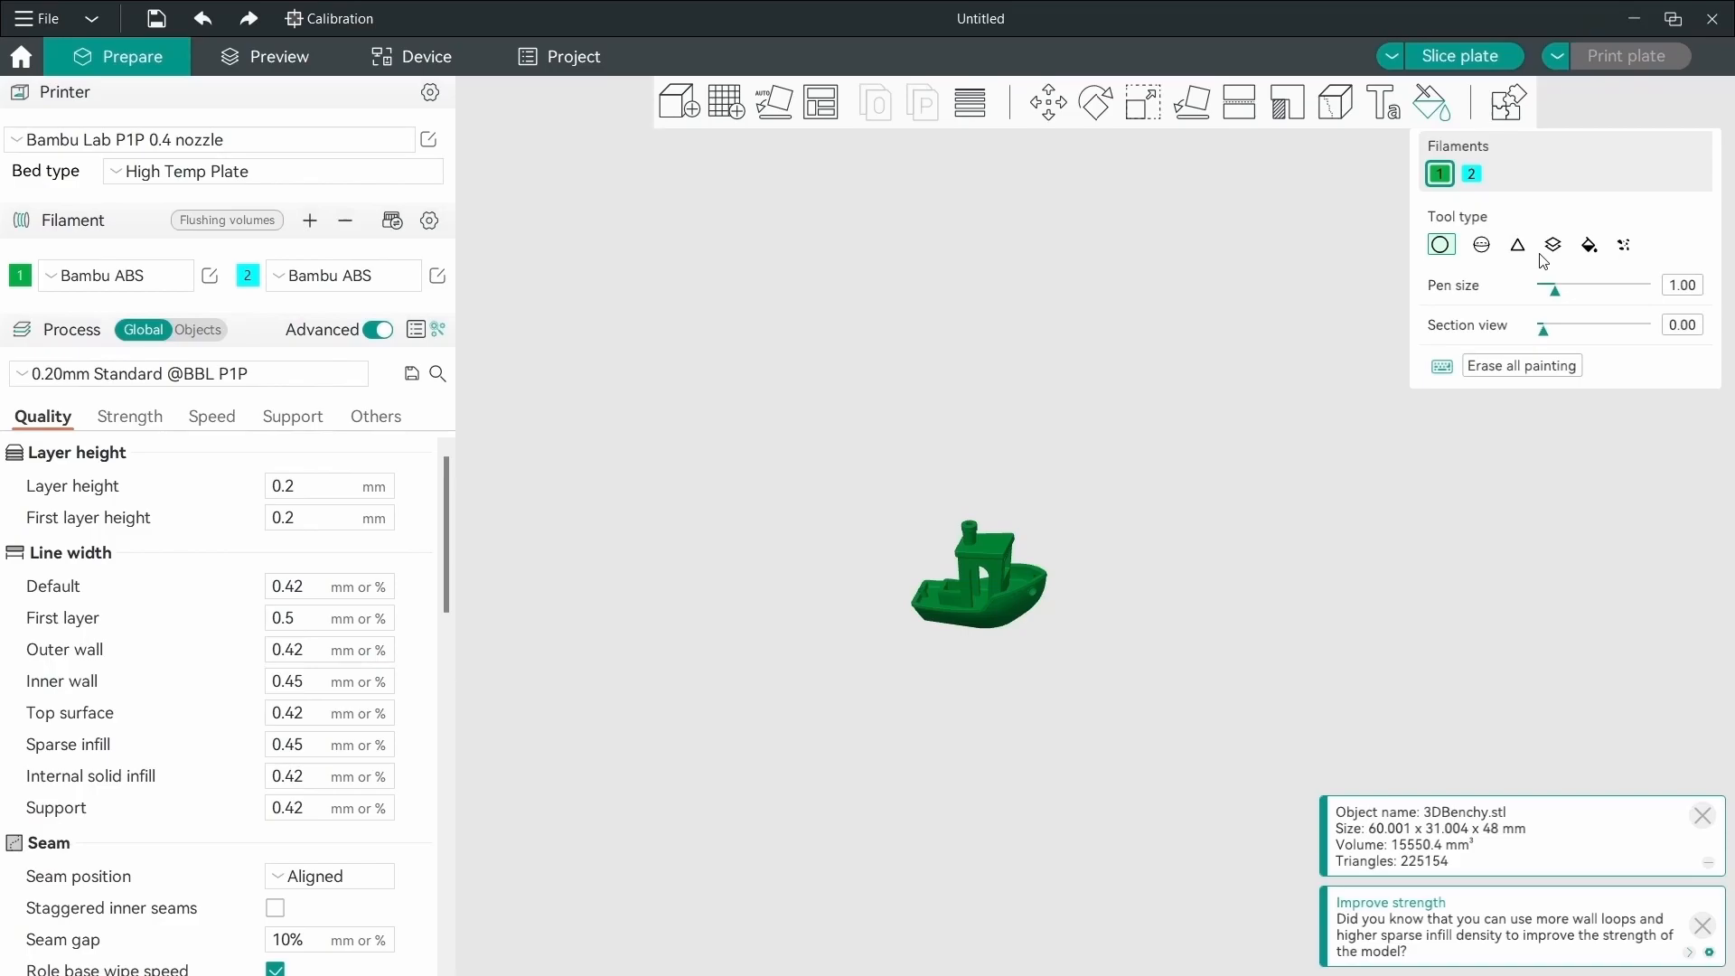
{"action": "mouse_move", "coordinate": [1611, 255]}
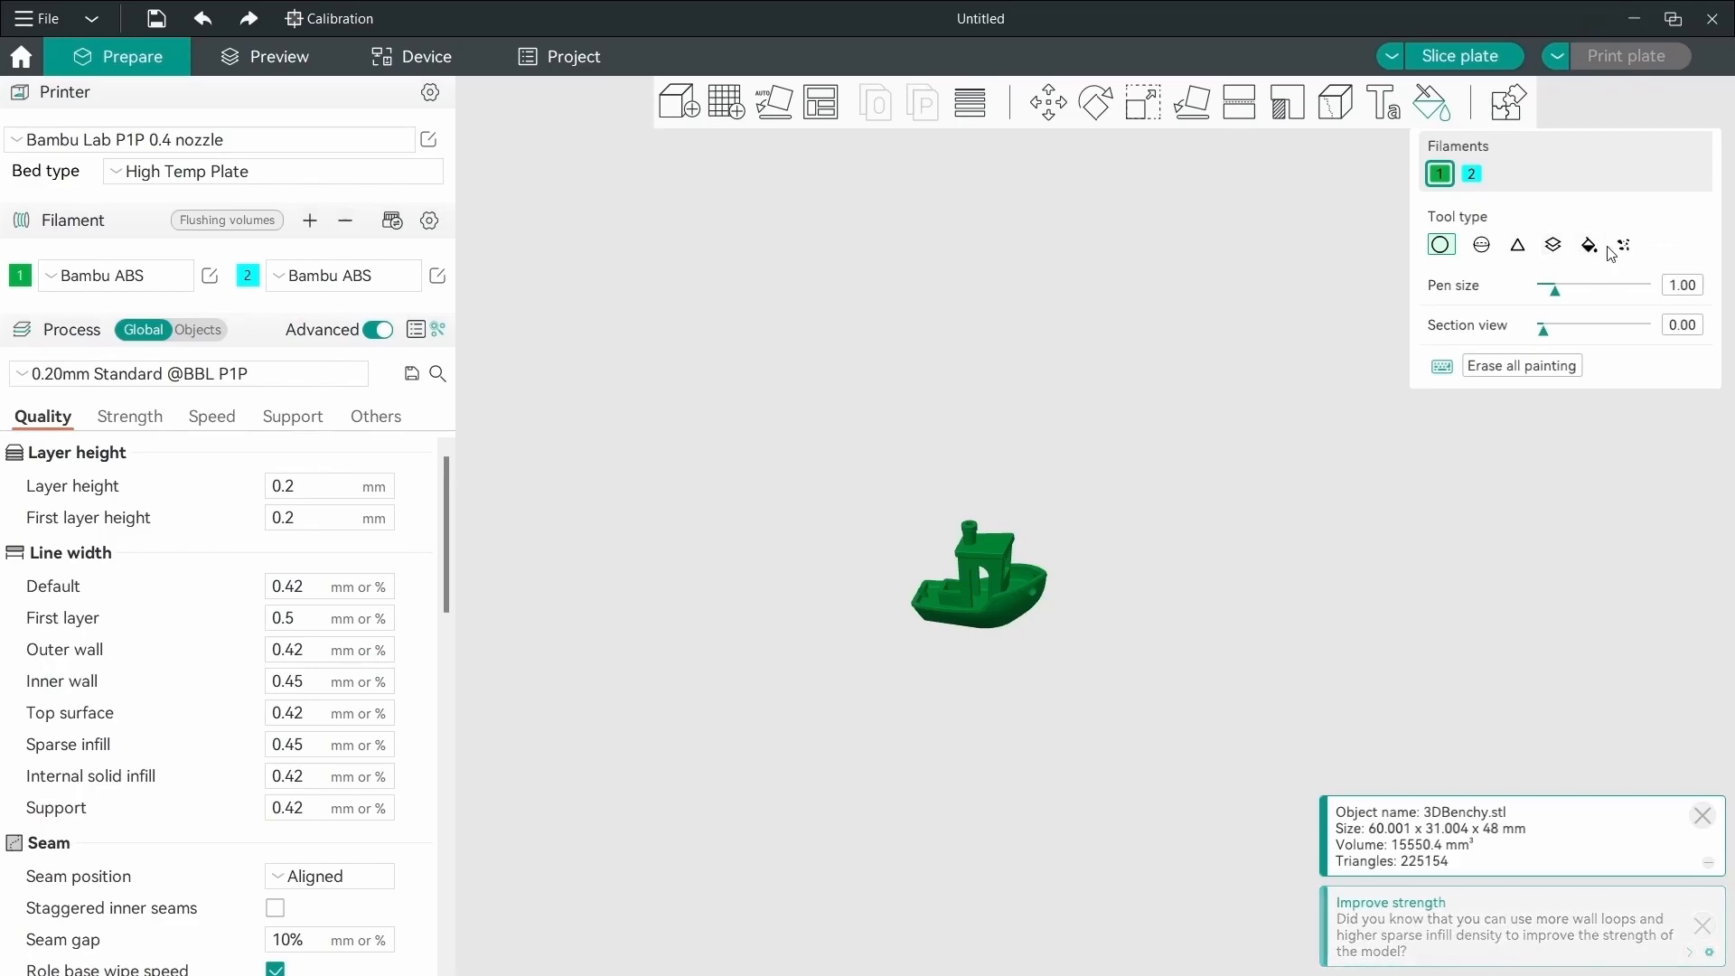
{"action": "mouse_move", "coordinate": [1517, 245]}
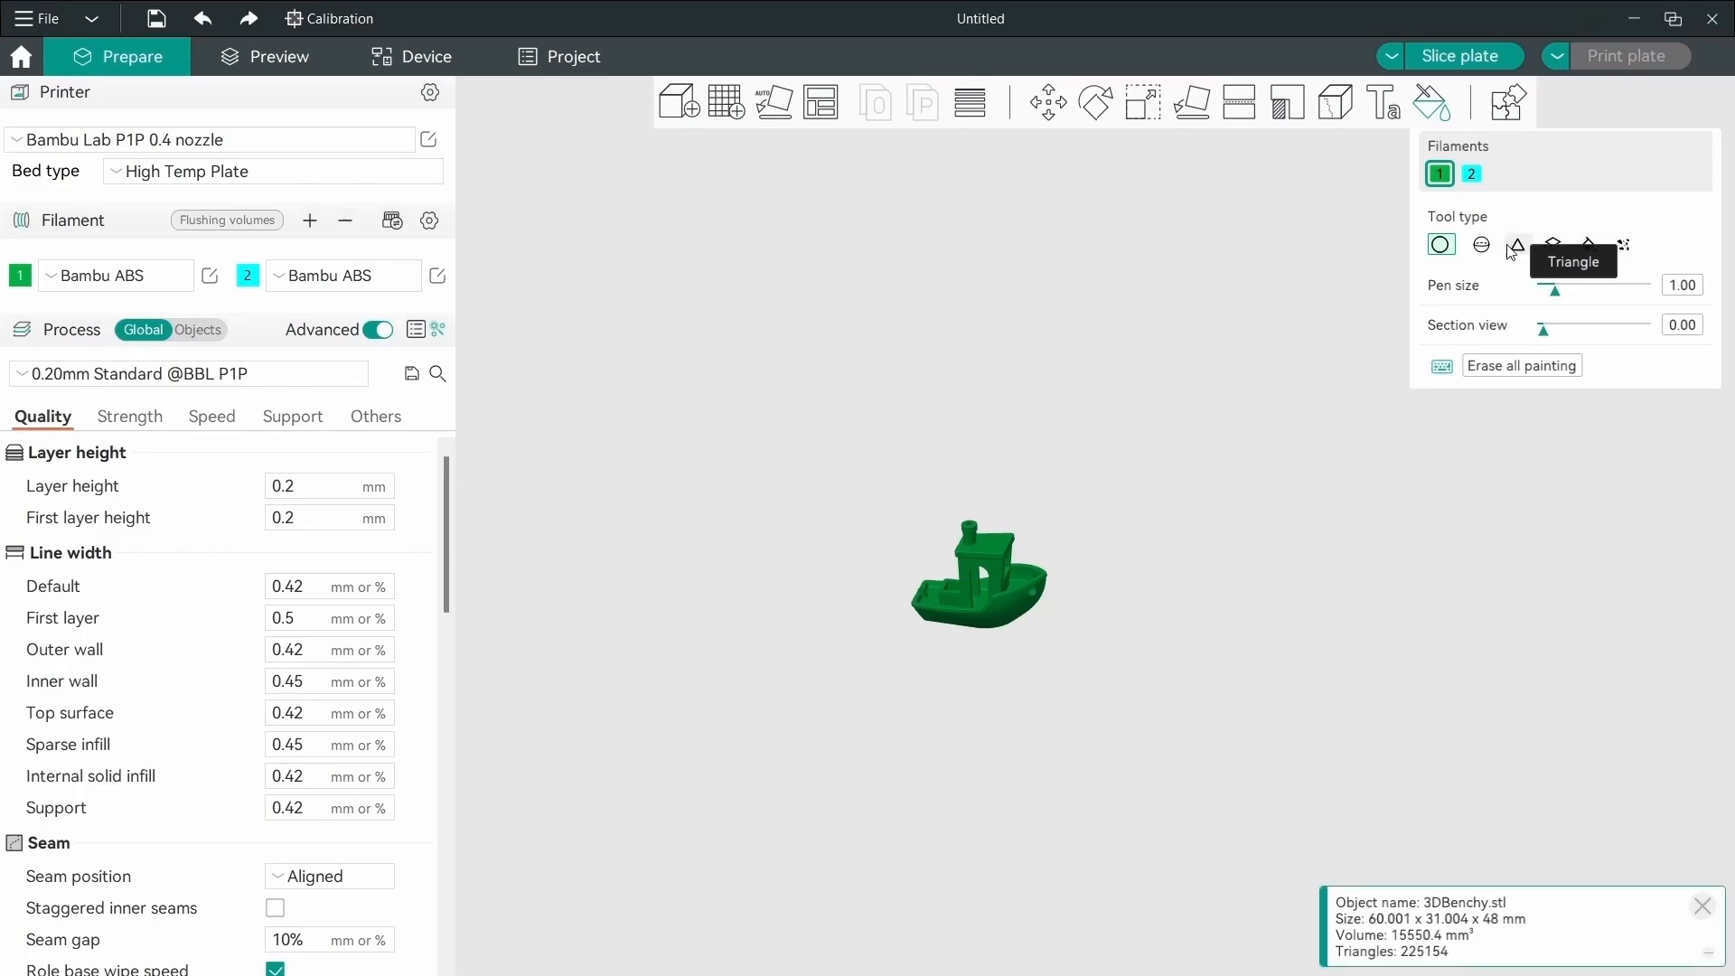
{"action": "mouse_move", "coordinate": [1440, 173]}
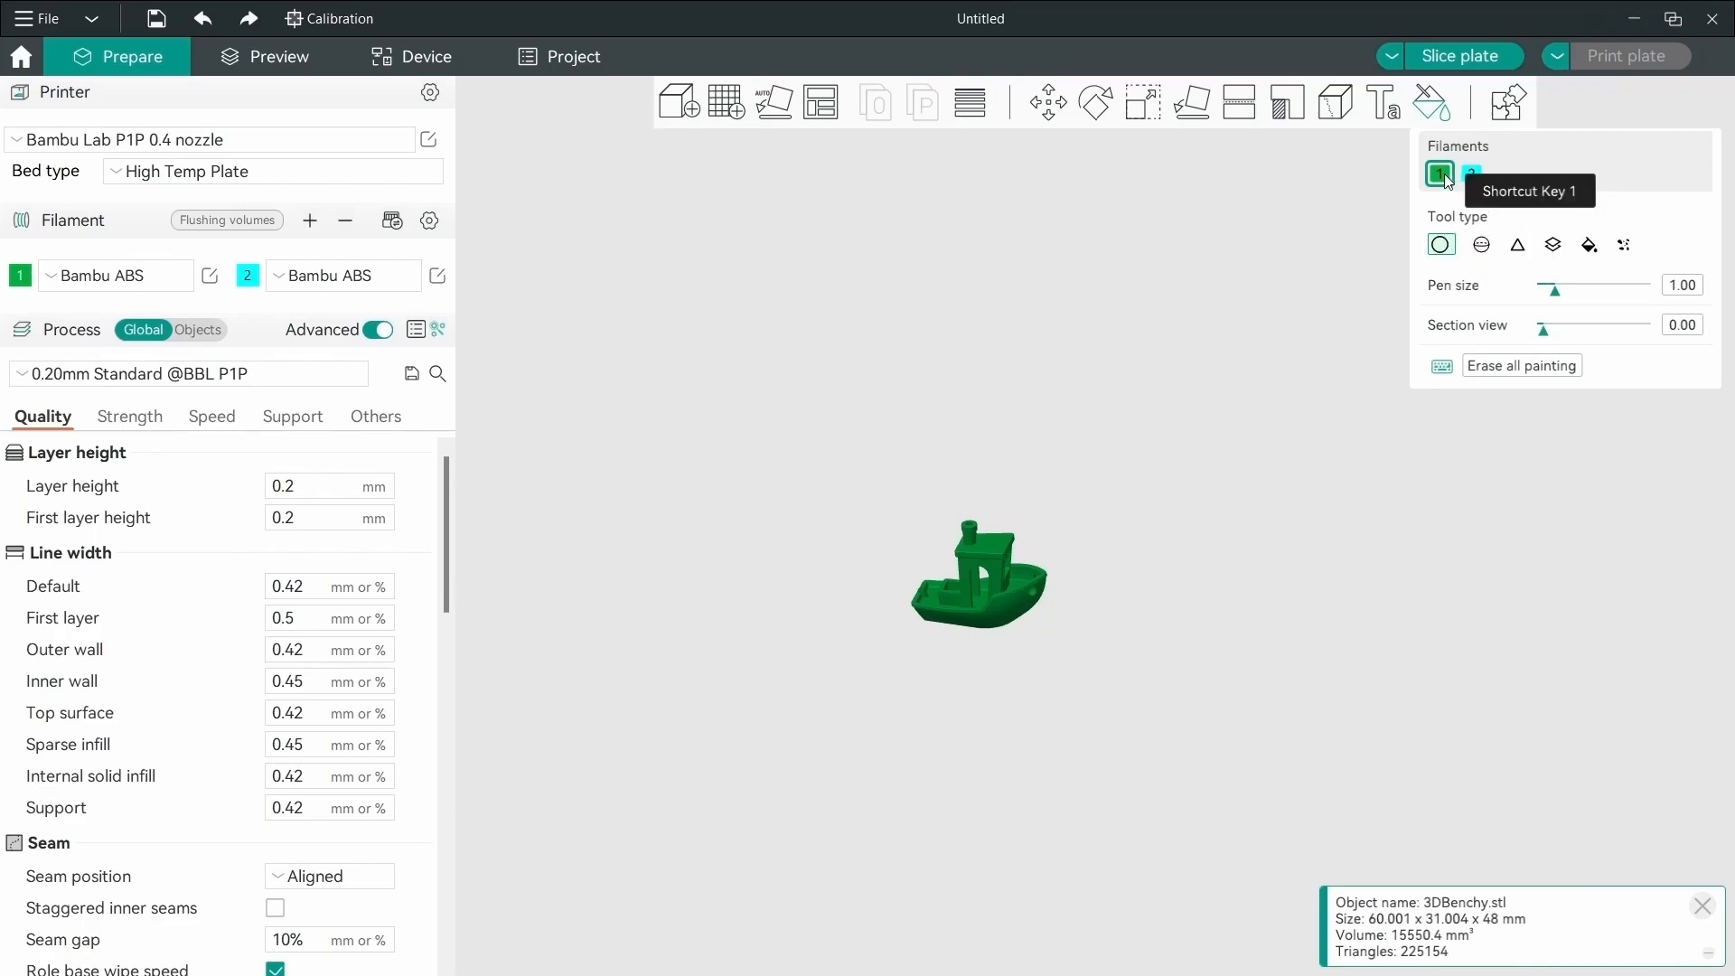
{"action": "left_click", "coordinate": [1472, 174]}
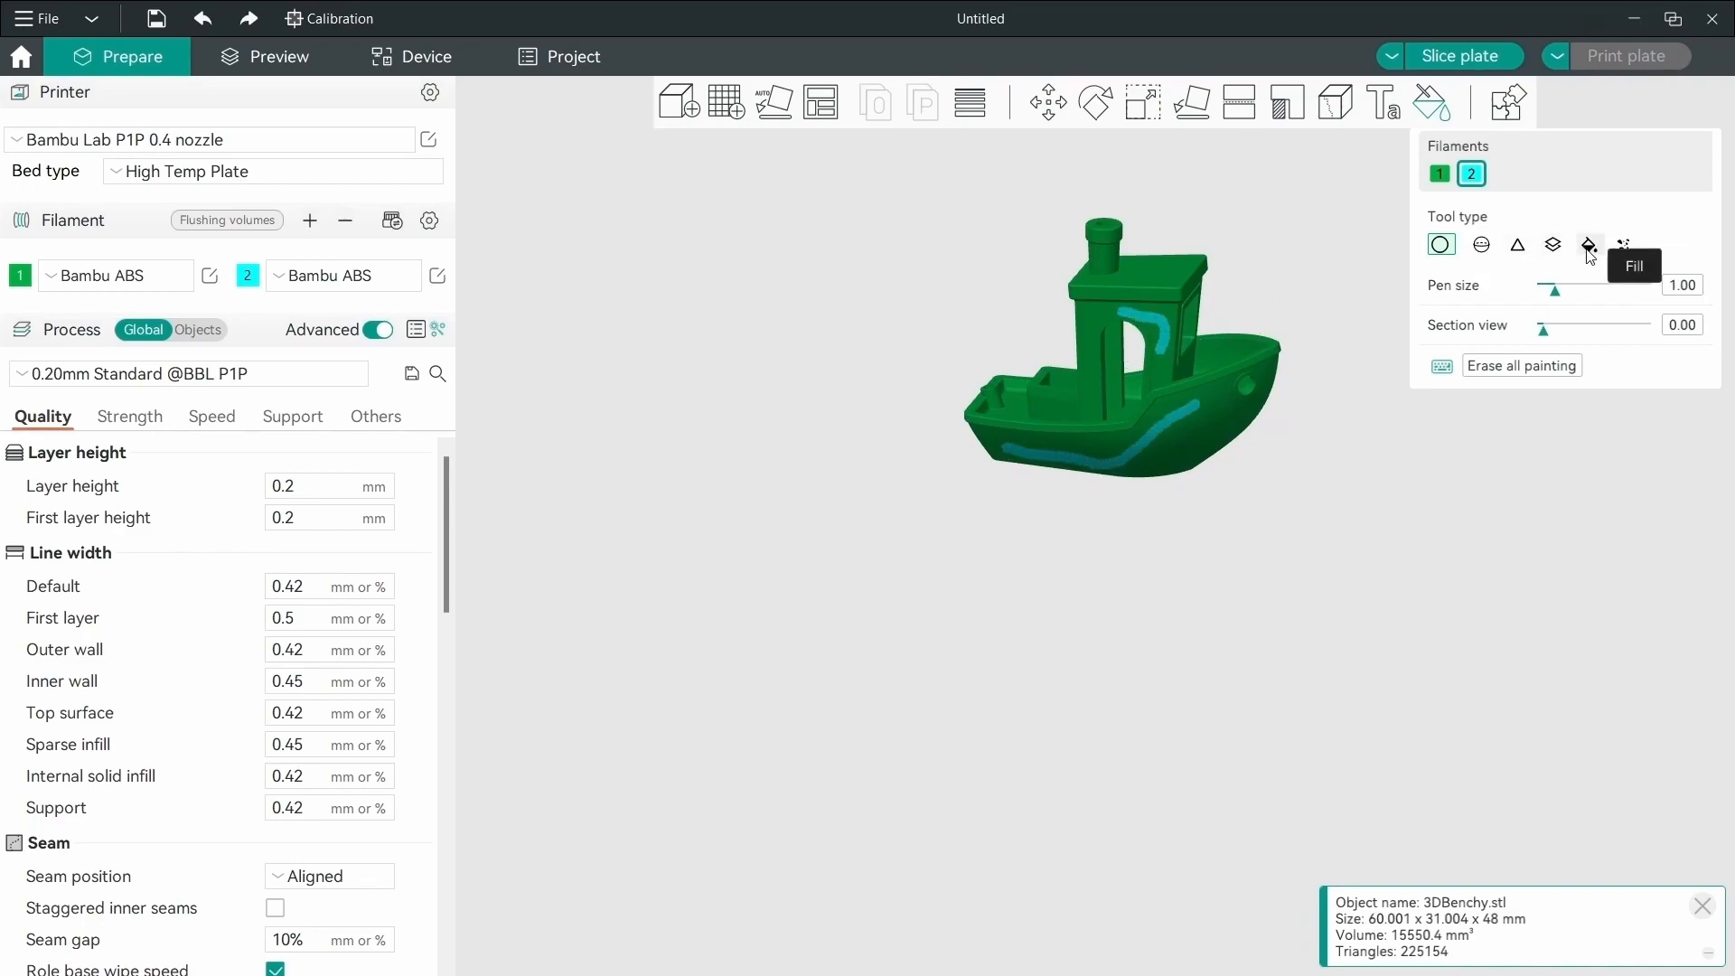
{"action": "left_click", "coordinate": [1589, 243]}
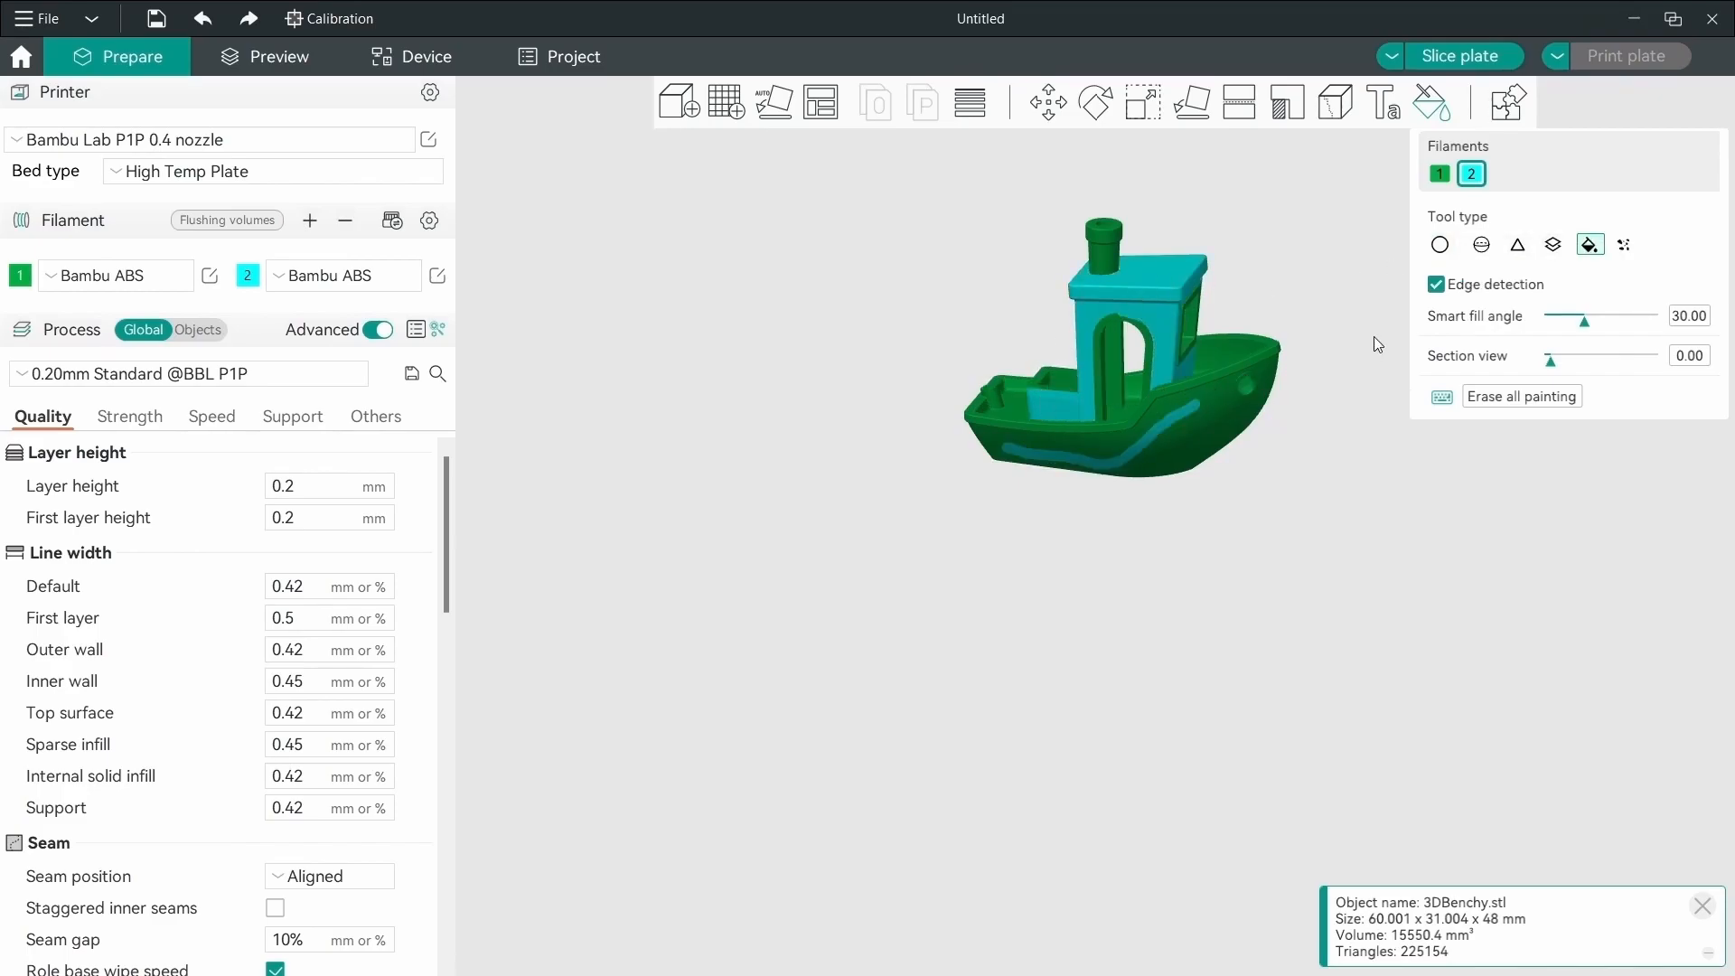
{"action": "mouse_move", "coordinate": [1322, 252]}
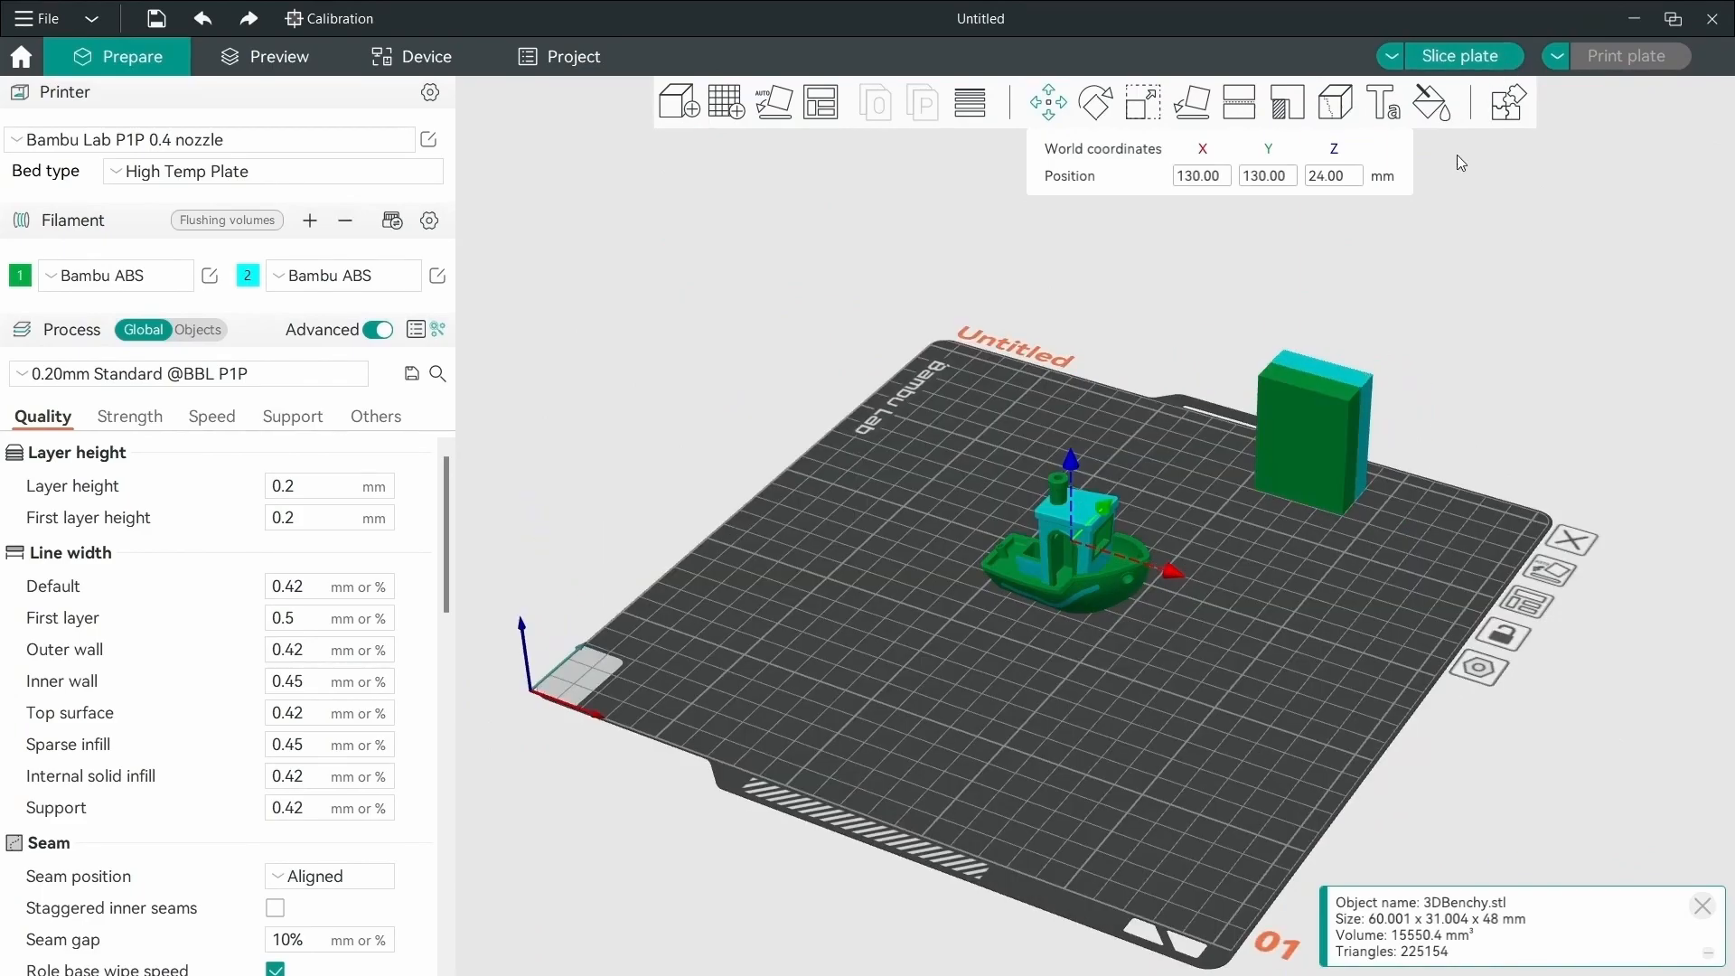
Slice the painted Benchy plate with its purge tower and view the Preview.
{"action": "left_click", "coordinate": [1463, 55]}
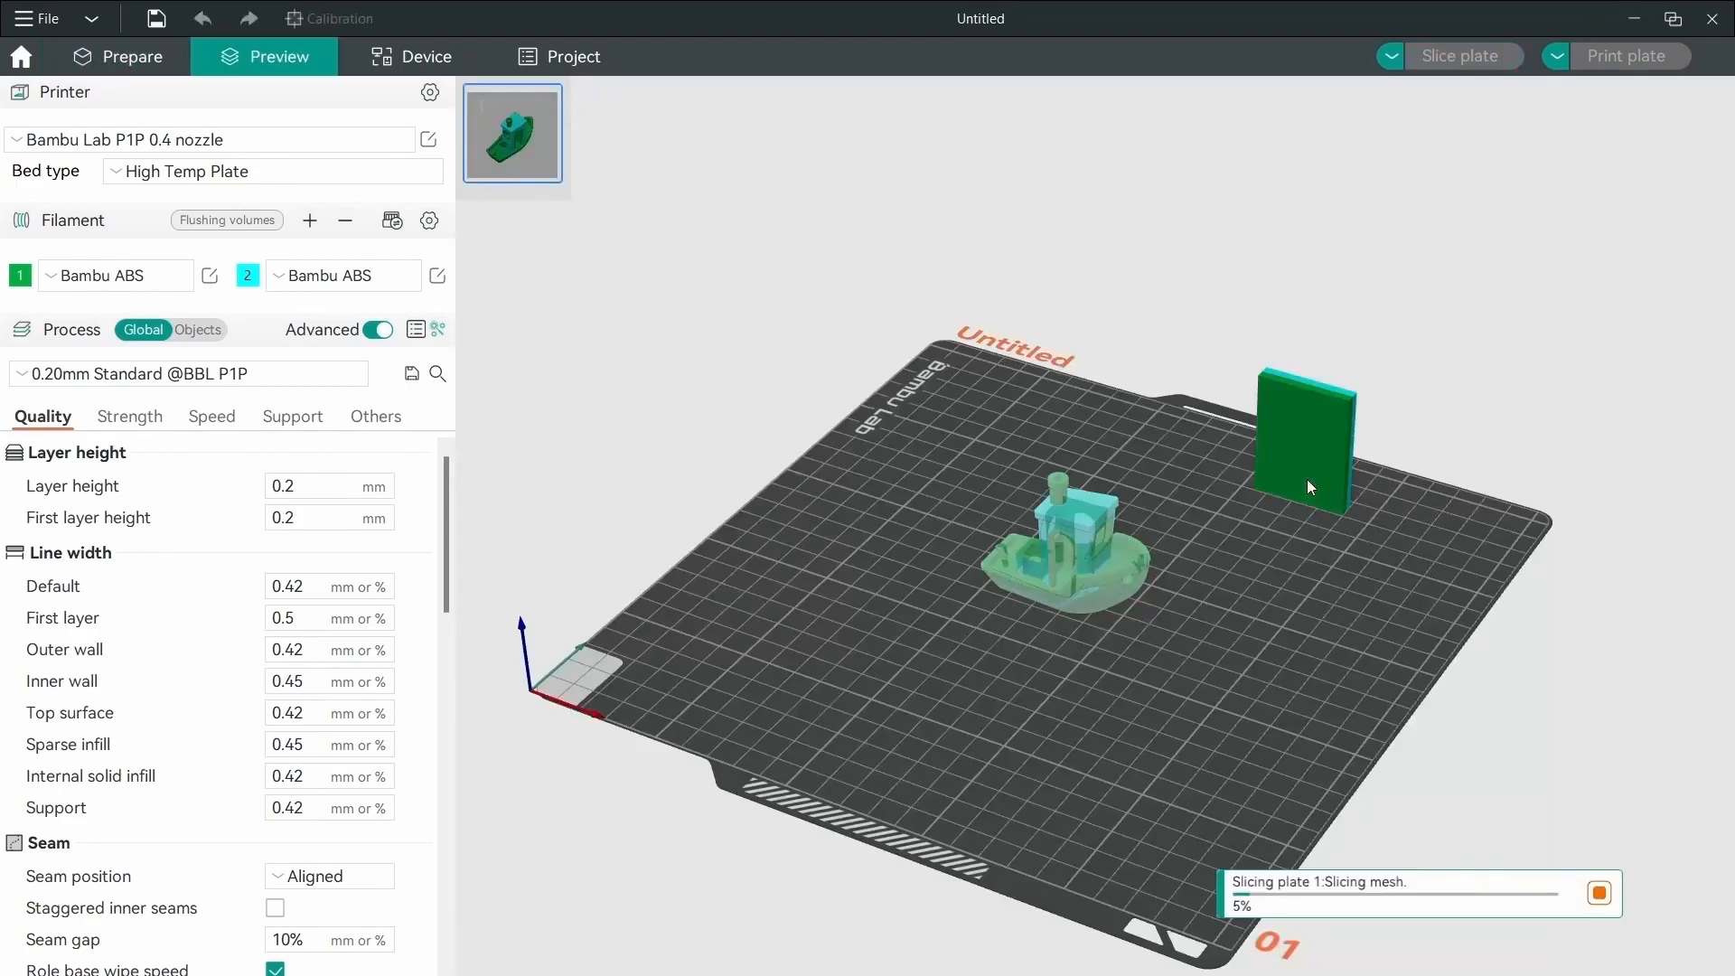
{"action": "left_click", "coordinate": [1461, 55]}
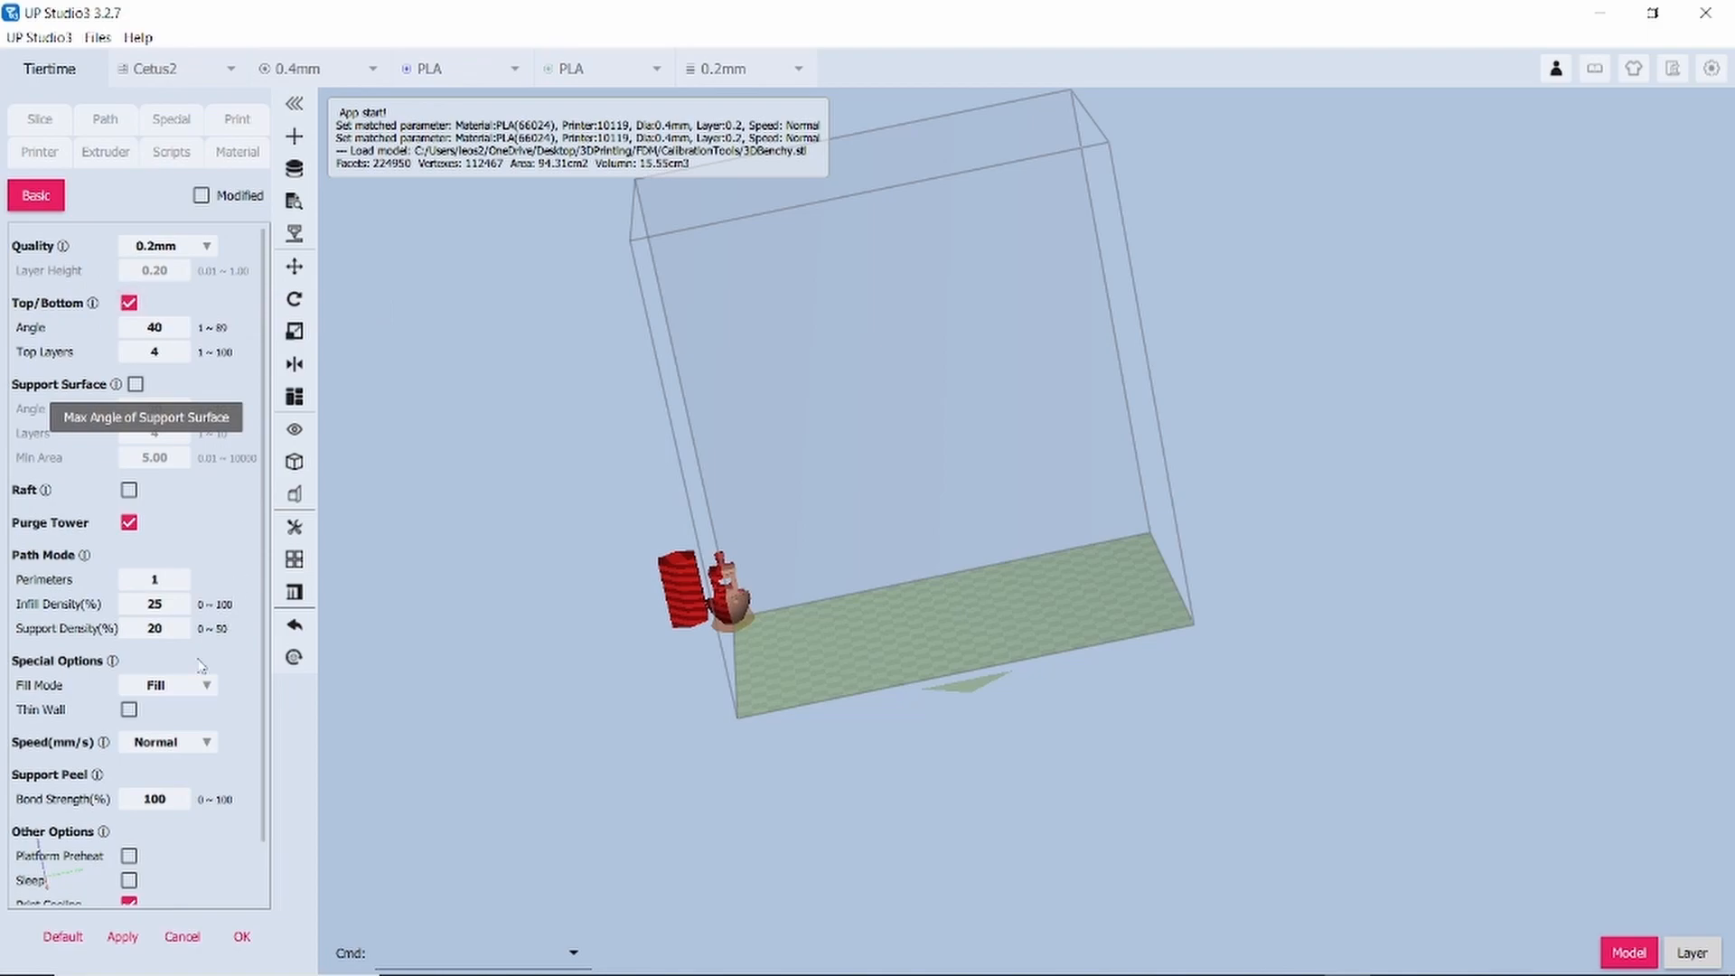
{"action": "scroll", "scroll_direction": "down", "scroll_amount": 3}
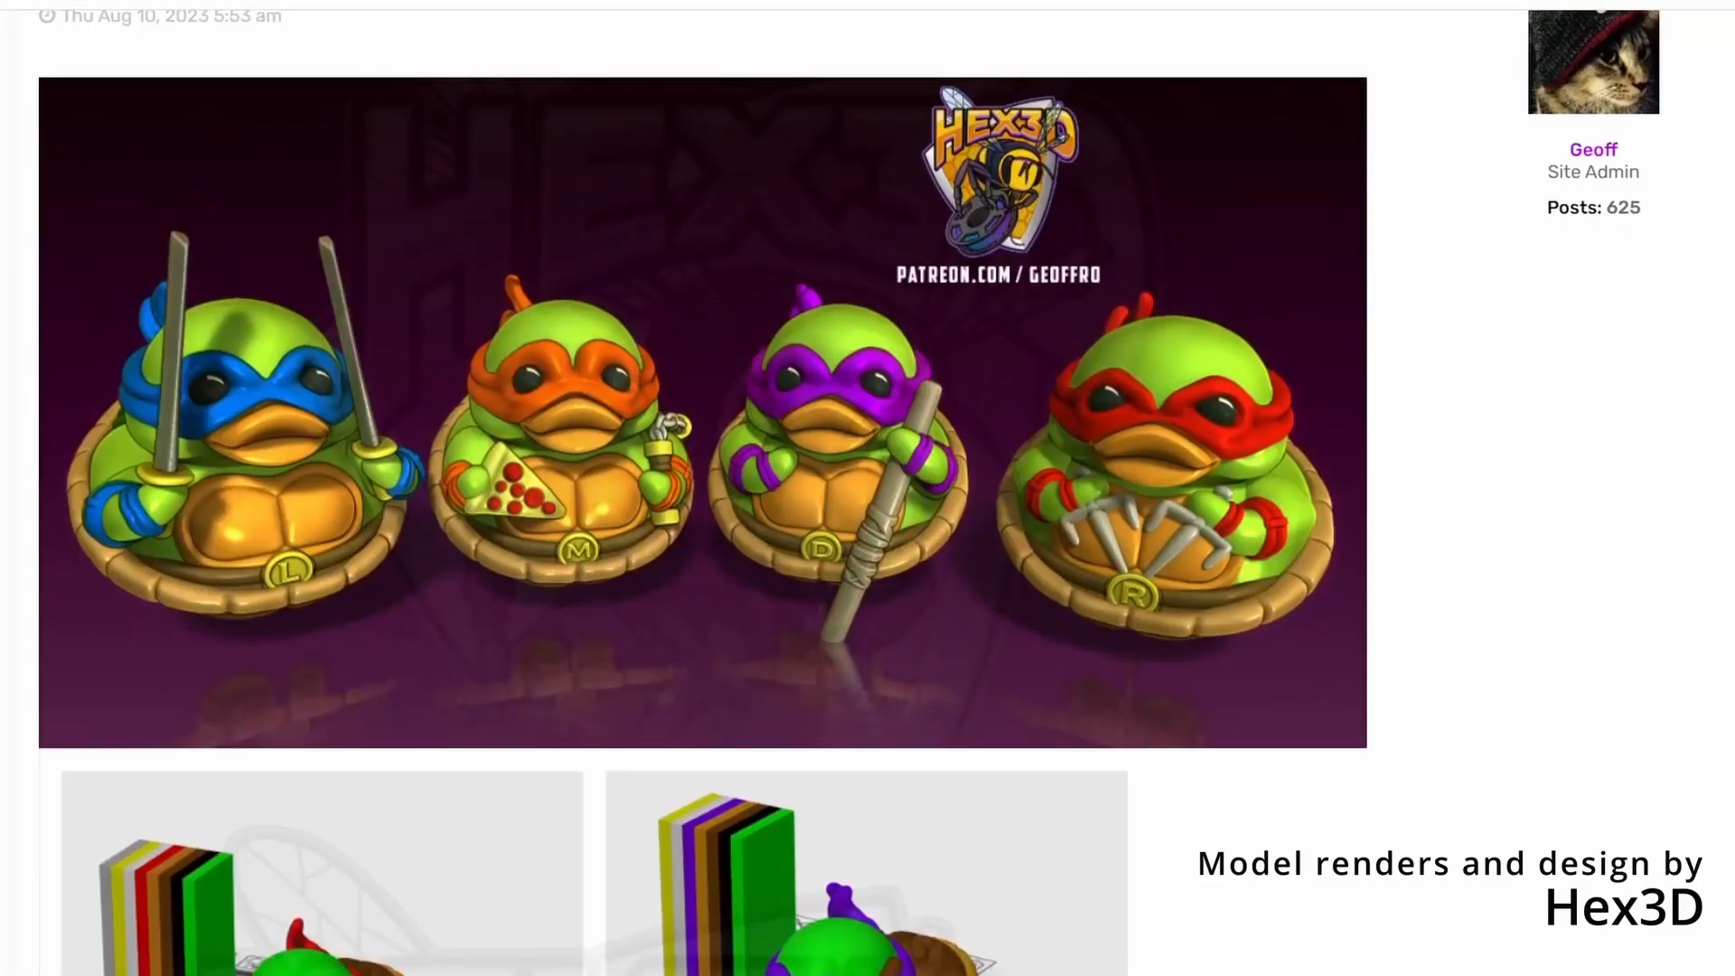
Scroll the Hex3D forum post to the sliced duck models with colour purge towers.
{"action": "scroll", "scroll_direction": "down", "scroll_amount": 3}
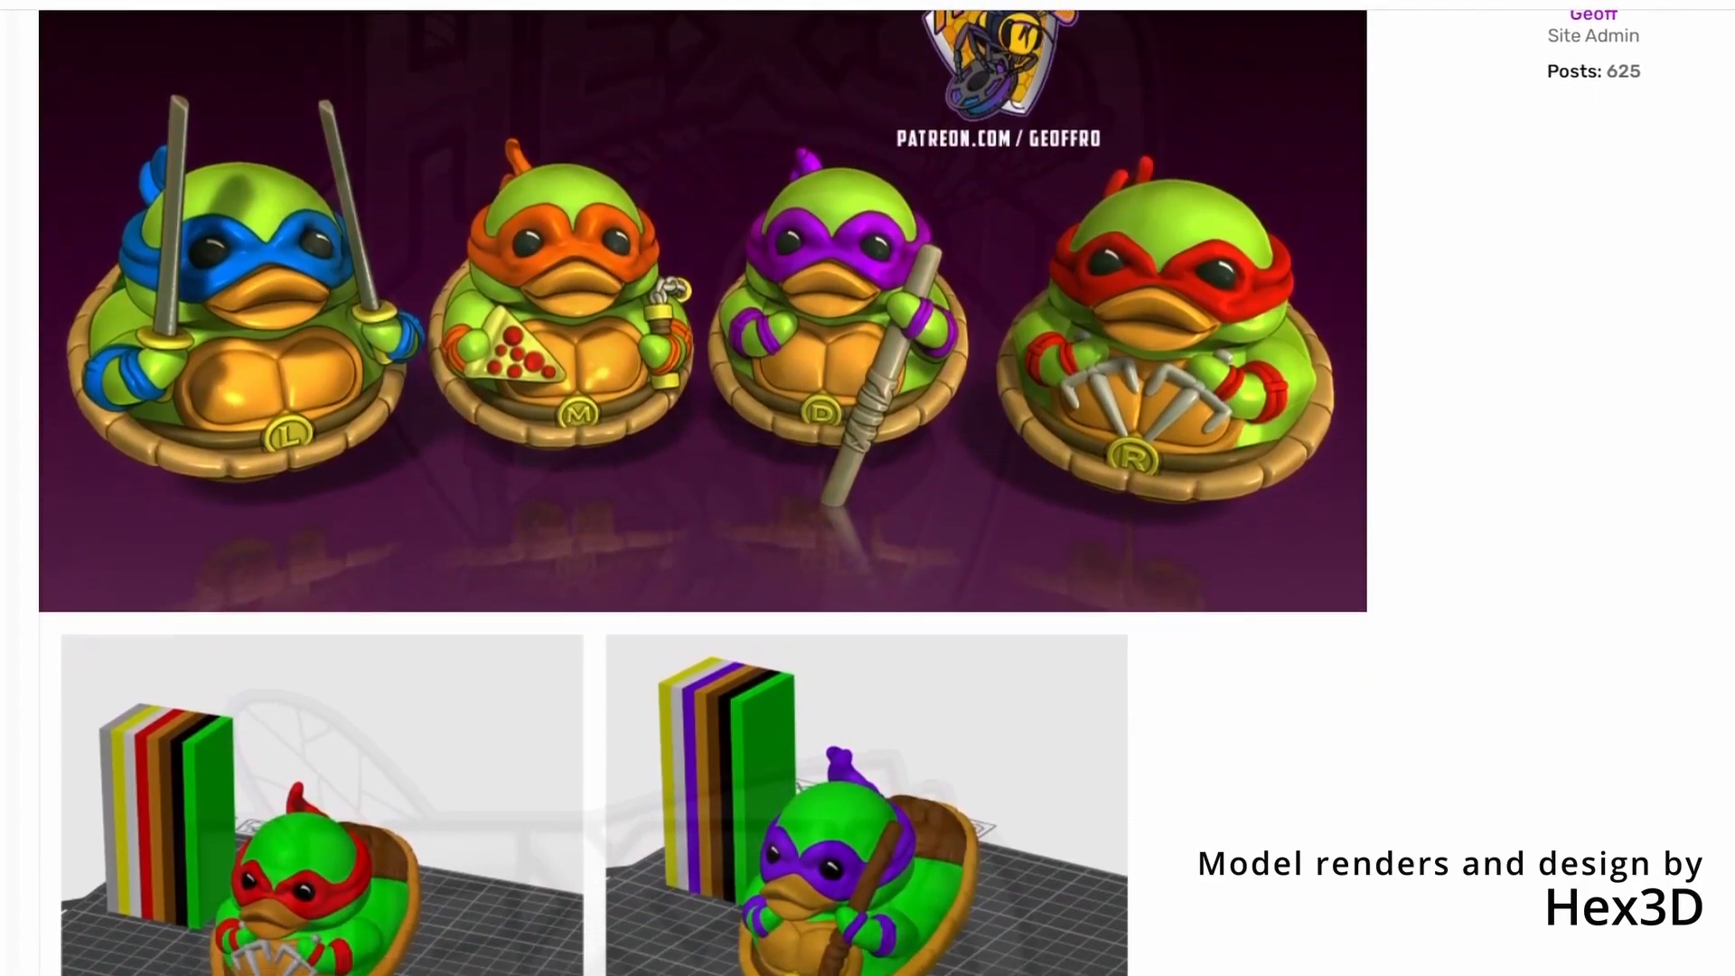
{"action": "scroll", "scroll_direction": "down", "scroll_amount": 3}
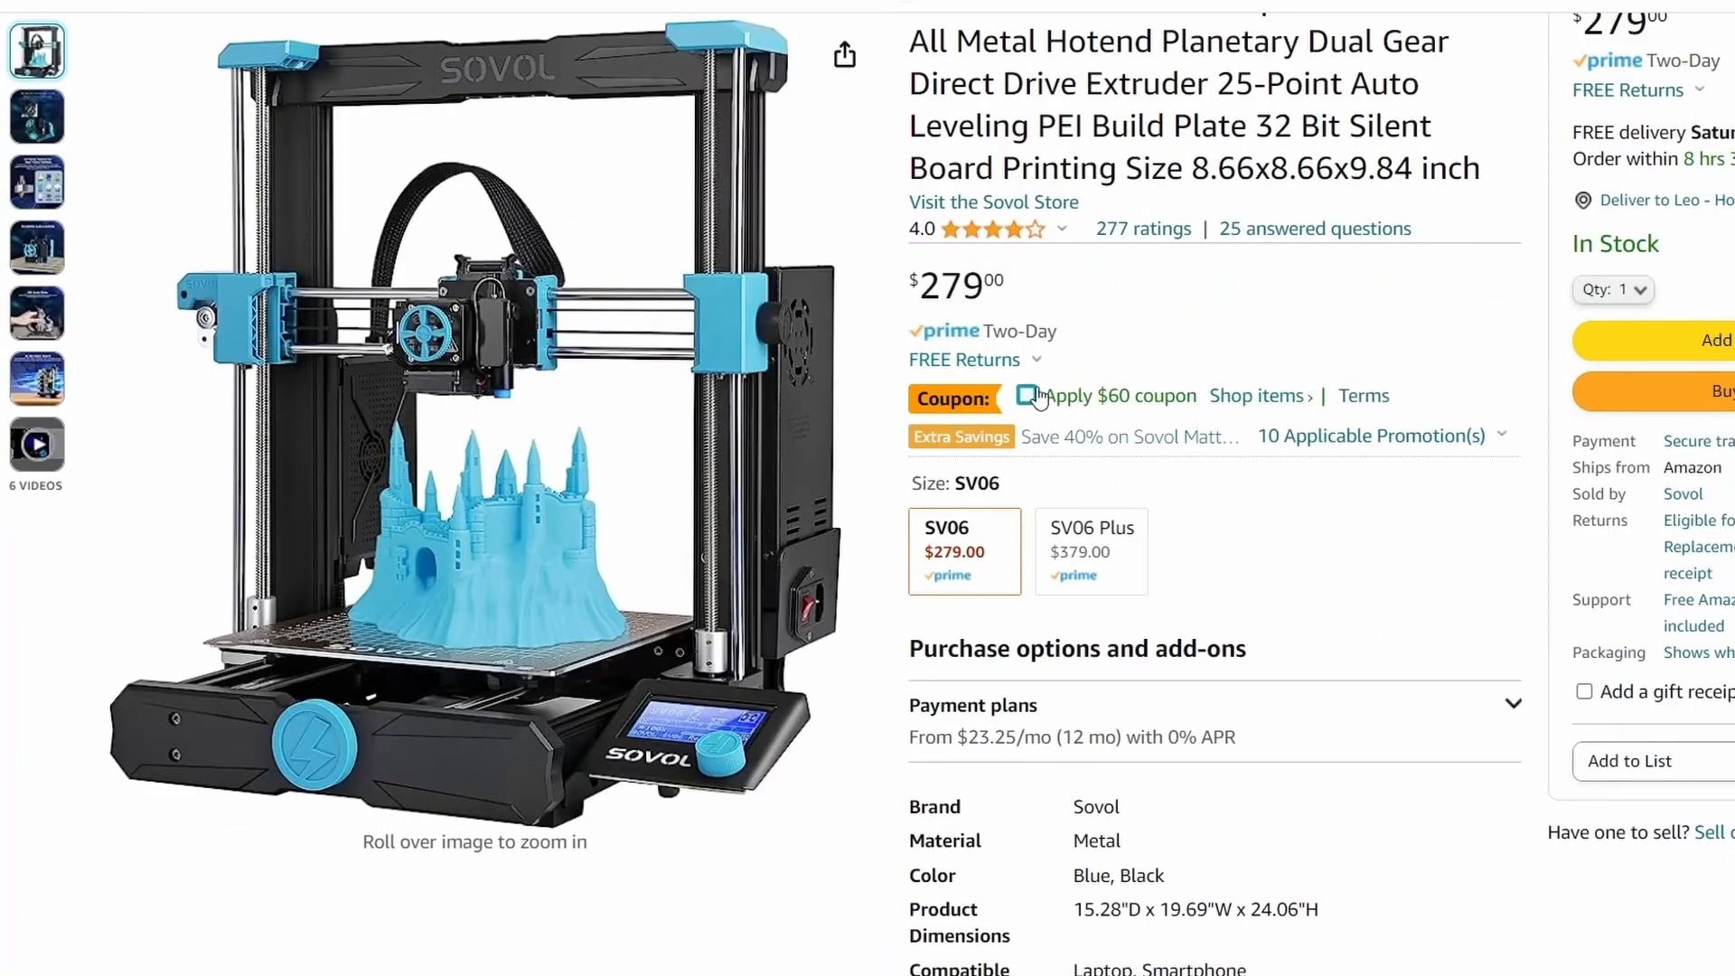
Tick the Apply $60 coupon checkbox on the Sovol SV06 Amazon listing.
{"action": "left_click", "coordinate": [1035, 395]}
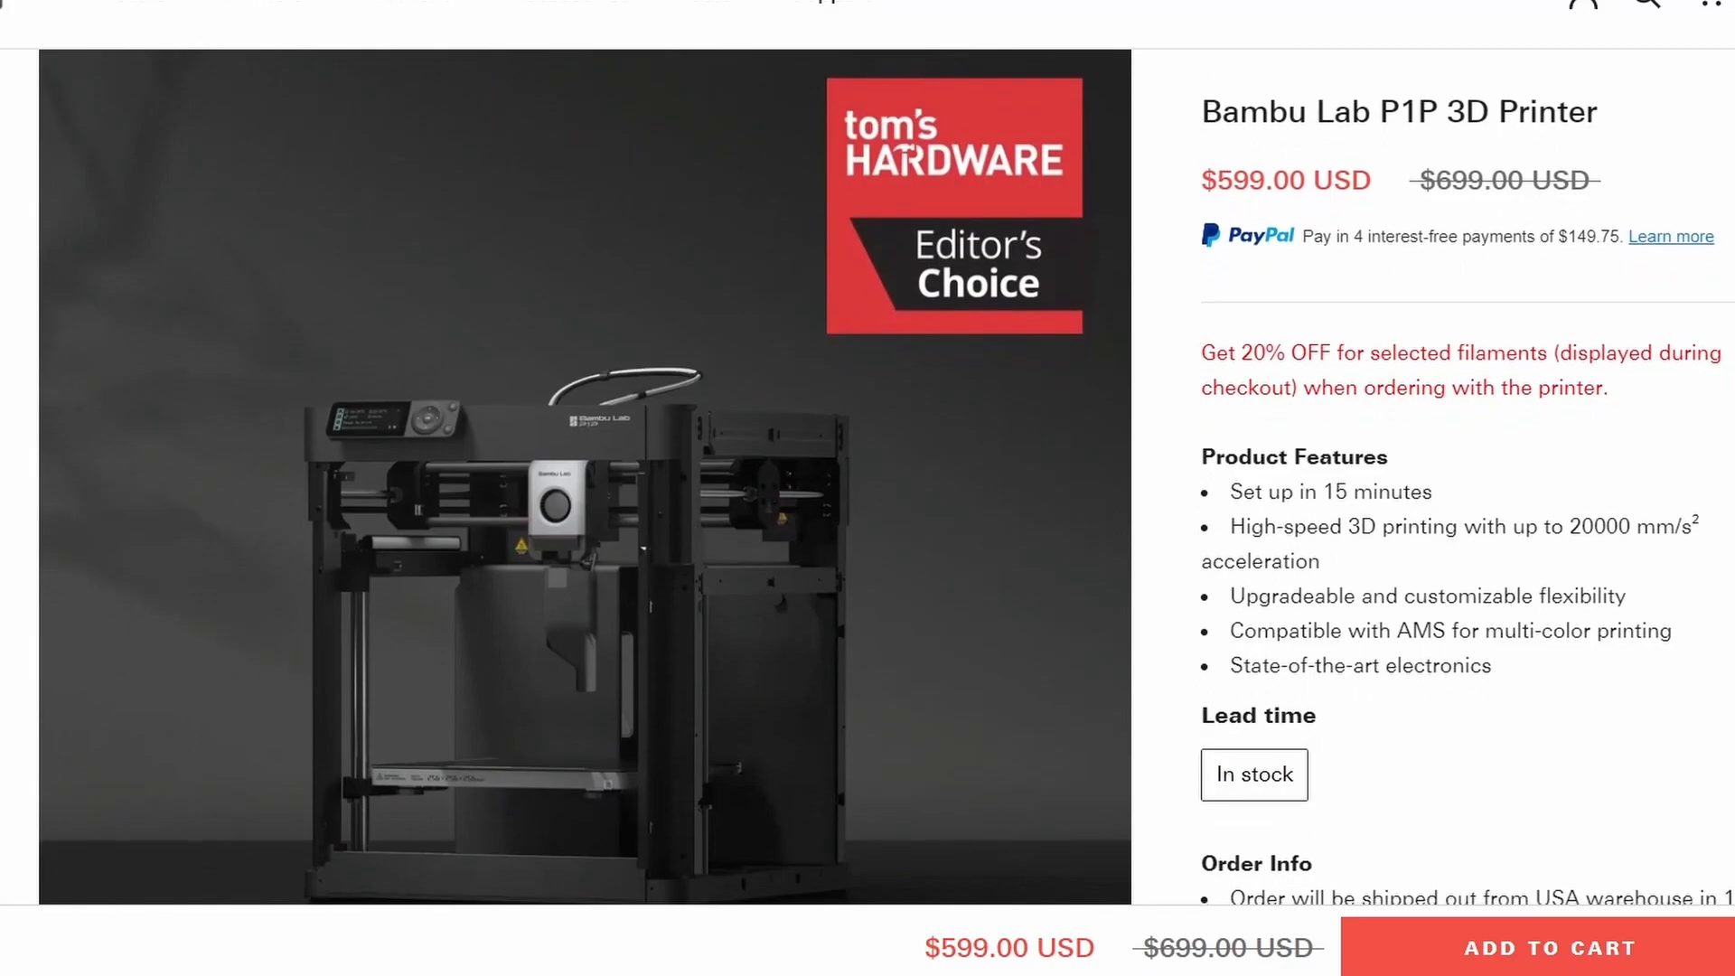
Scroll through the Bambu Lab P1P $599 product page and the AMS $349 page.
{"action": "scroll", "scroll_direction": "down", "scroll_amount": 3}
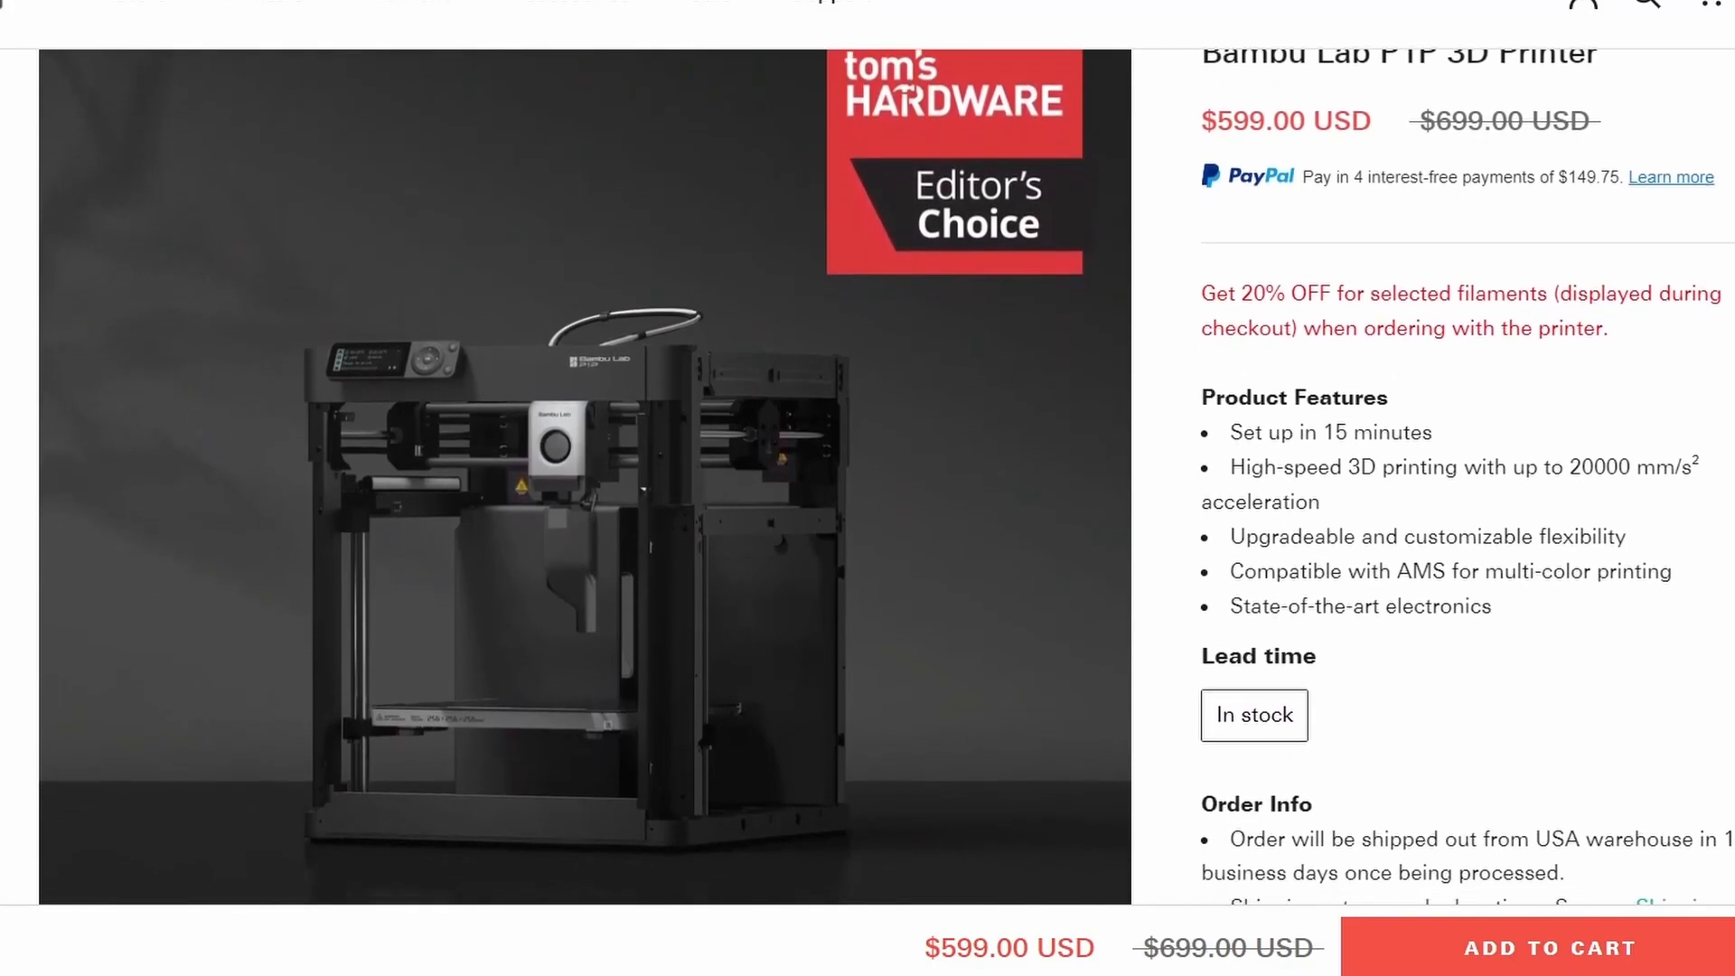
{"action": "scroll", "scroll_direction": "down", "scroll_amount": 3}
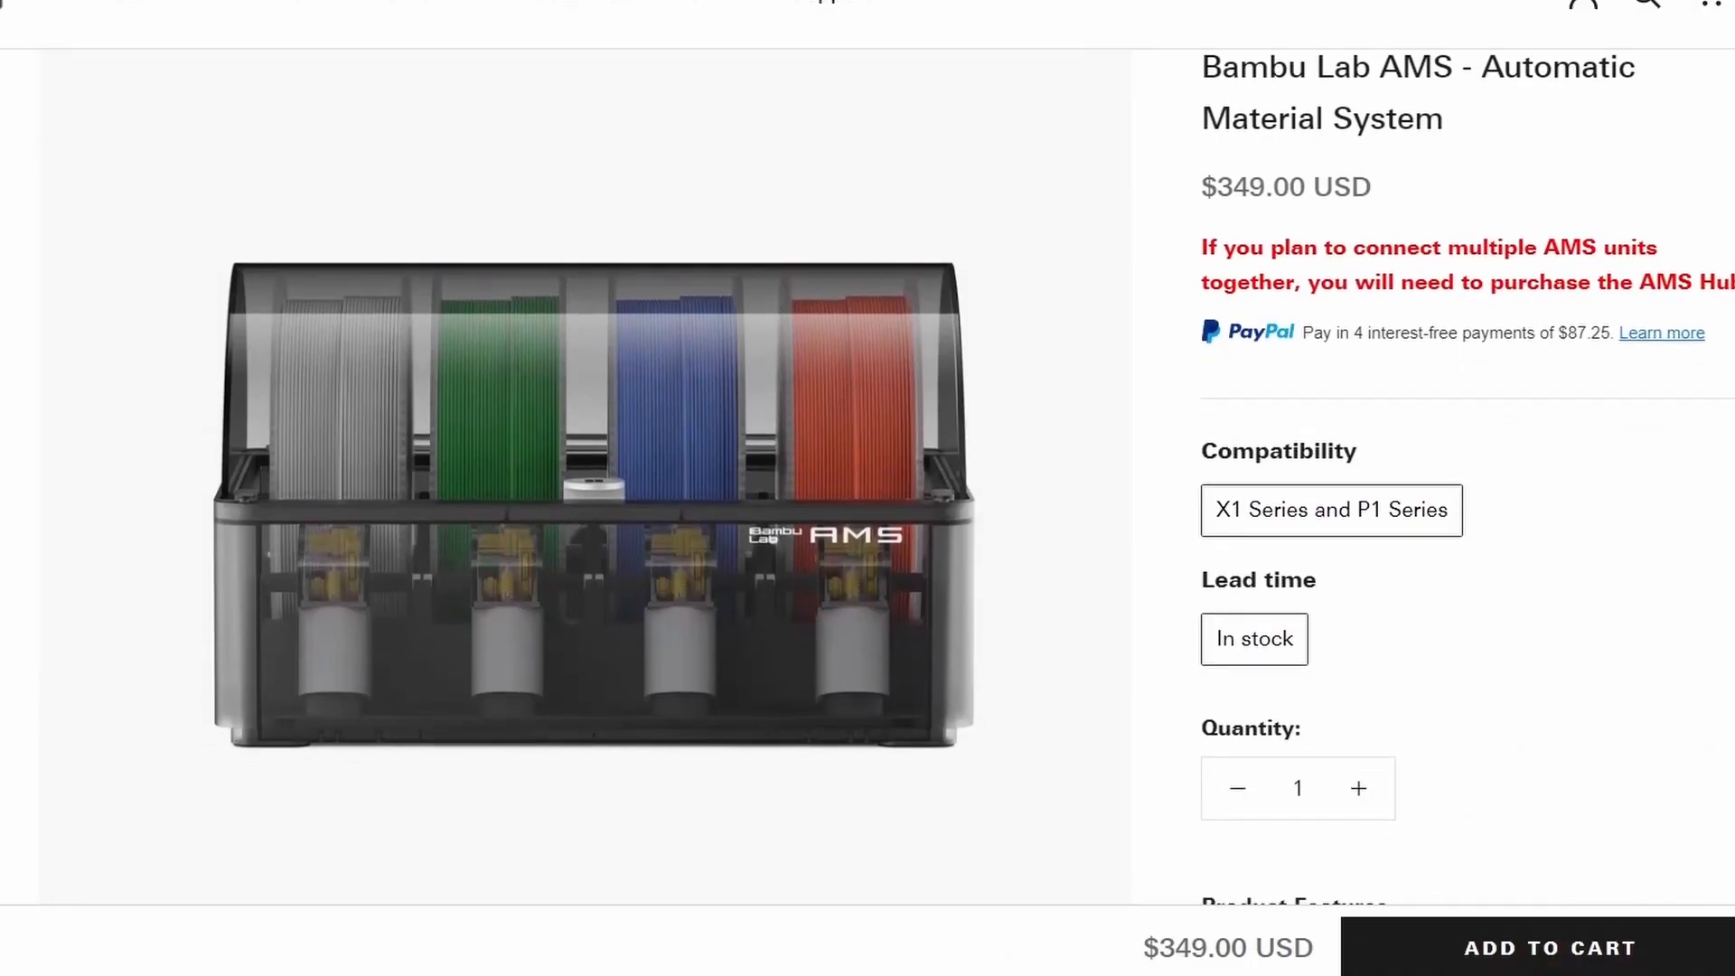
{"action": "scroll", "scroll_direction": "down", "scroll_amount": 3}
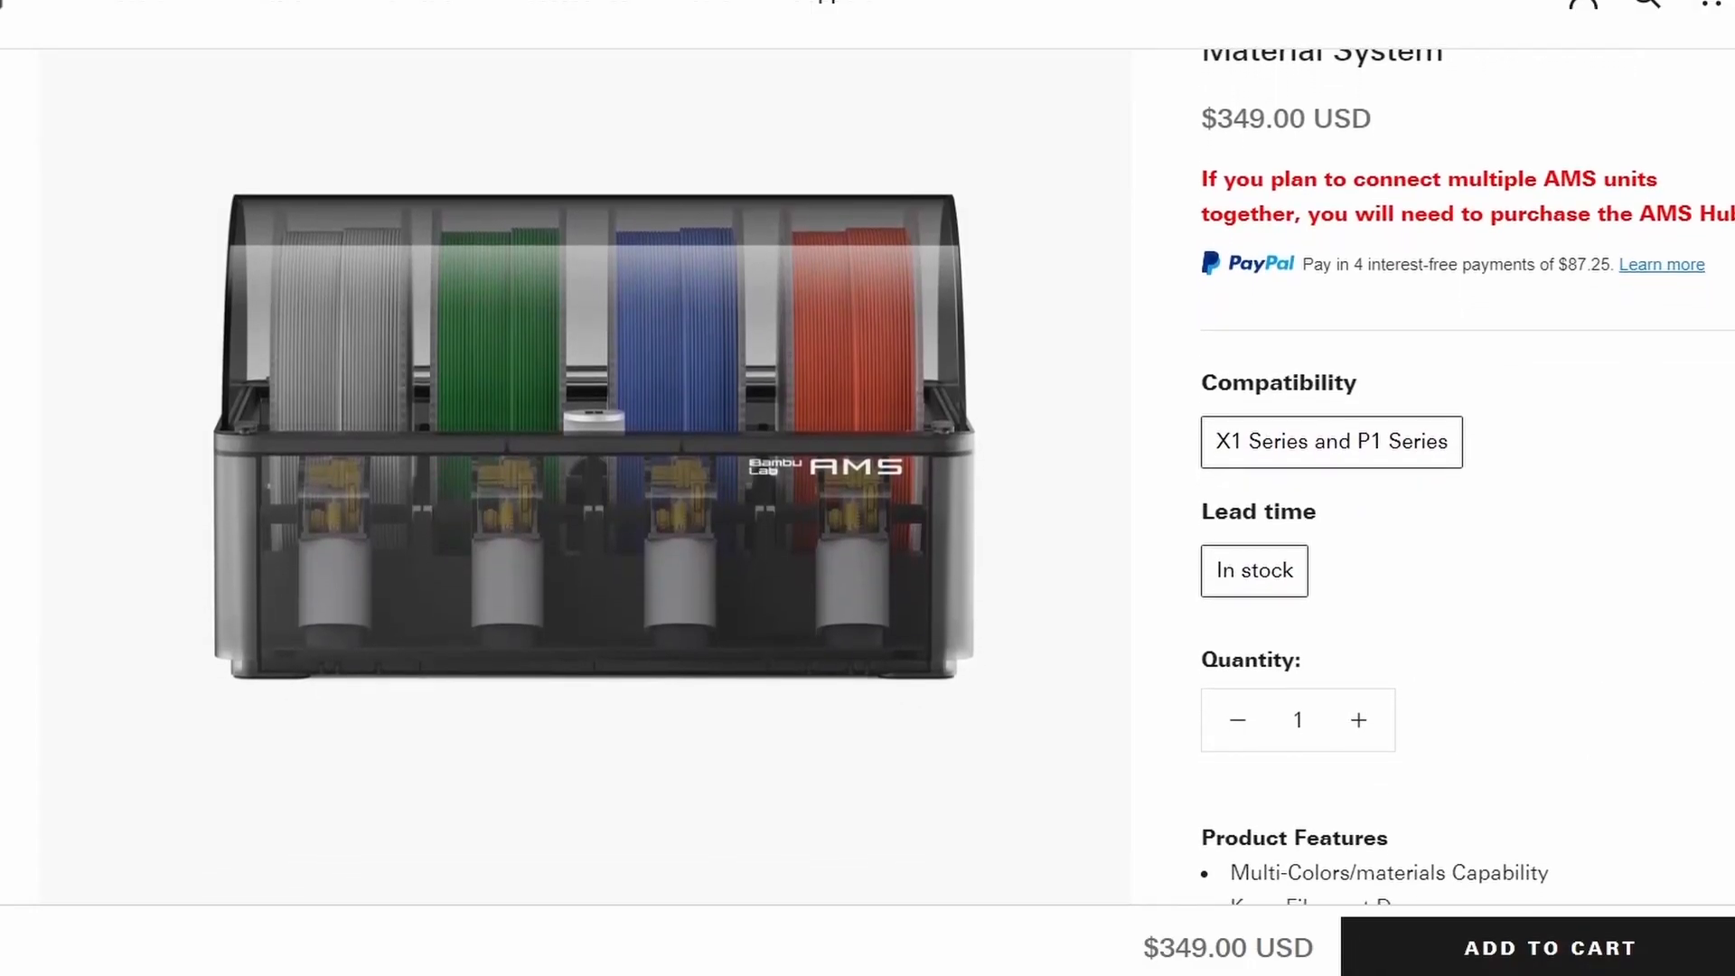
{"action": "scroll", "scroll_direction": "down", "scroll_amount": 3}
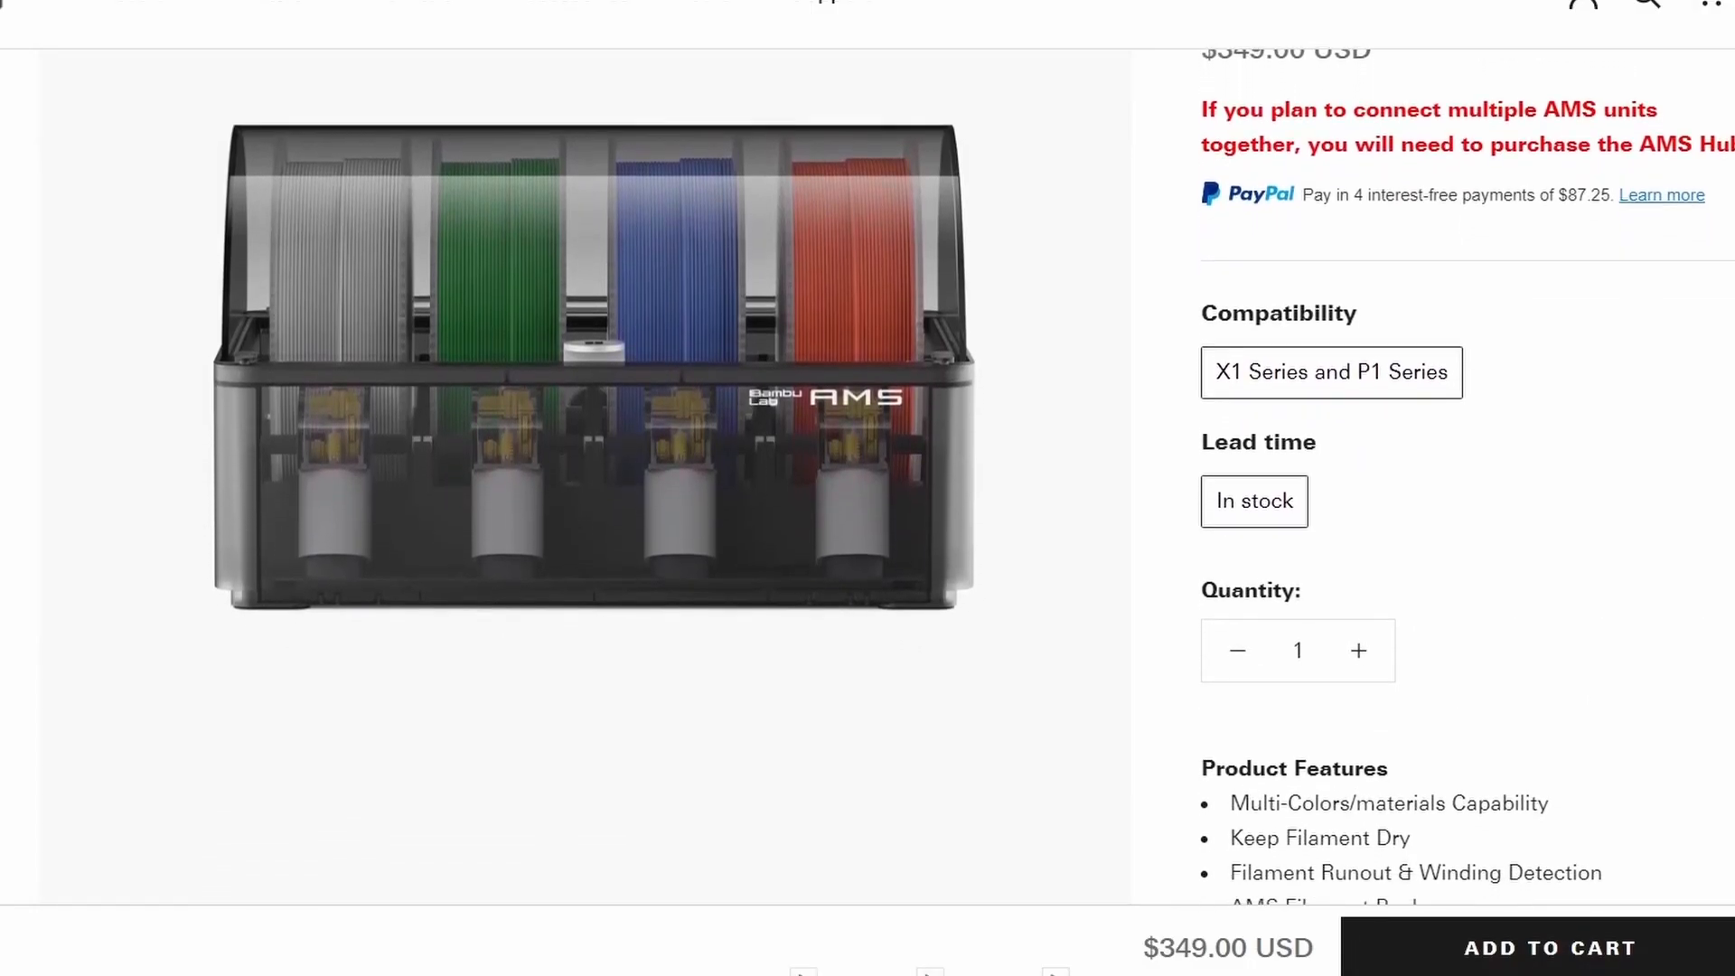
{"action": "scroll", "scroll_direction": "down", "scroll_amount": 3}
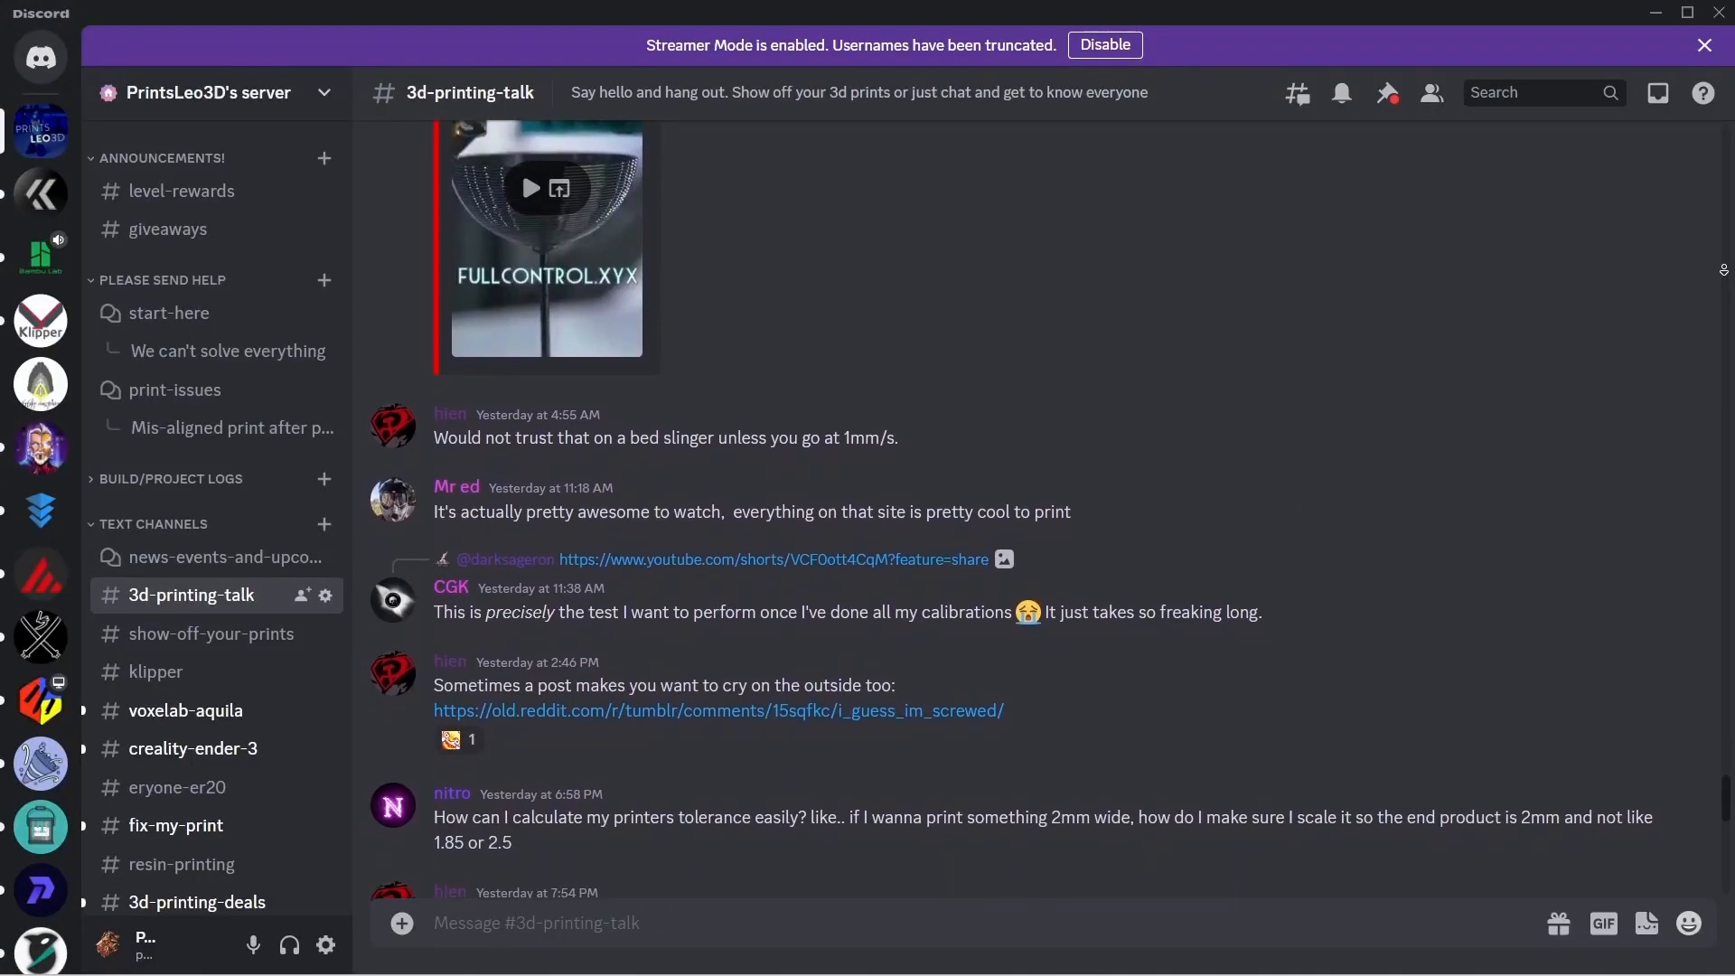
Switch to the voxelab-aquila channel on PrintsLeo3D's Discord and scroll its messages.
{"action": "scroll", "scroll_direction": "down", "scroll_amount": 3}
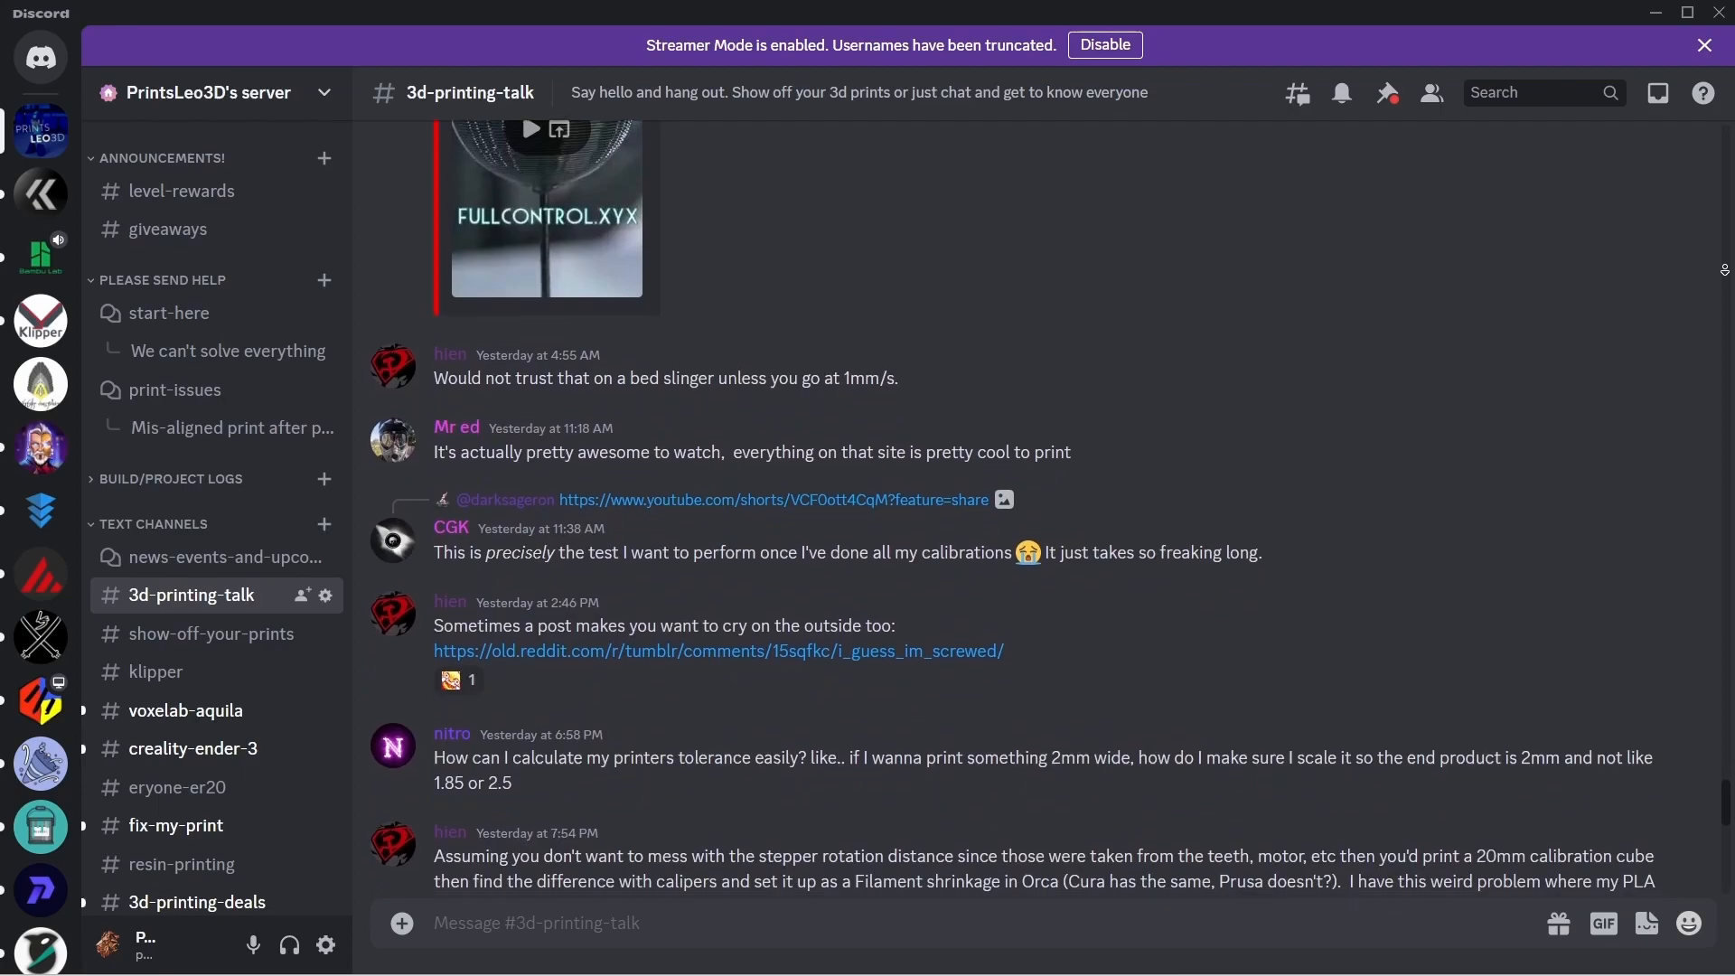
{"action": "left_click", "coordinate": [186, 710]}
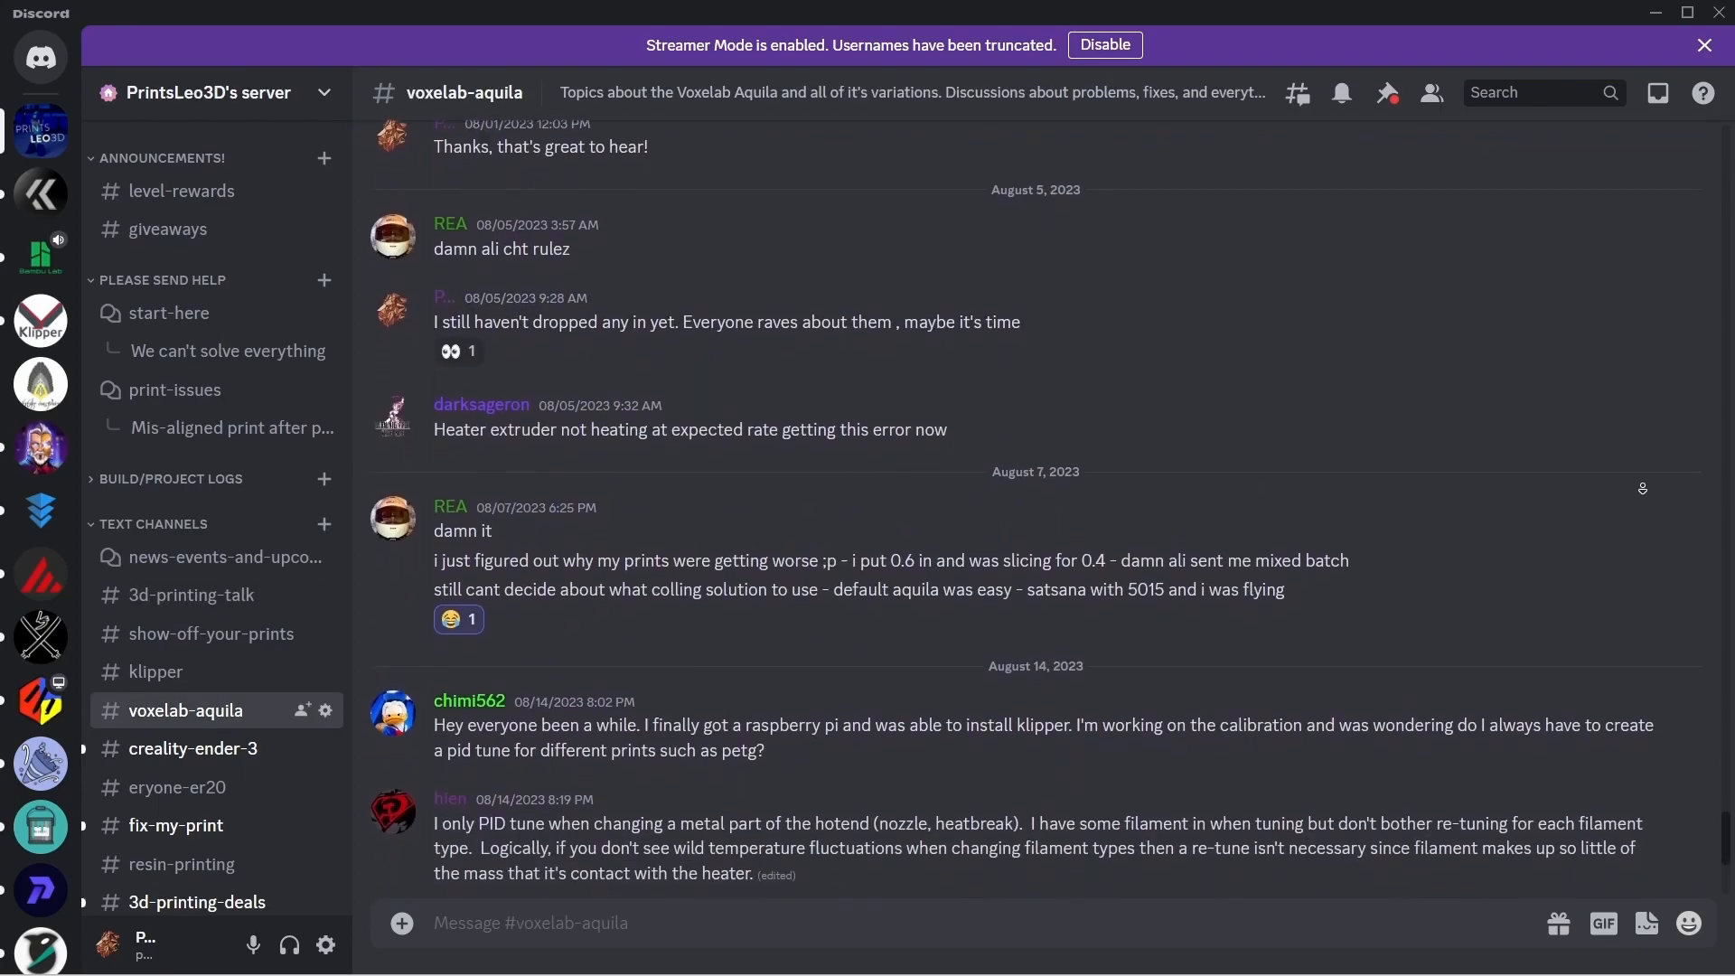
{"action": "scroll", "scroll_direction": "down", "scroll_amount": 3}
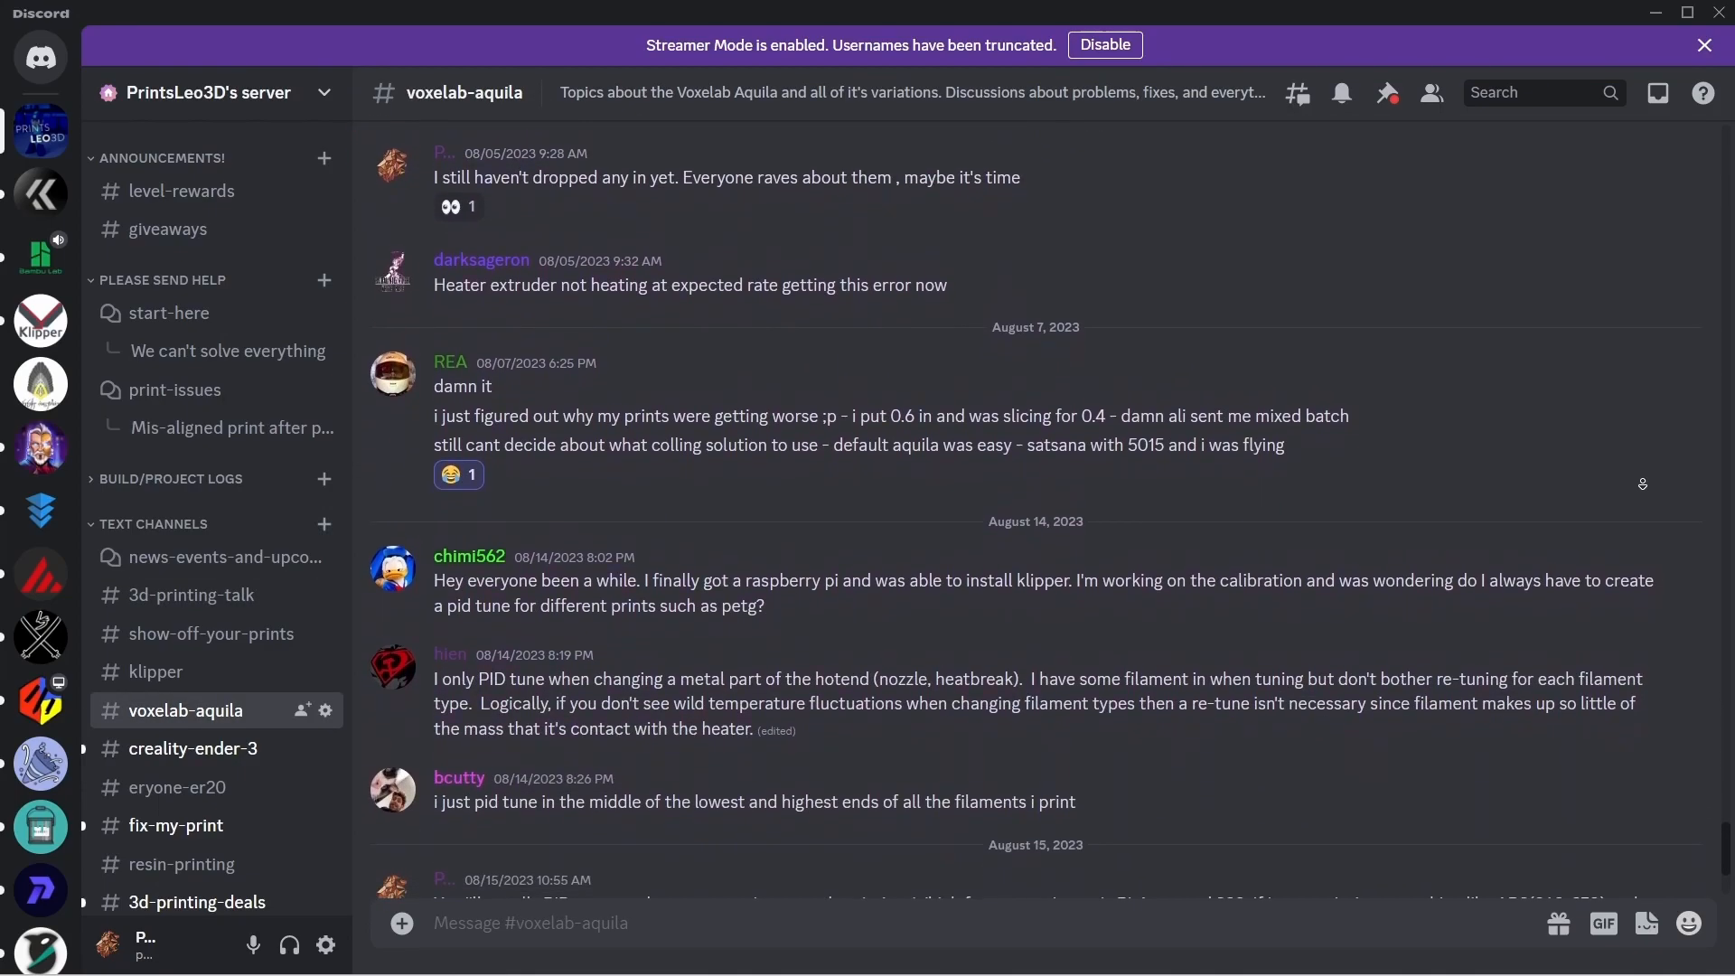
{"action": "scroll", "scroll_direction": "down", "scroll_amount": 3}
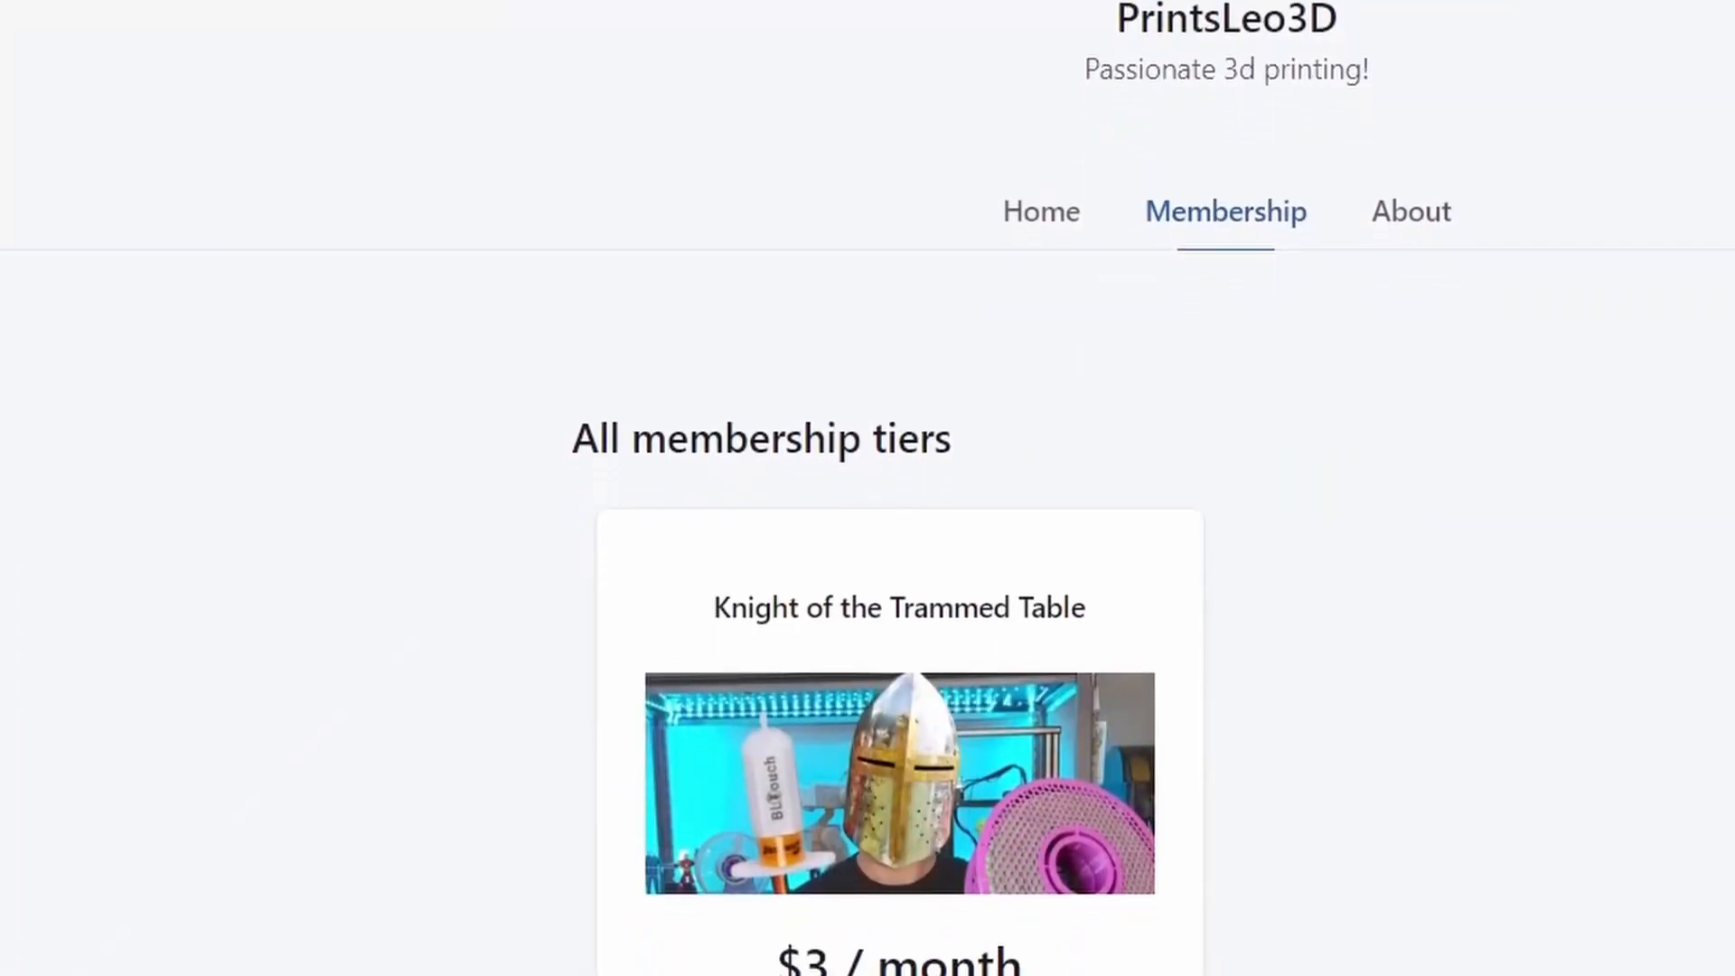
Scroll past the Knight of the Trammed Table $3 tier to the 'What are we printing?!?!?' post.
{"action": "scroll", "scroll_direction": "down", "scroll_amount": 3}
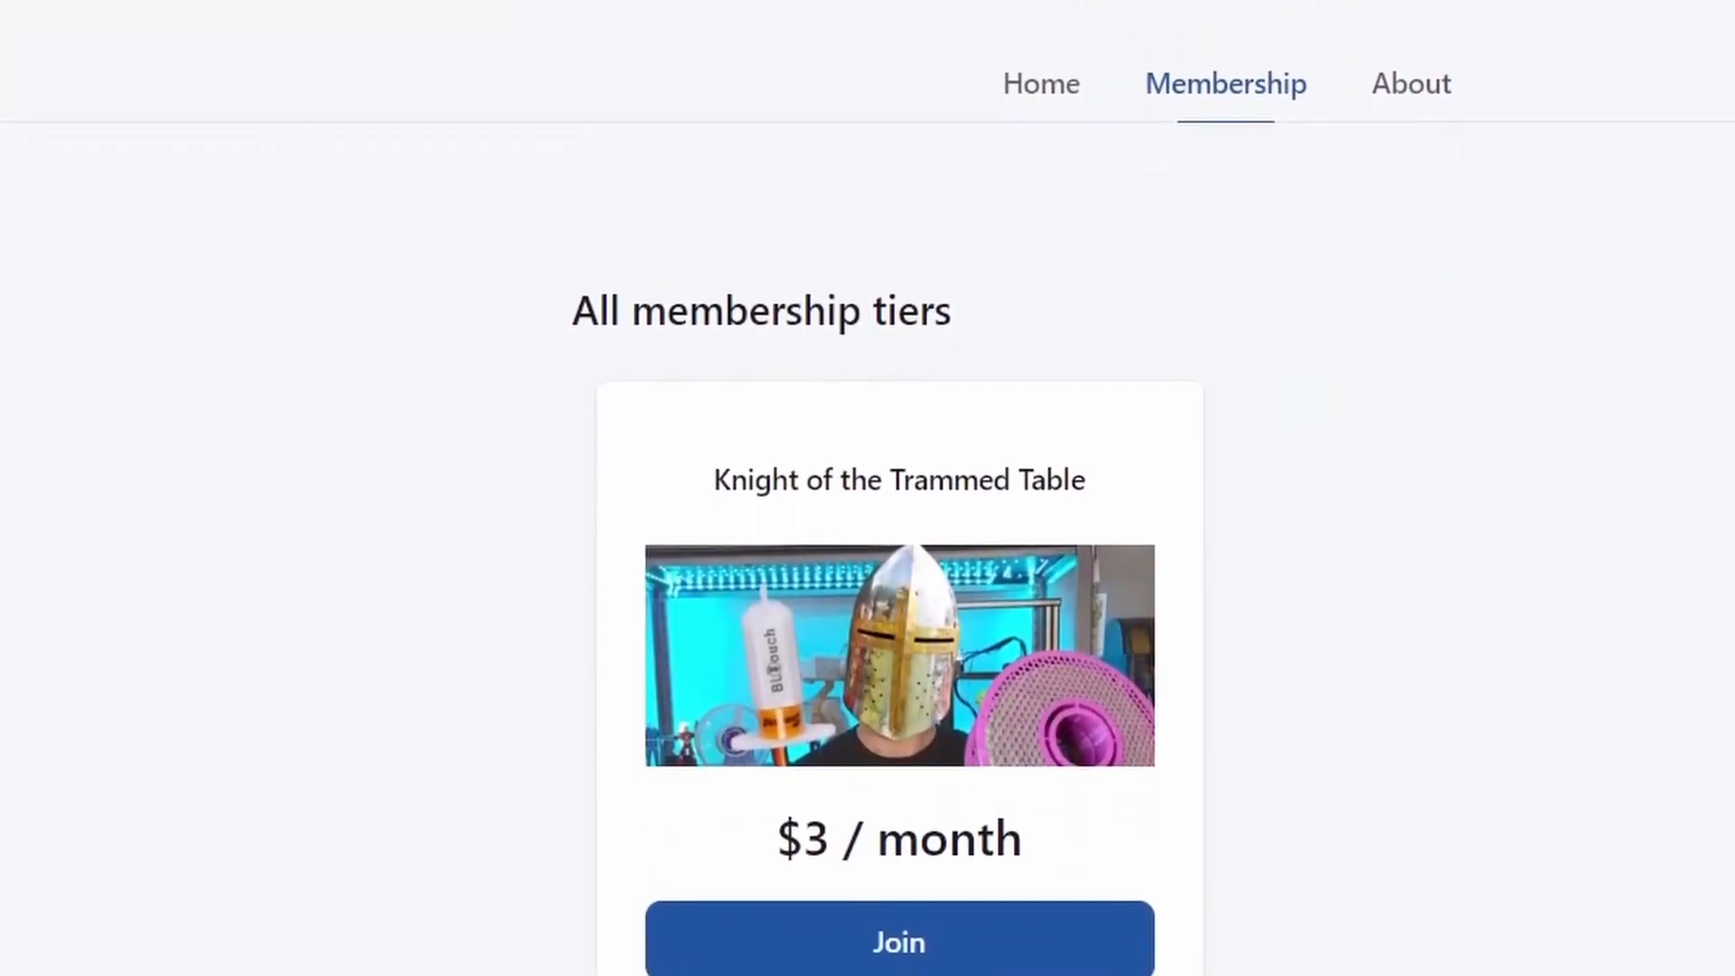
{"action": "scroll", "scroll_direction": "down", "scroll_amount": 3}
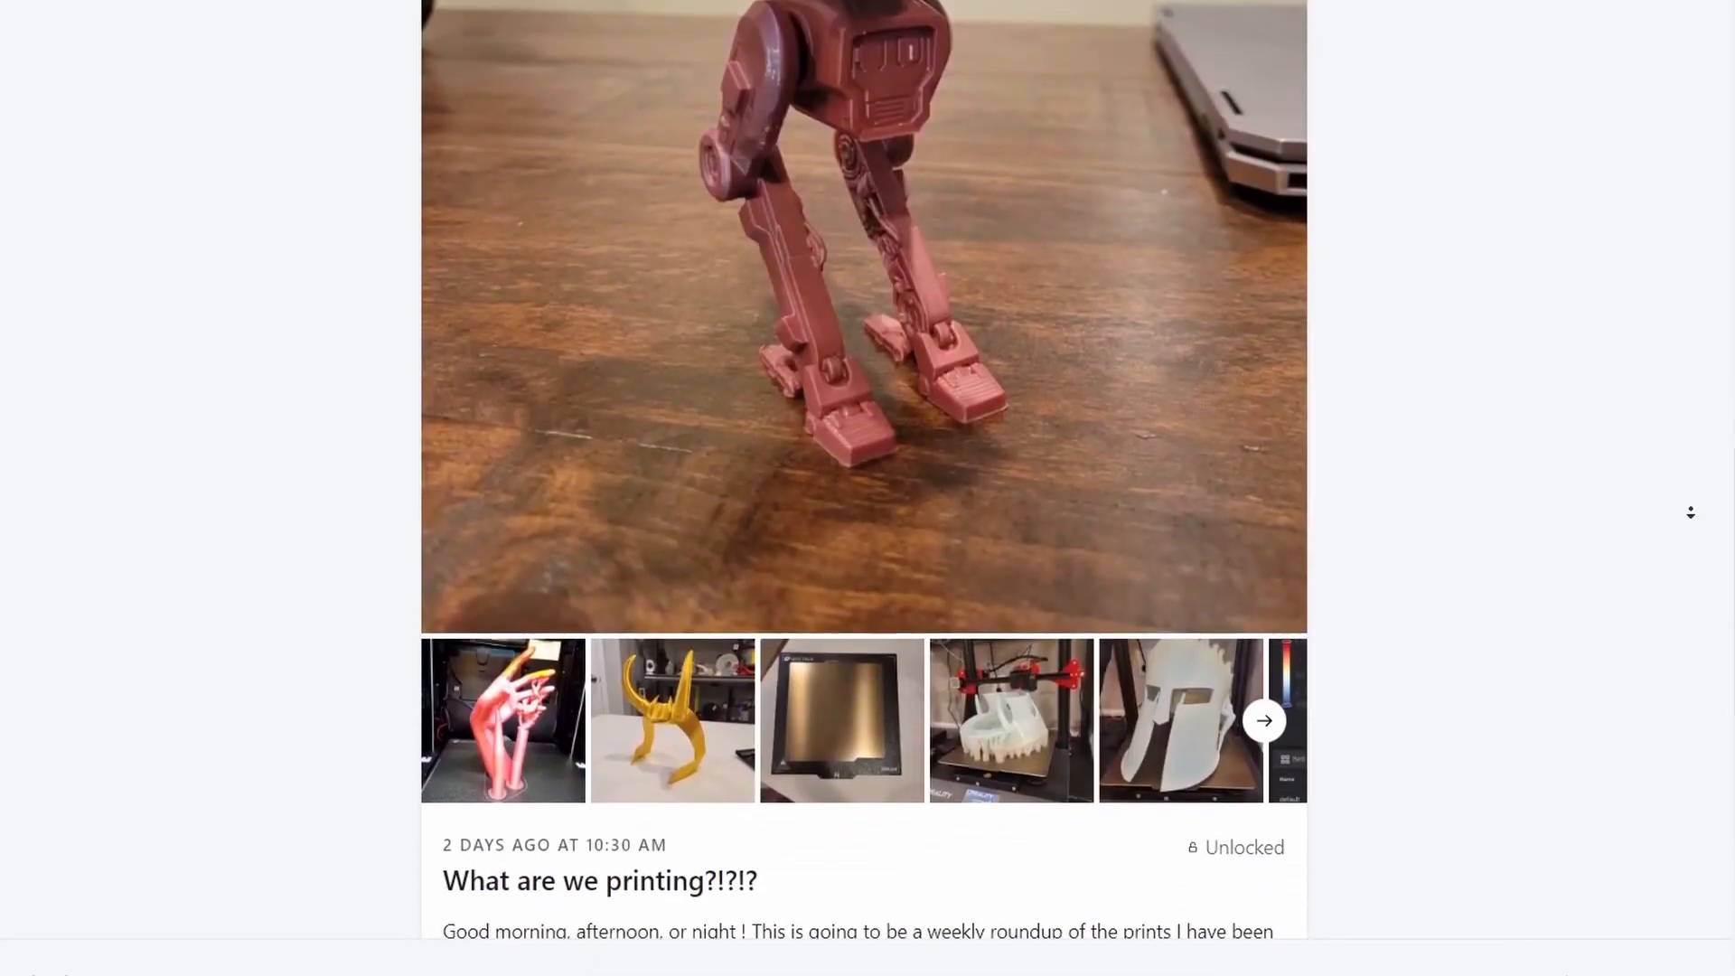
{"action": "scroll", "scroll_direction": "down", "scroll_amount": 3}
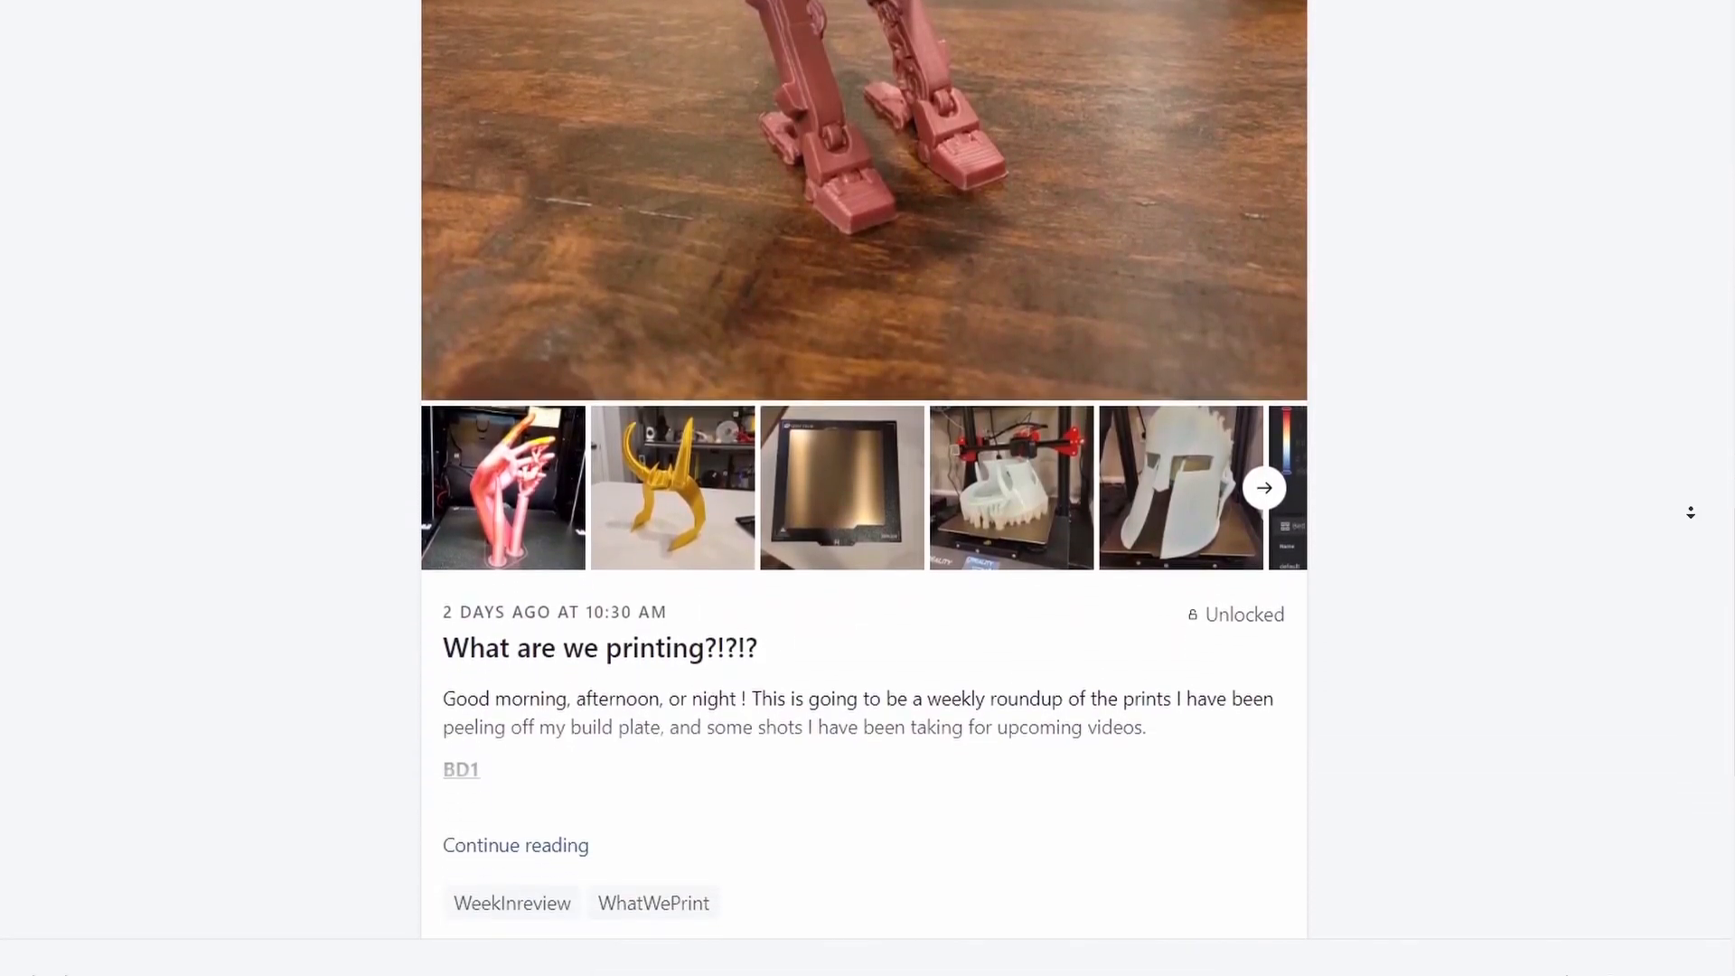